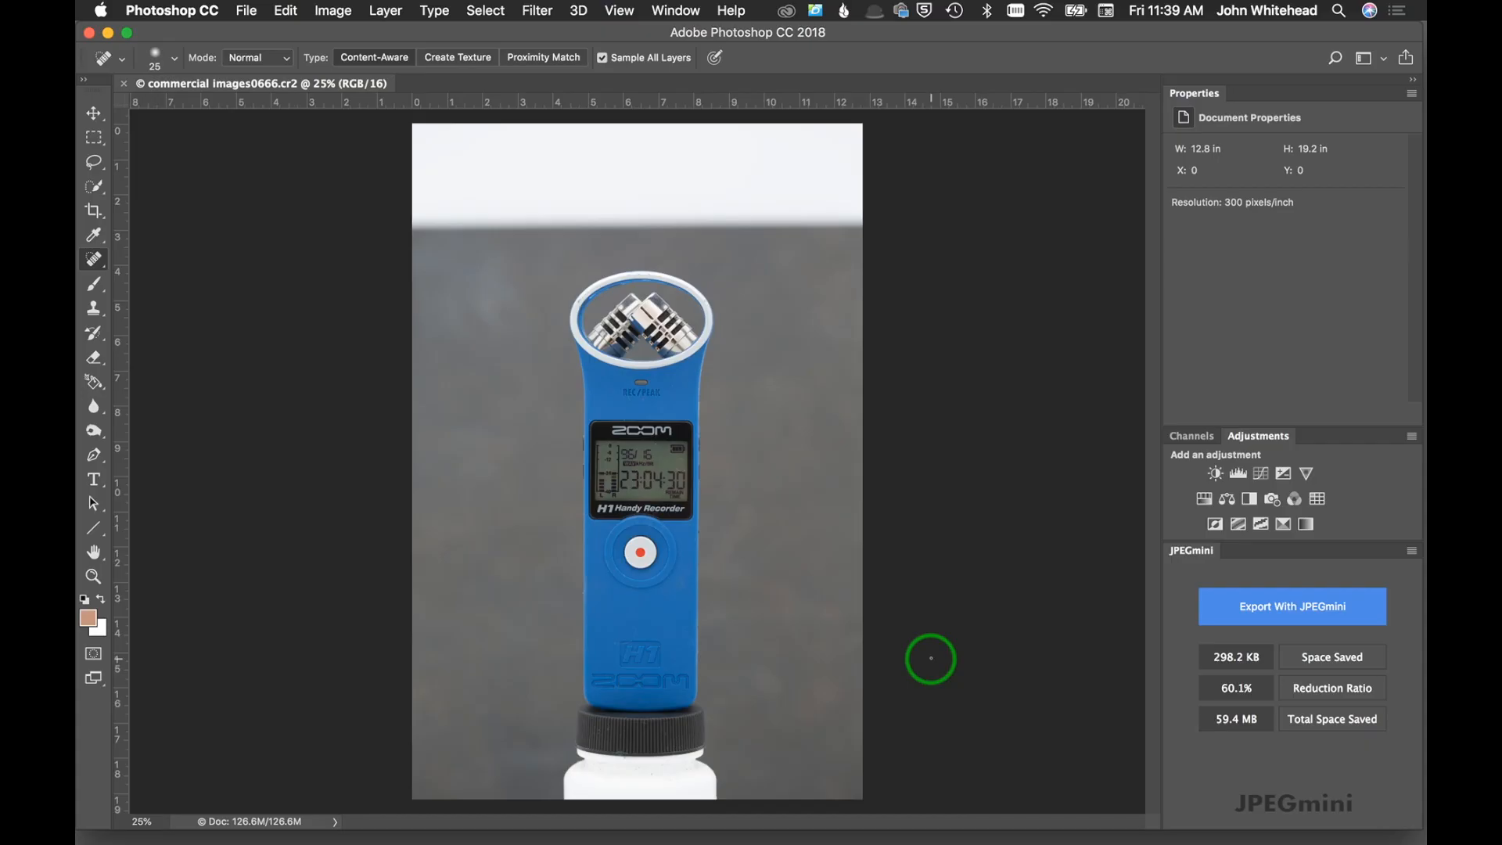
pyautogui.moveTo(1084, 463)
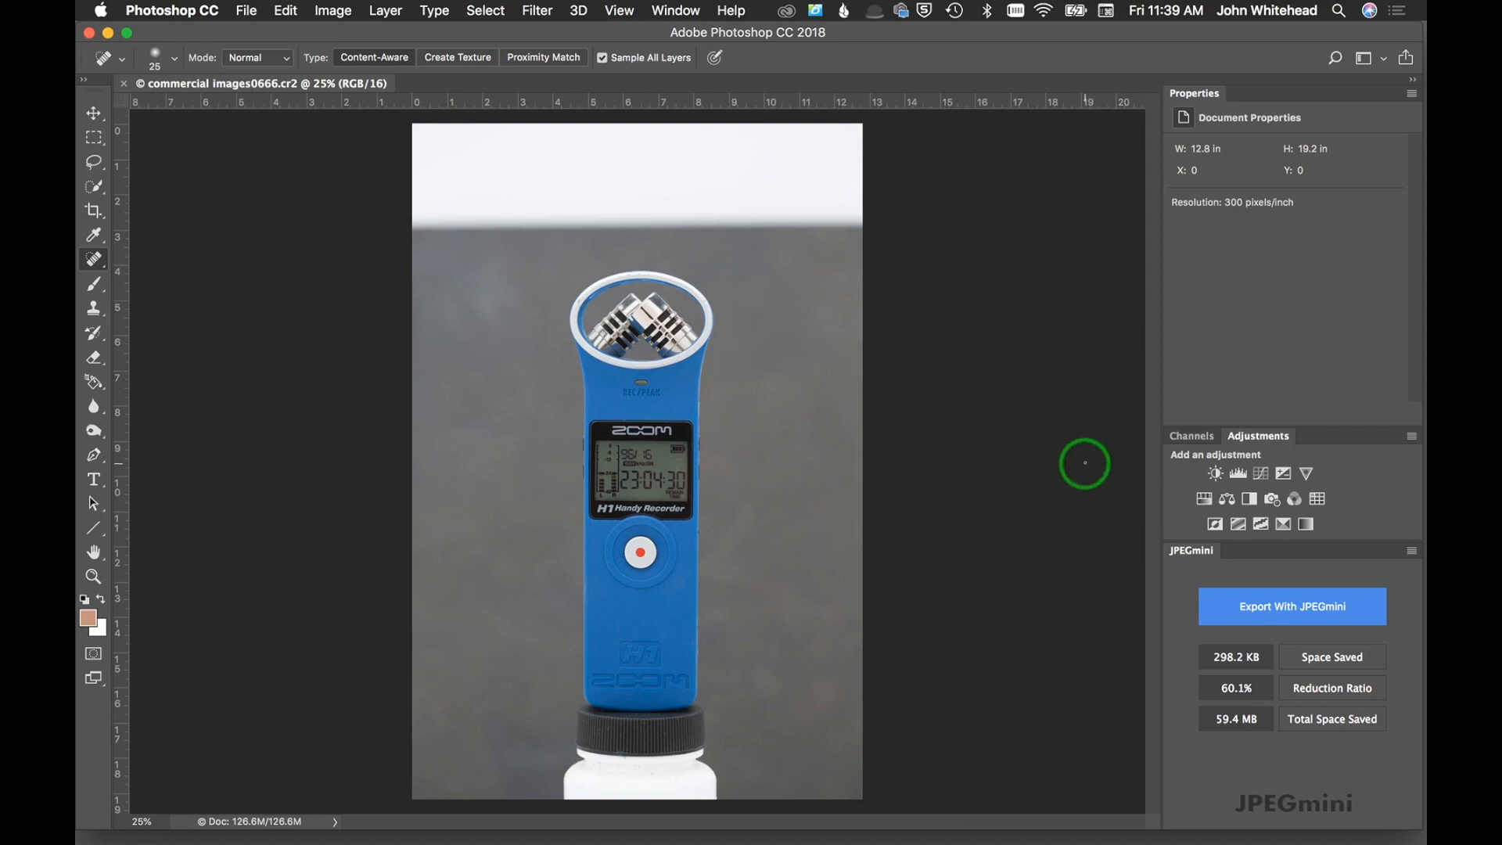
pyautogui.moveTo(992, 514)
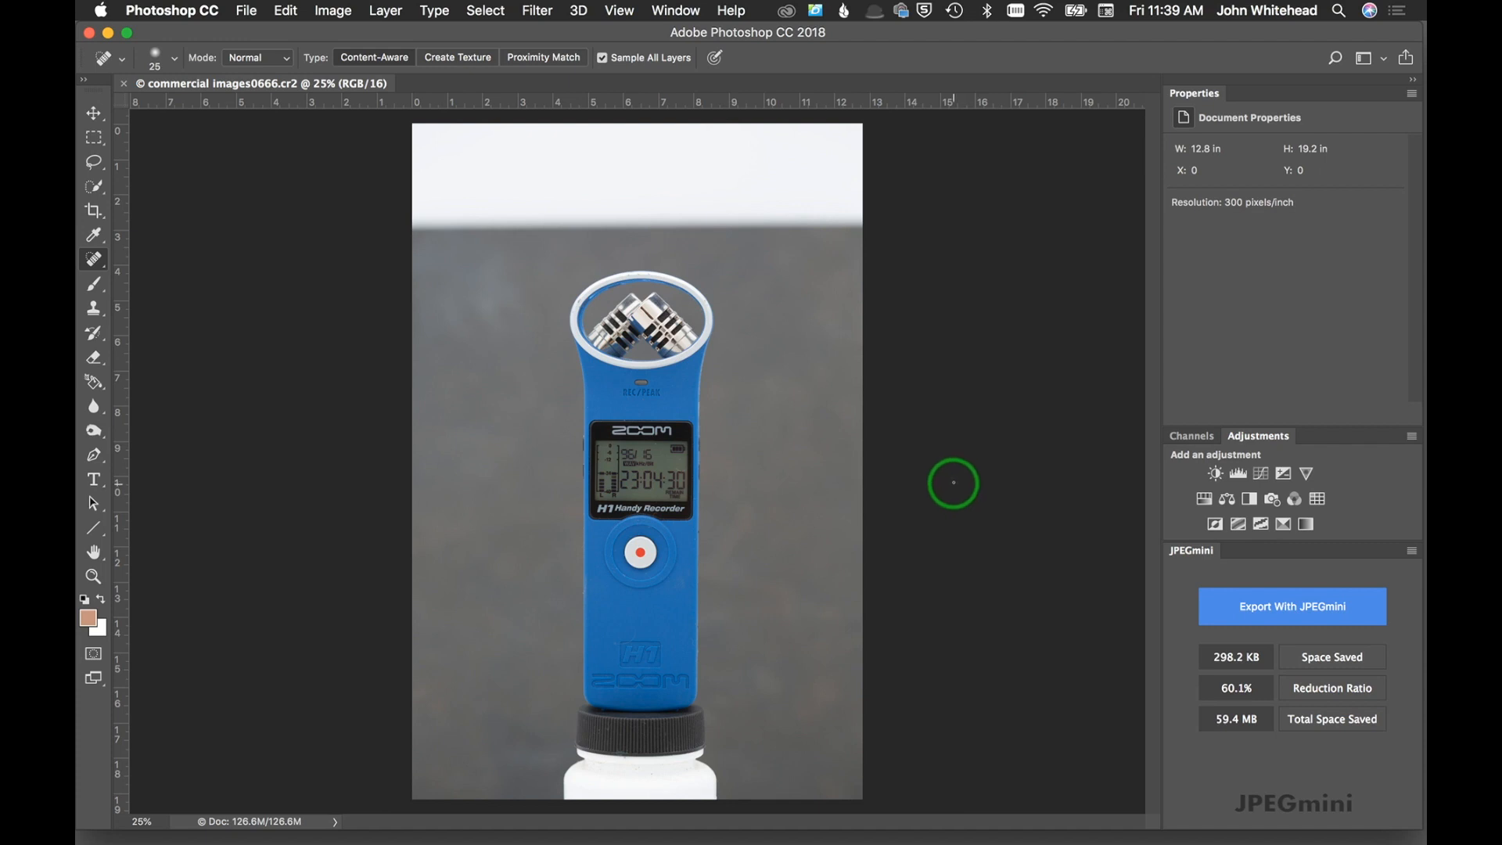
# Bring up the Dust & Scratches filter dialog from Filter > Noise
pyautogui.click(537, 11)
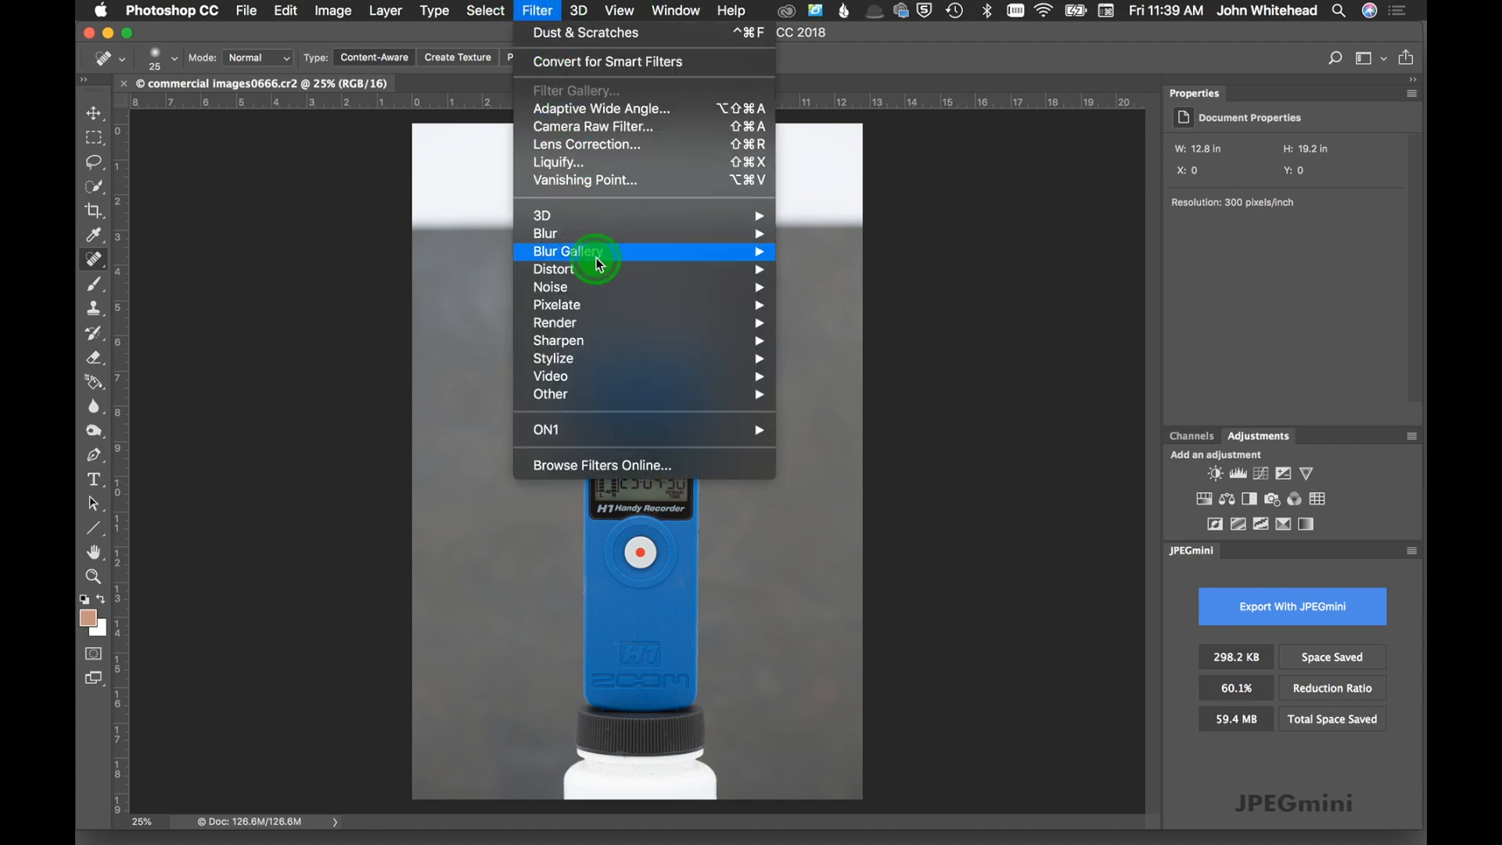
pyautogui.moveTo(549, 286)
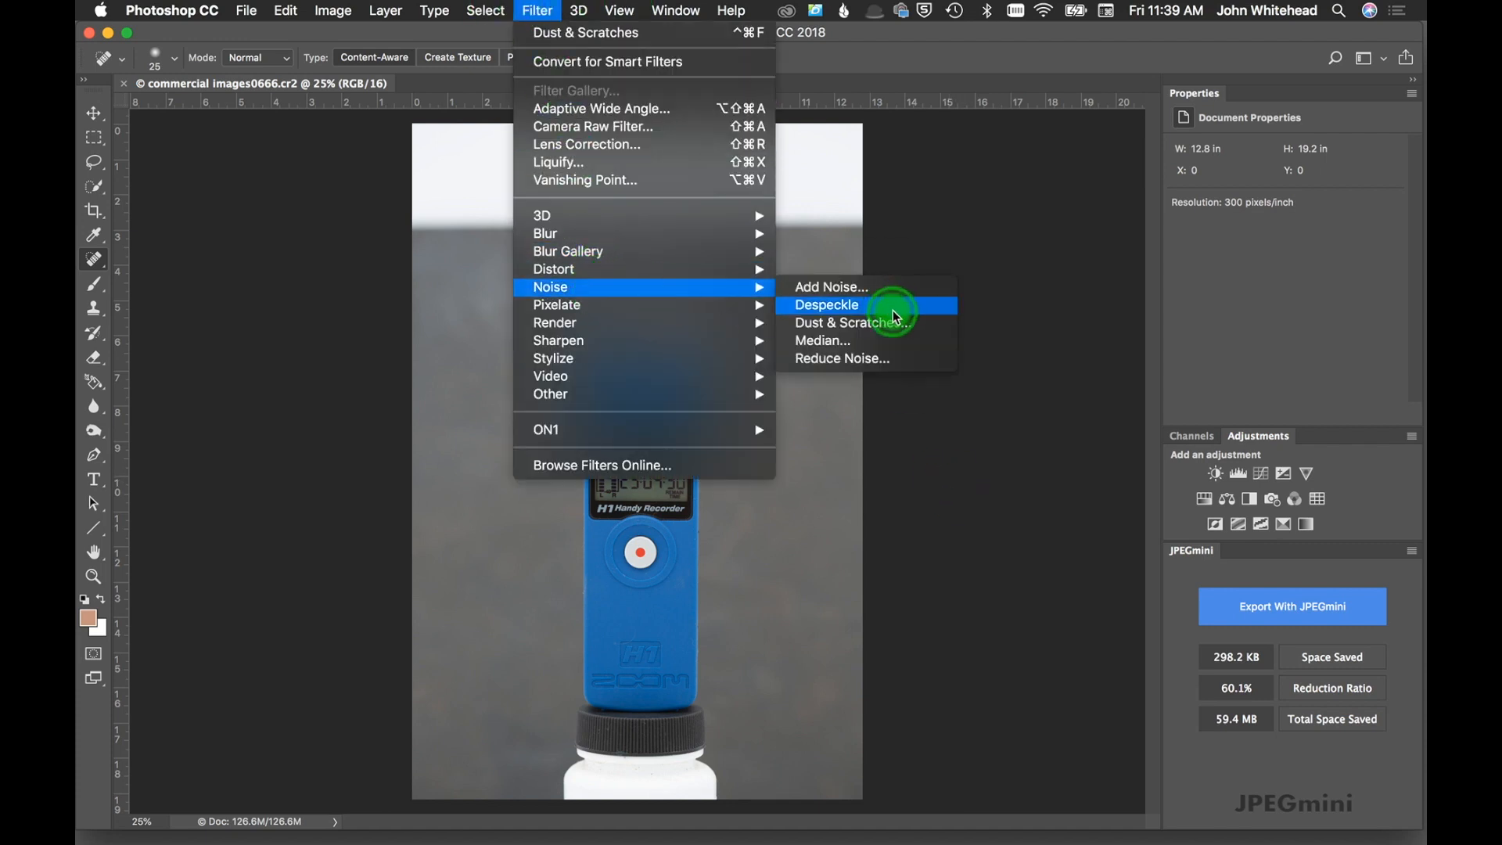
pyautogui.click(851, 322)
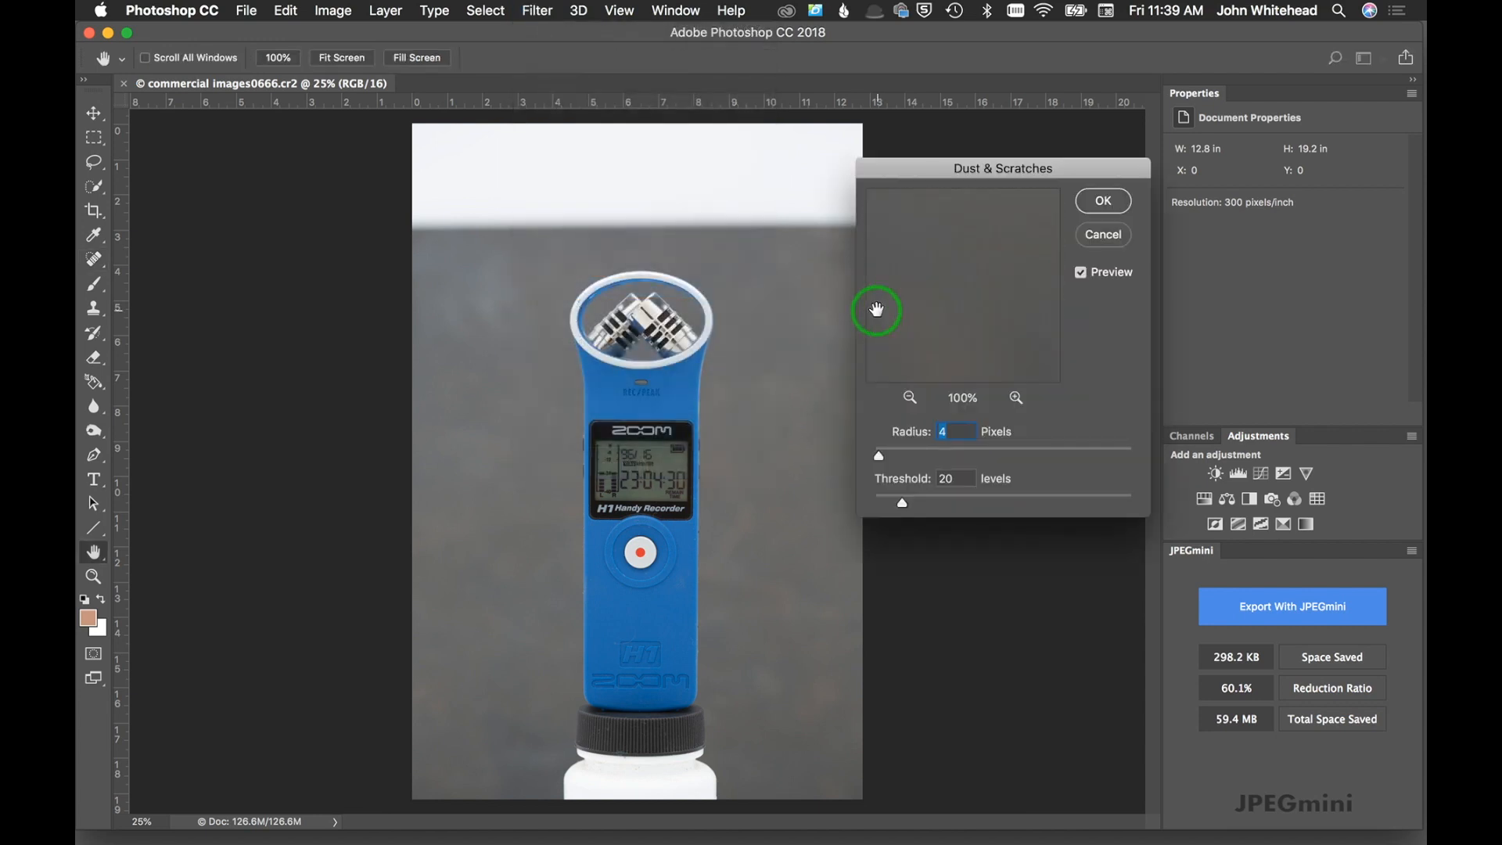
pyautogui.moveTo(877, 305)
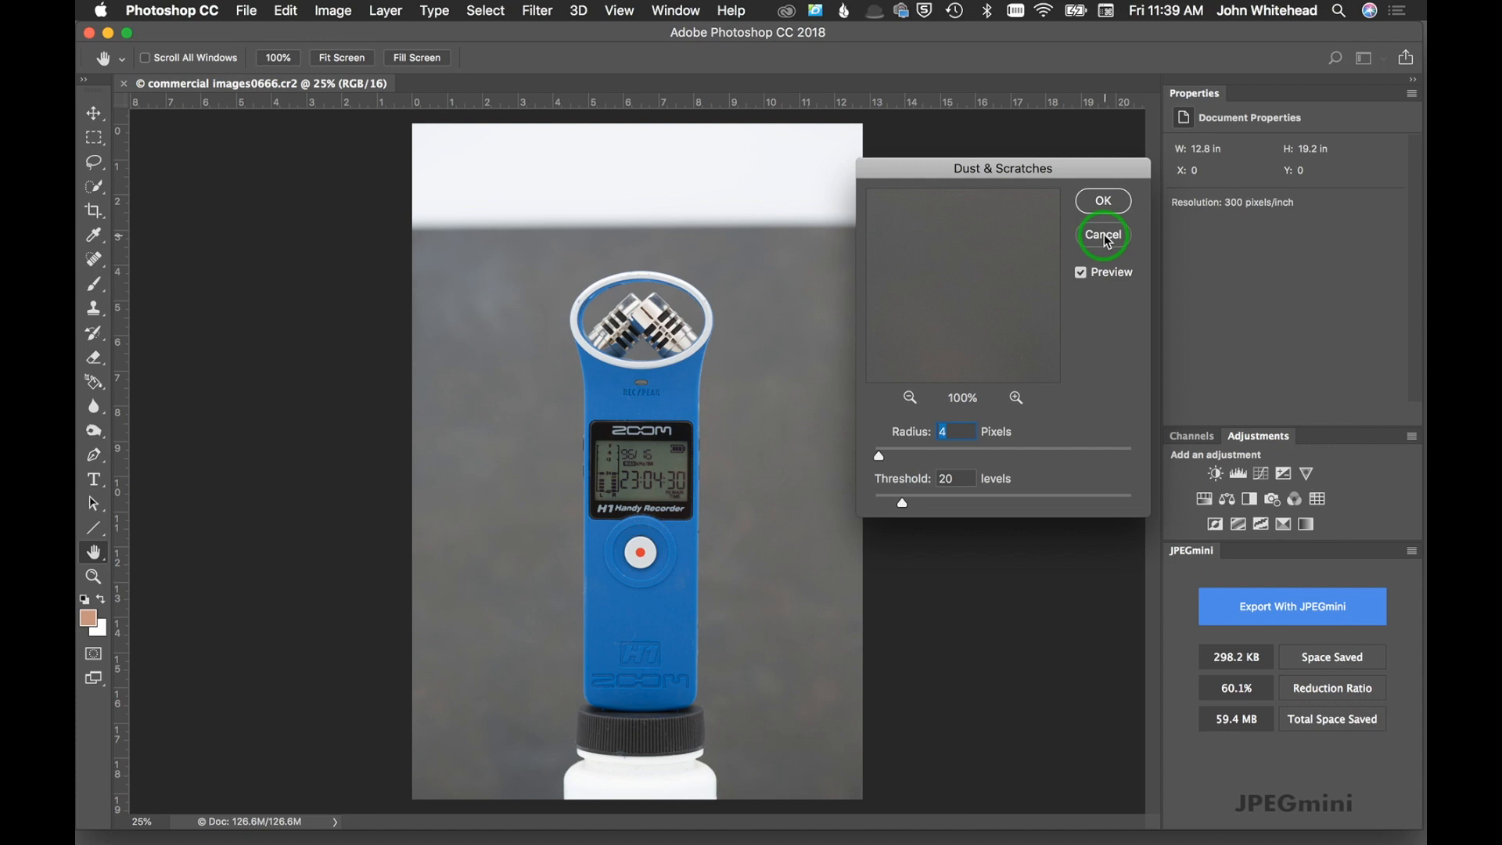
# Cancel the Dust & Scratches filter and zoom in on the recorder's display and REC/PEAK lettering
pyautogui.click(1103, 235)
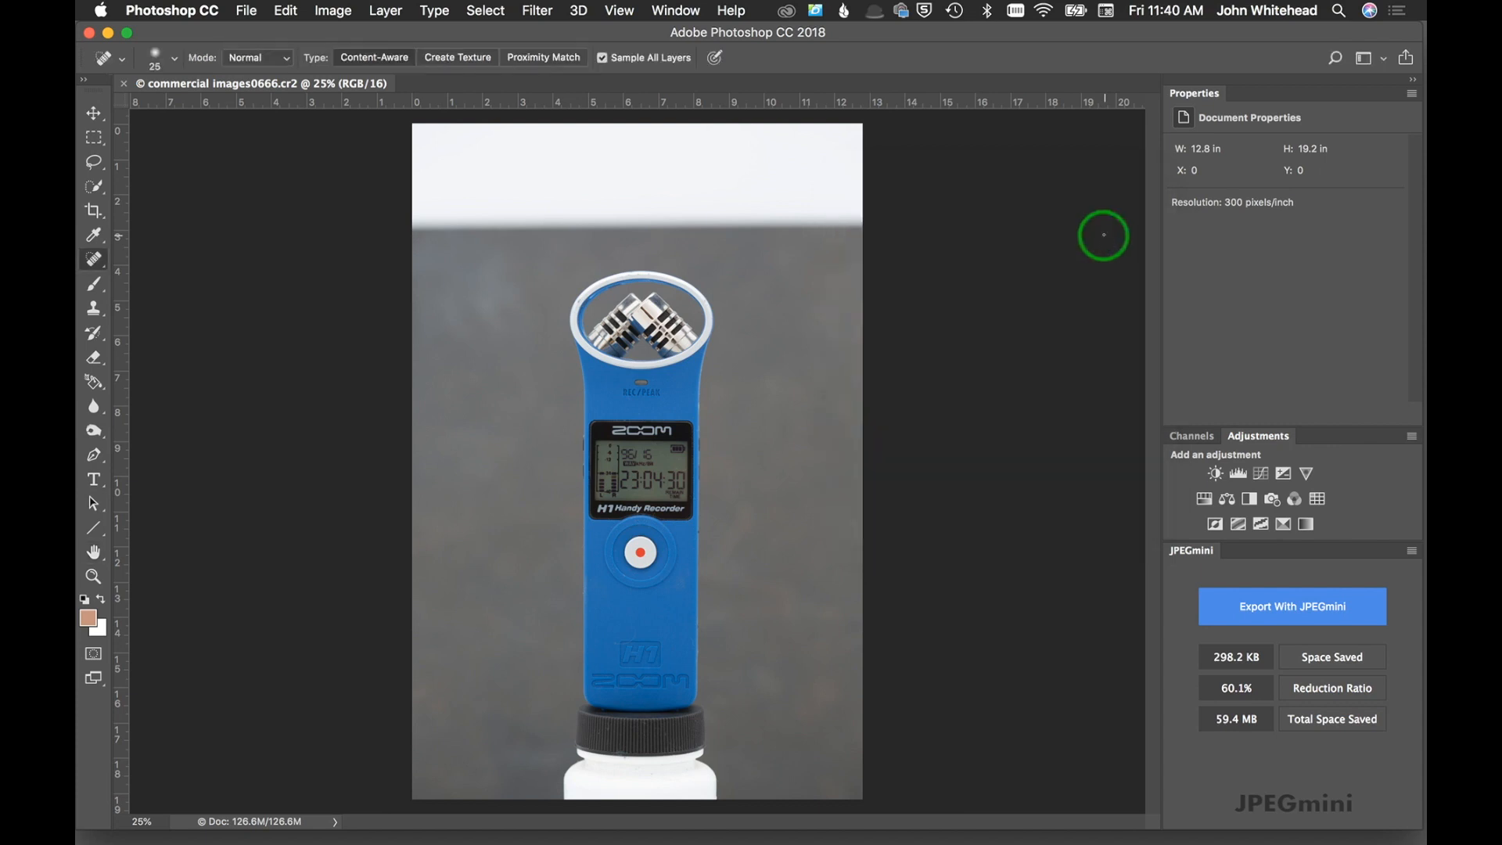
pyautogui.moveTo(643, 528)
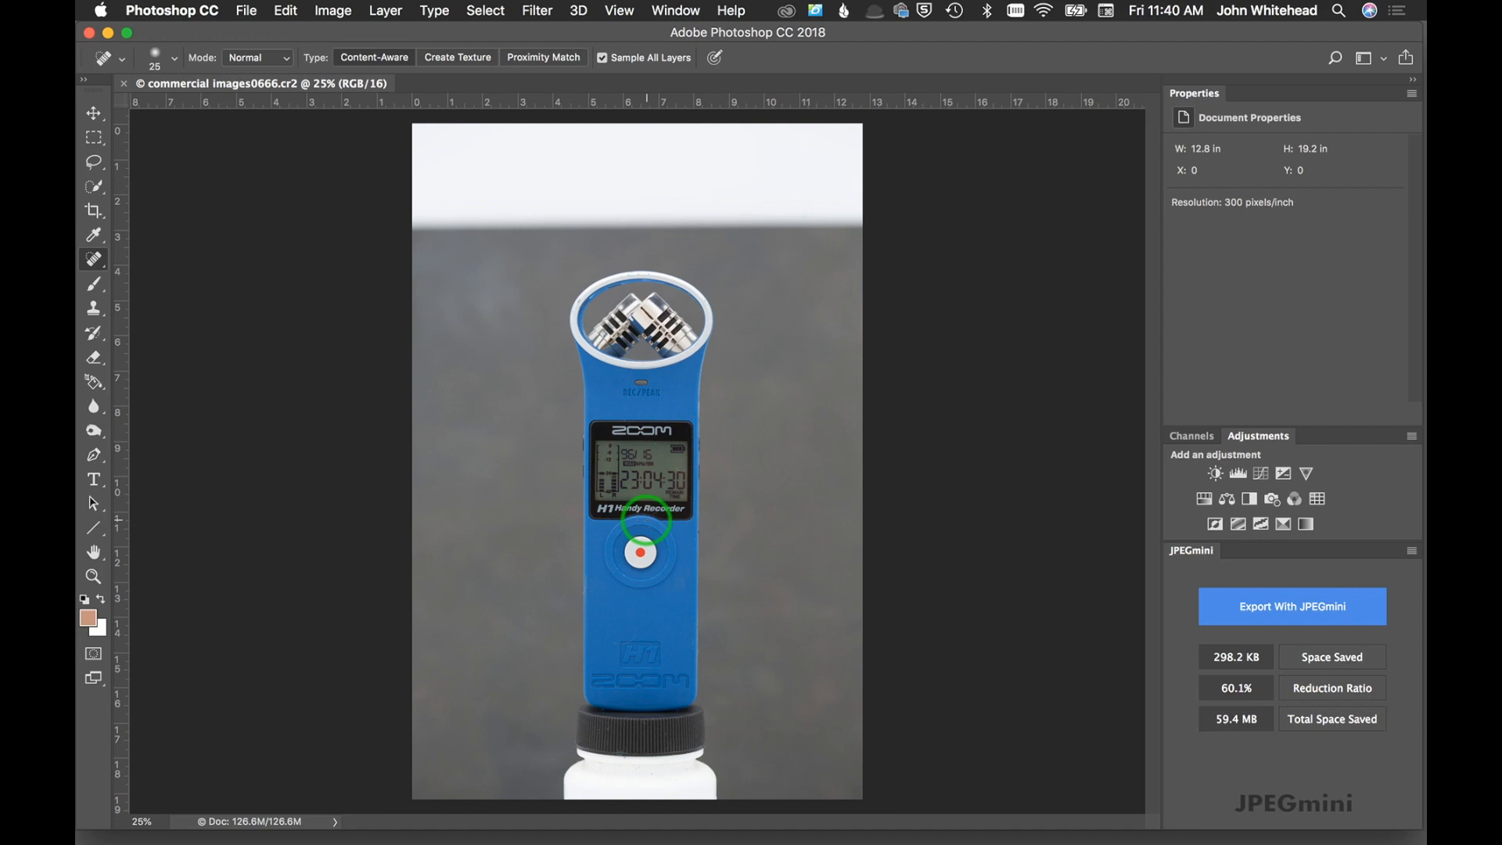
pyautogui.press('cmd+=')
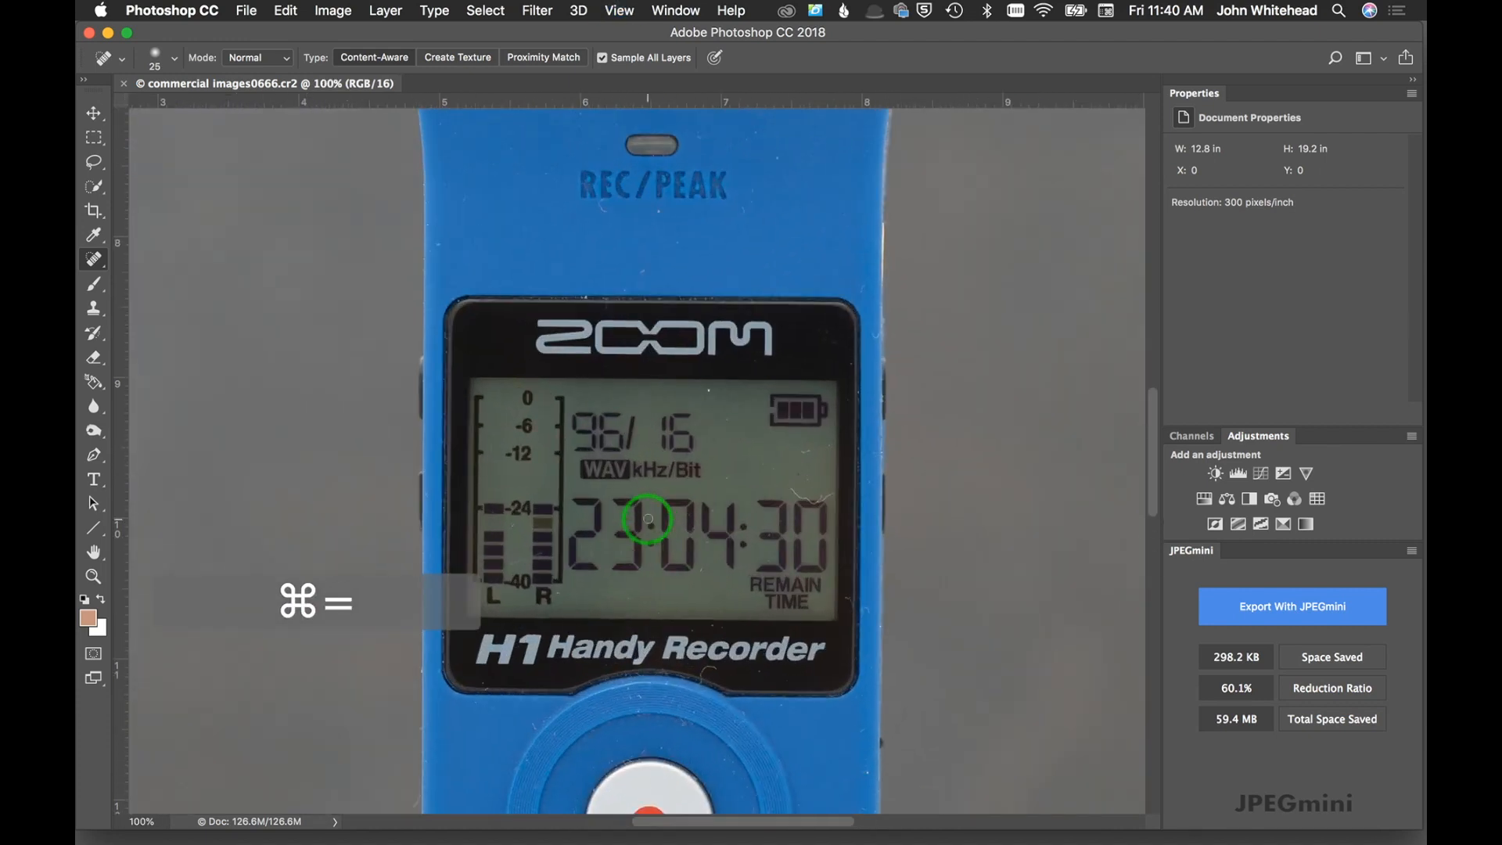
pyautogui.press('cmd+=')
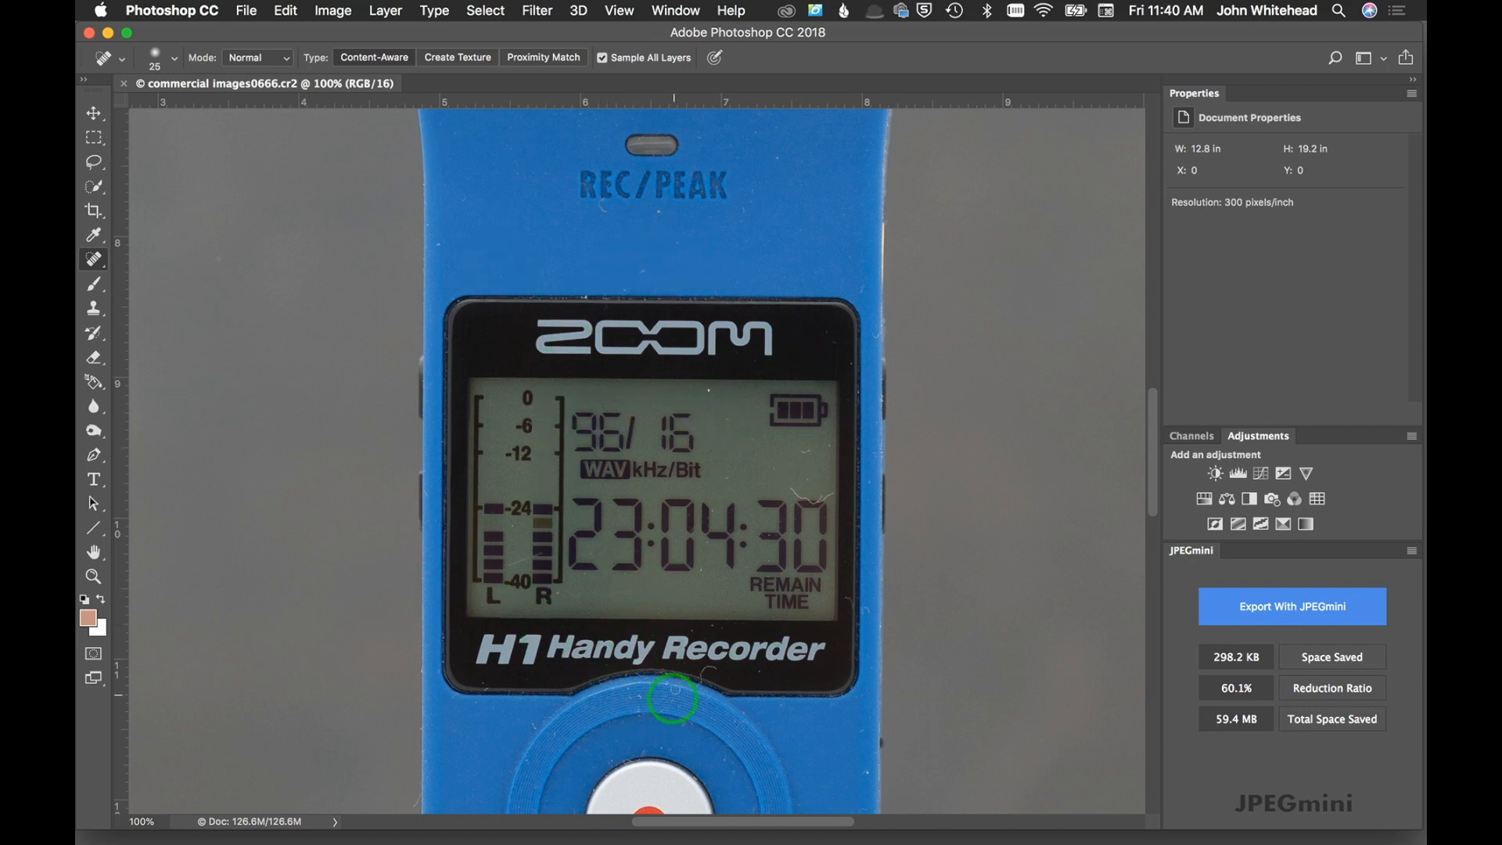
pyautogui.moveTo(659, 373)
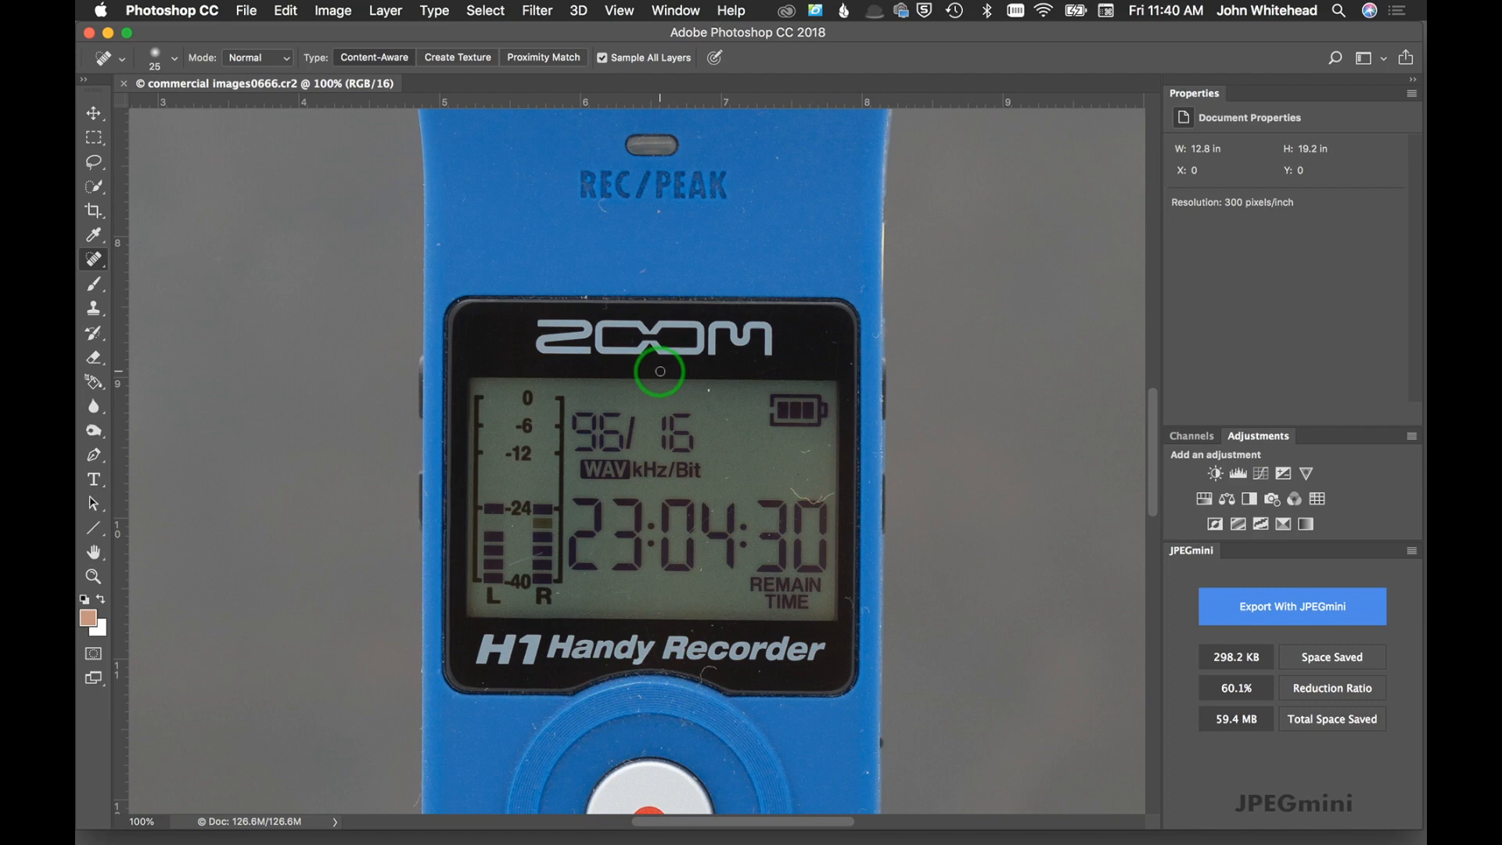
pyautogui.moveTo(601, 205)
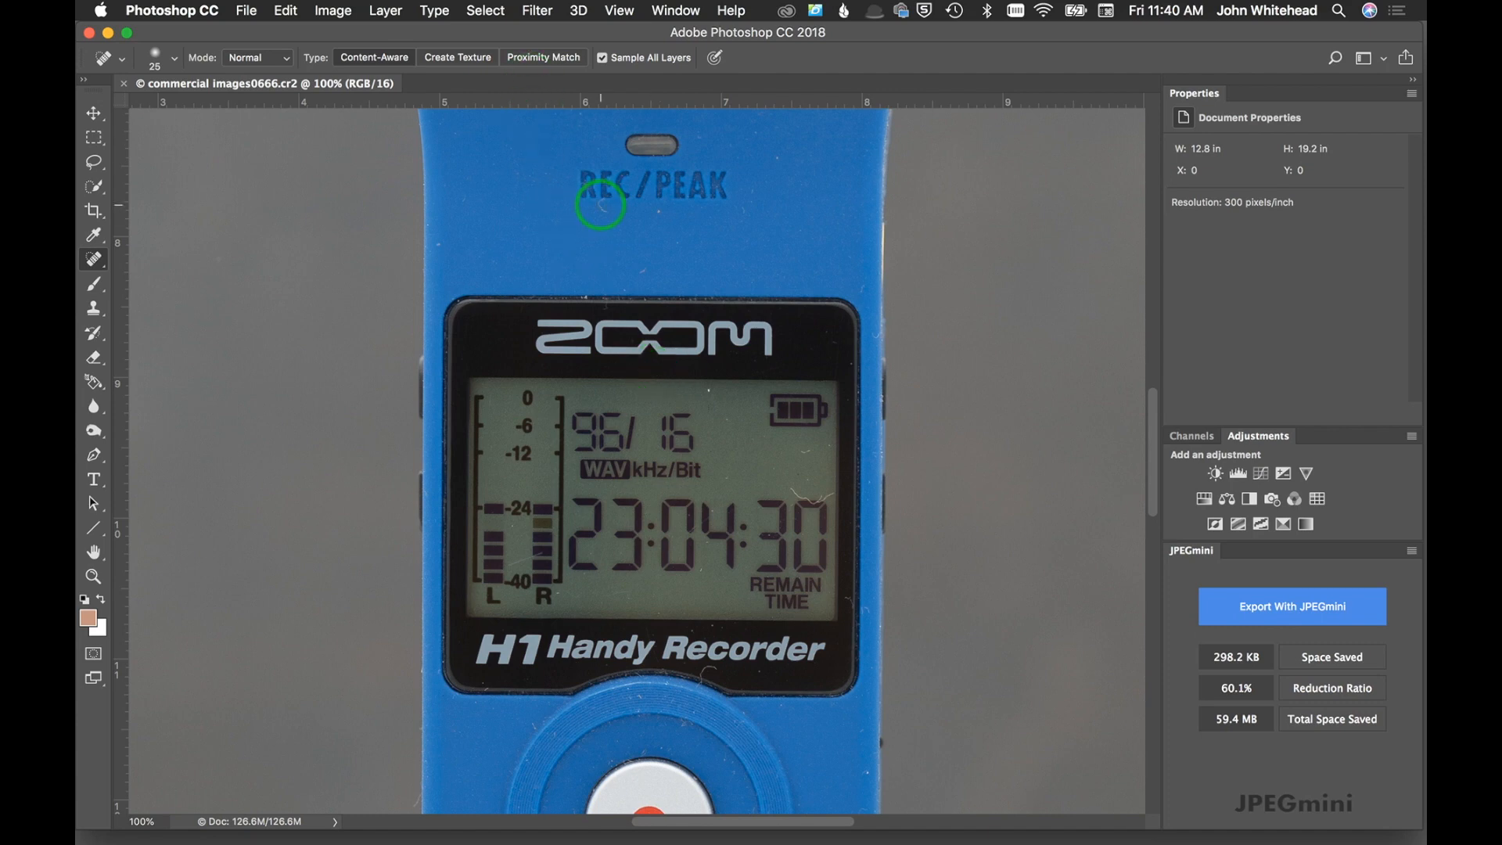
pyautogui.moveTo(649, 255)
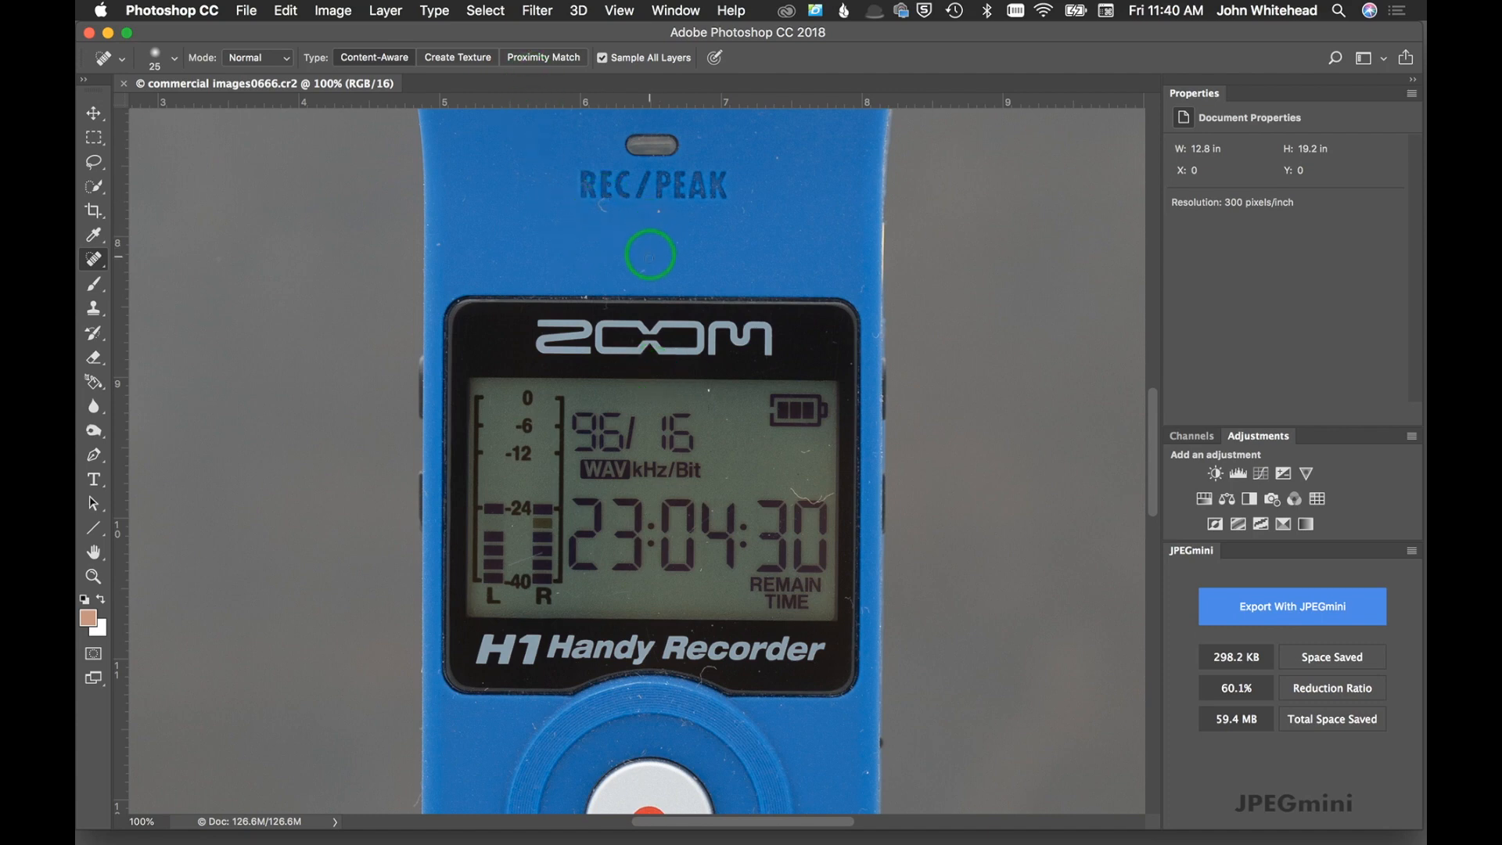
pyautogui.moveTo(683, 268)
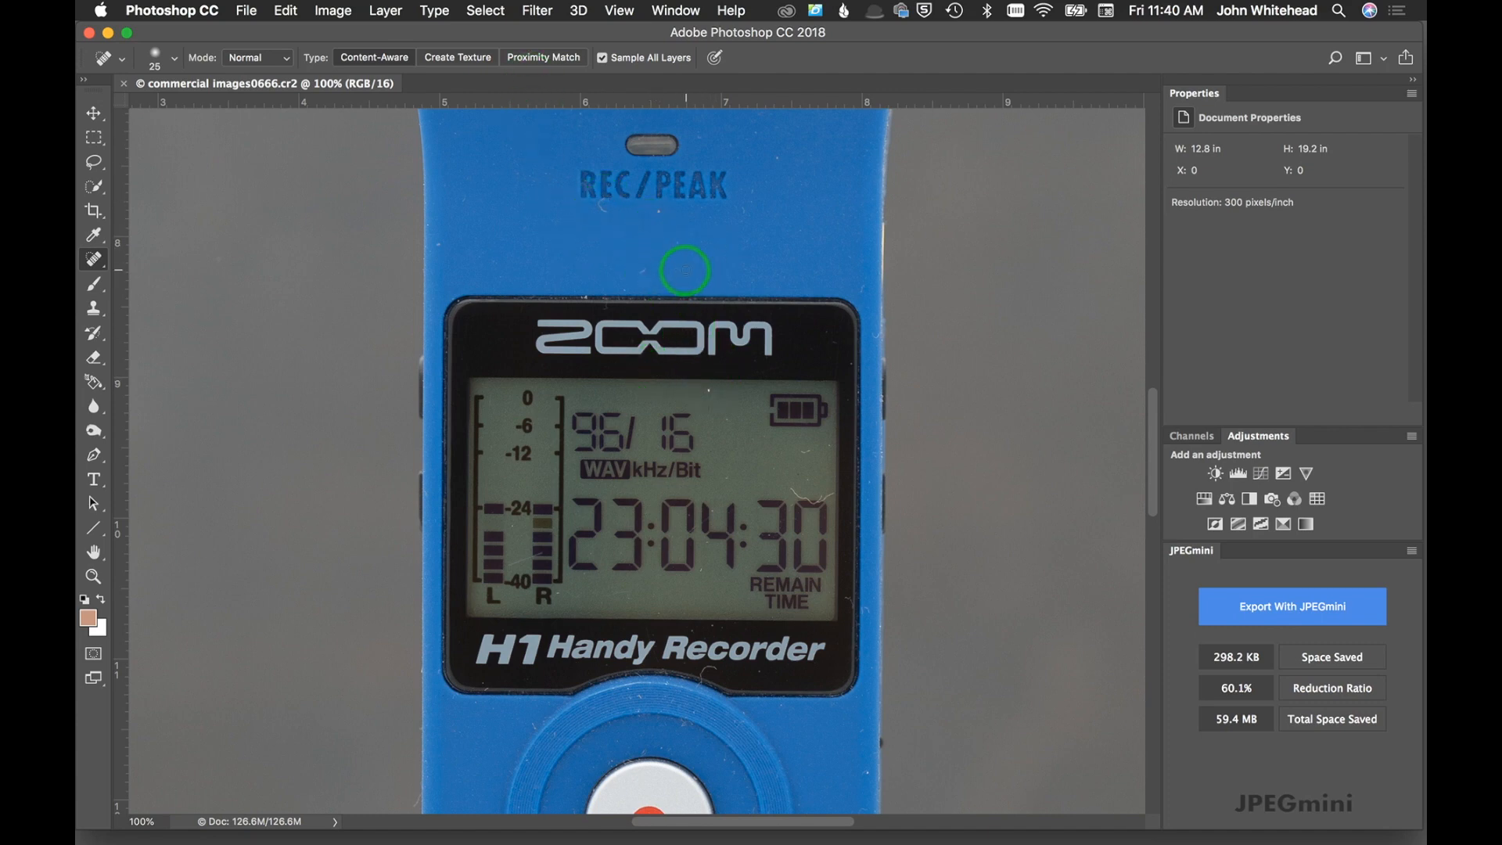
pyautogui.moveTo(771, 161)
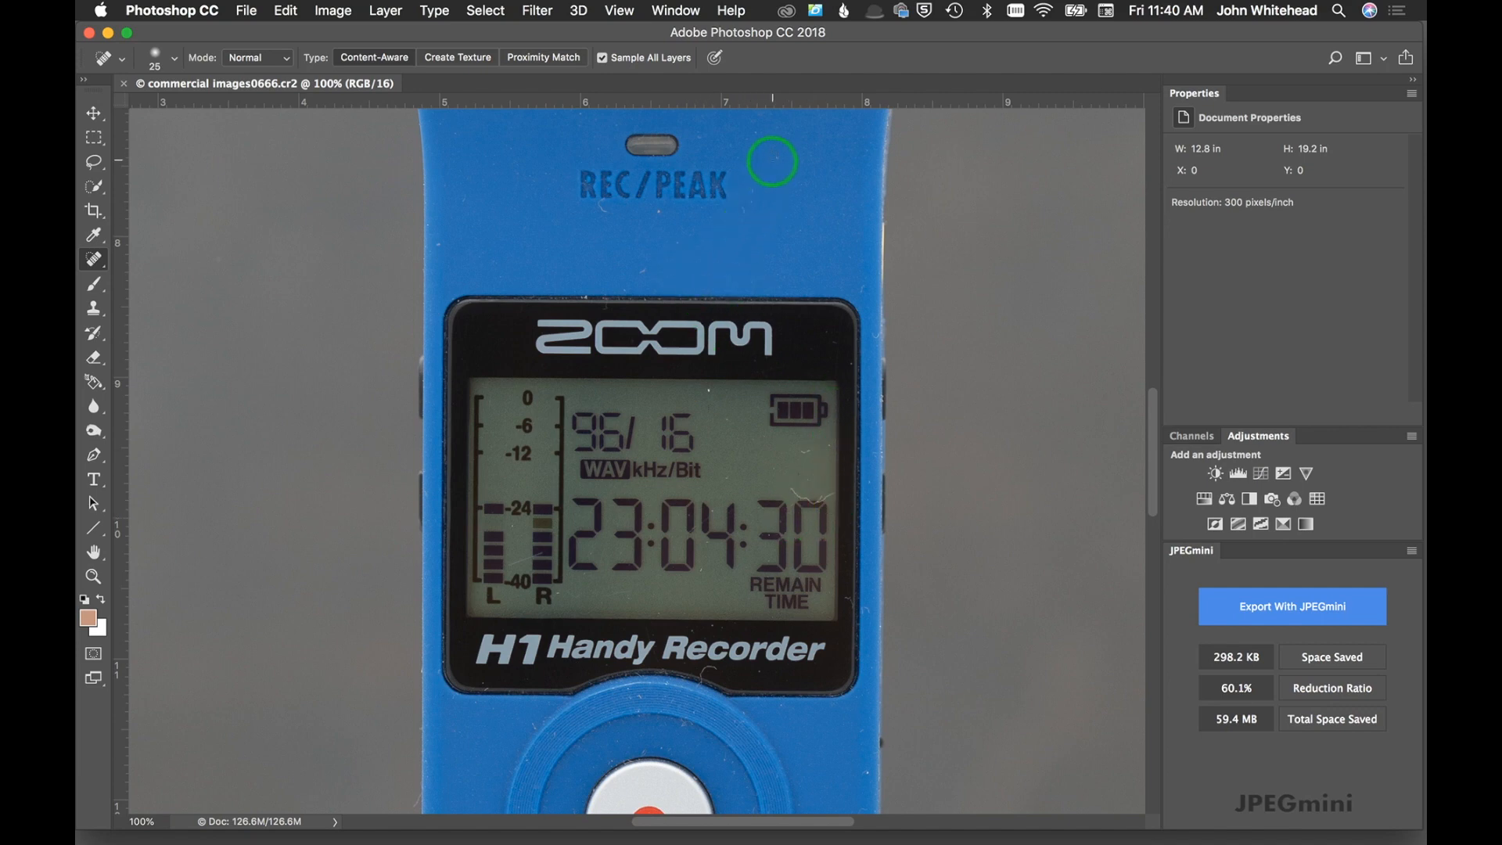
pyautogui.moveTo(624, 286)
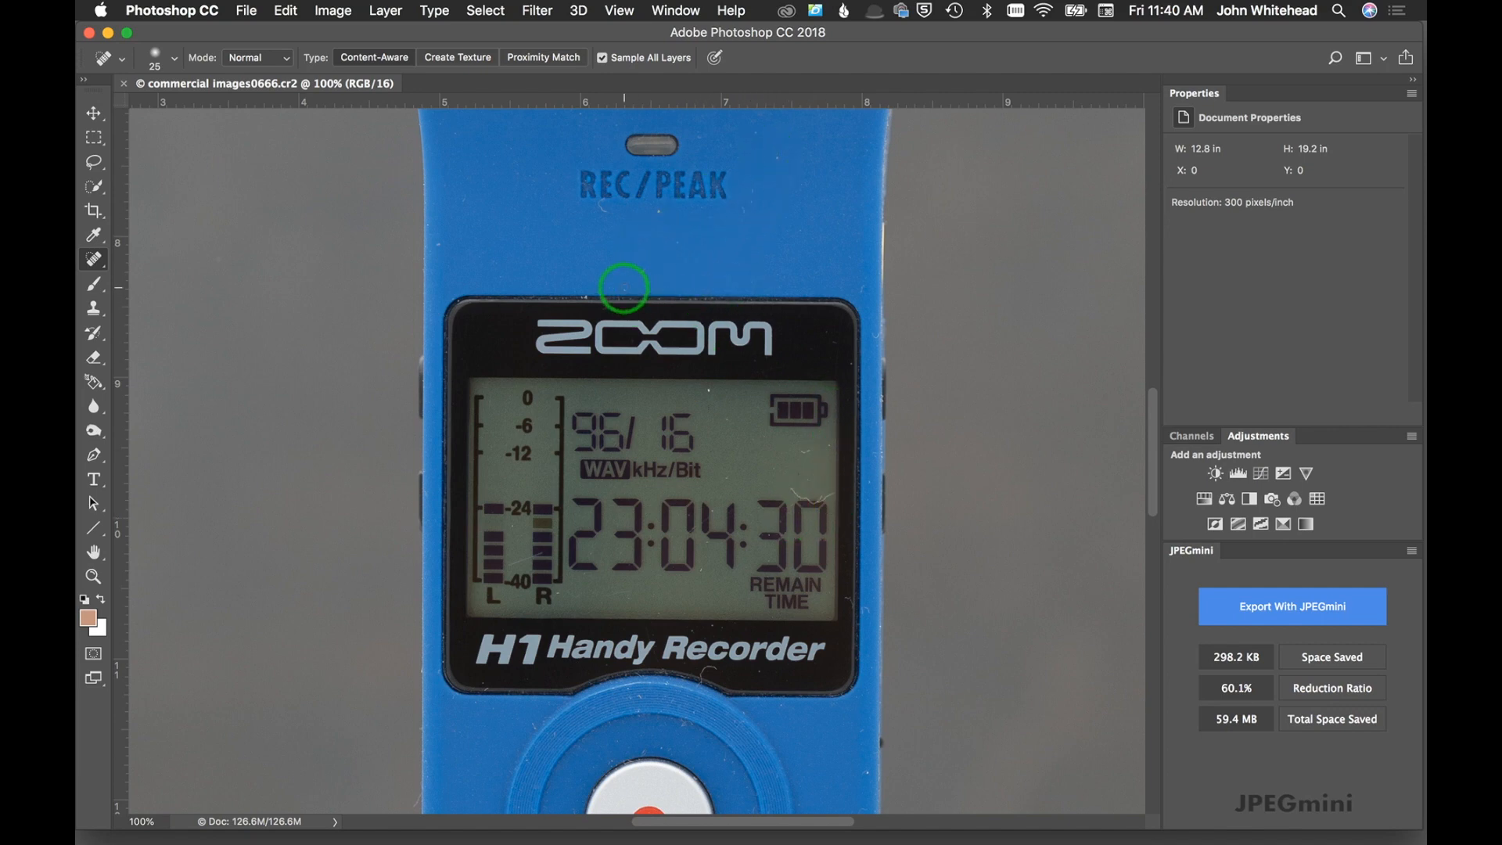
# Reopen the Dust & Scratches dialog on the zoomed-in display area
pyautogui.click(537, 11)
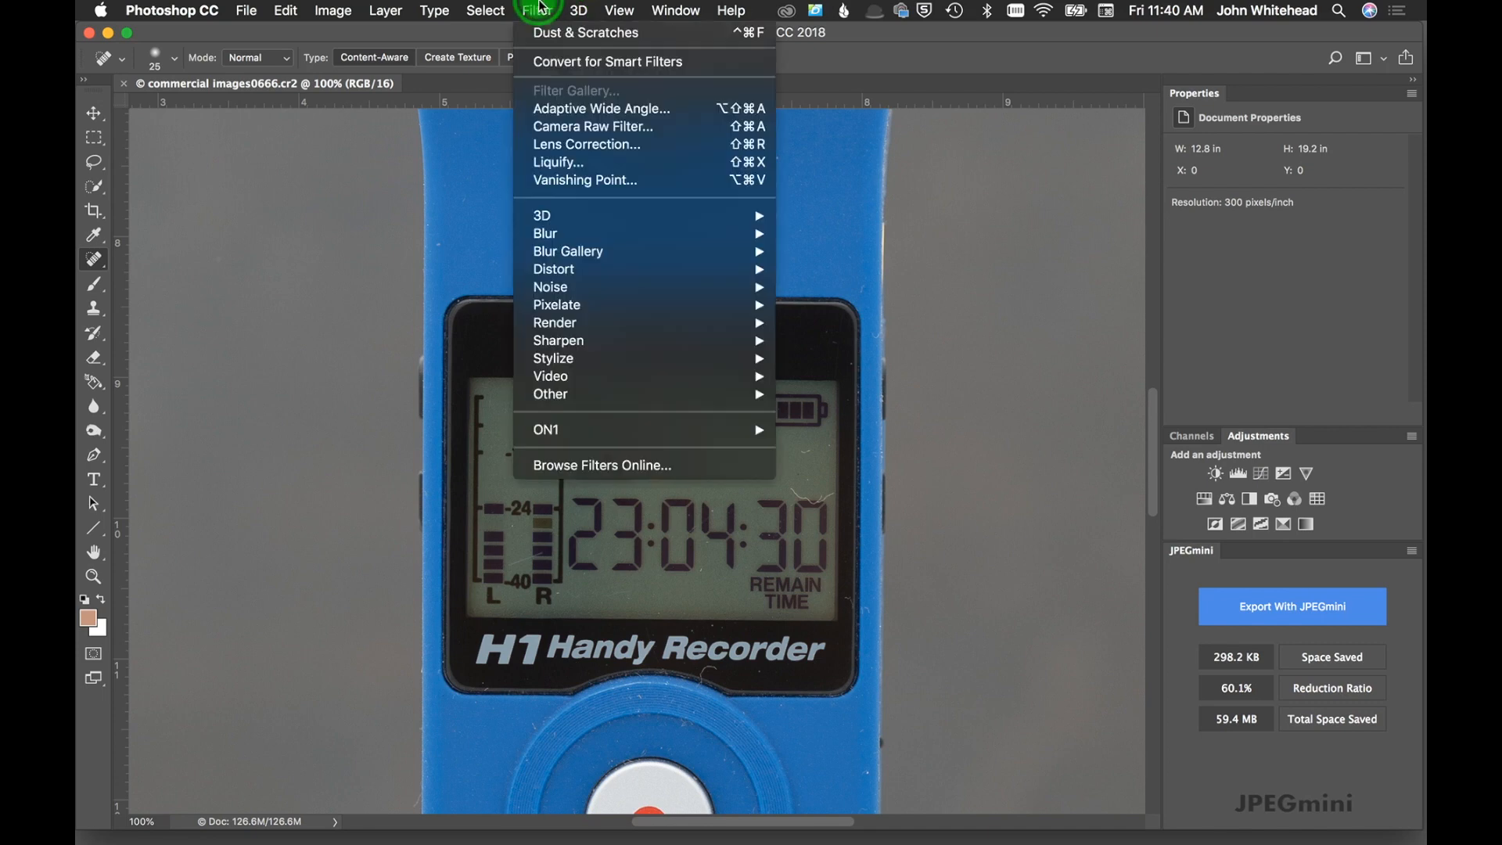
pyautogui.moveTo(551, 286)
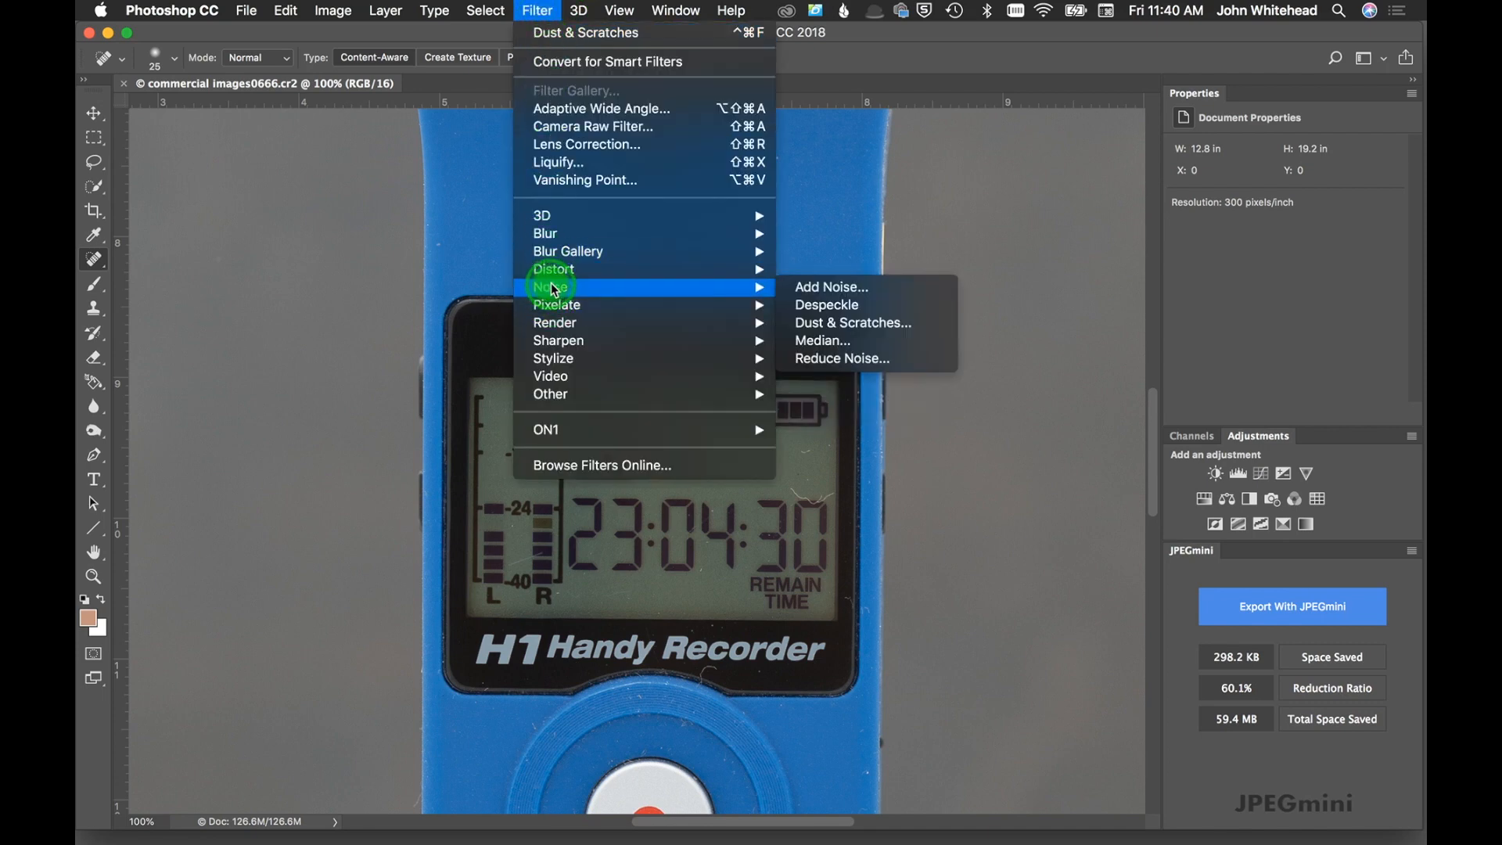
pyautogui.moveTo(852, 322)
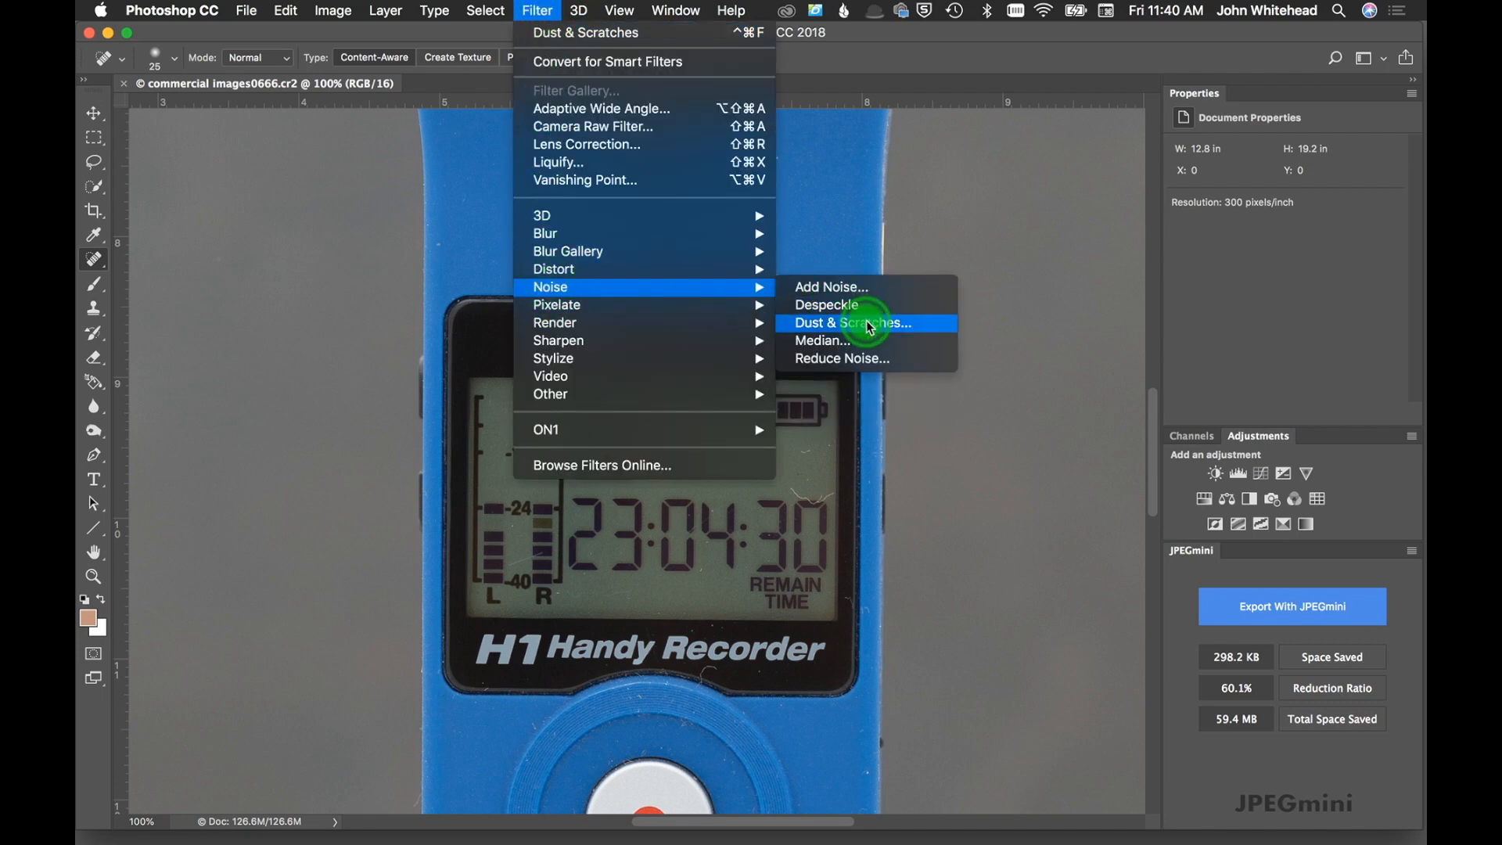
pyautogui.click(854, 323)
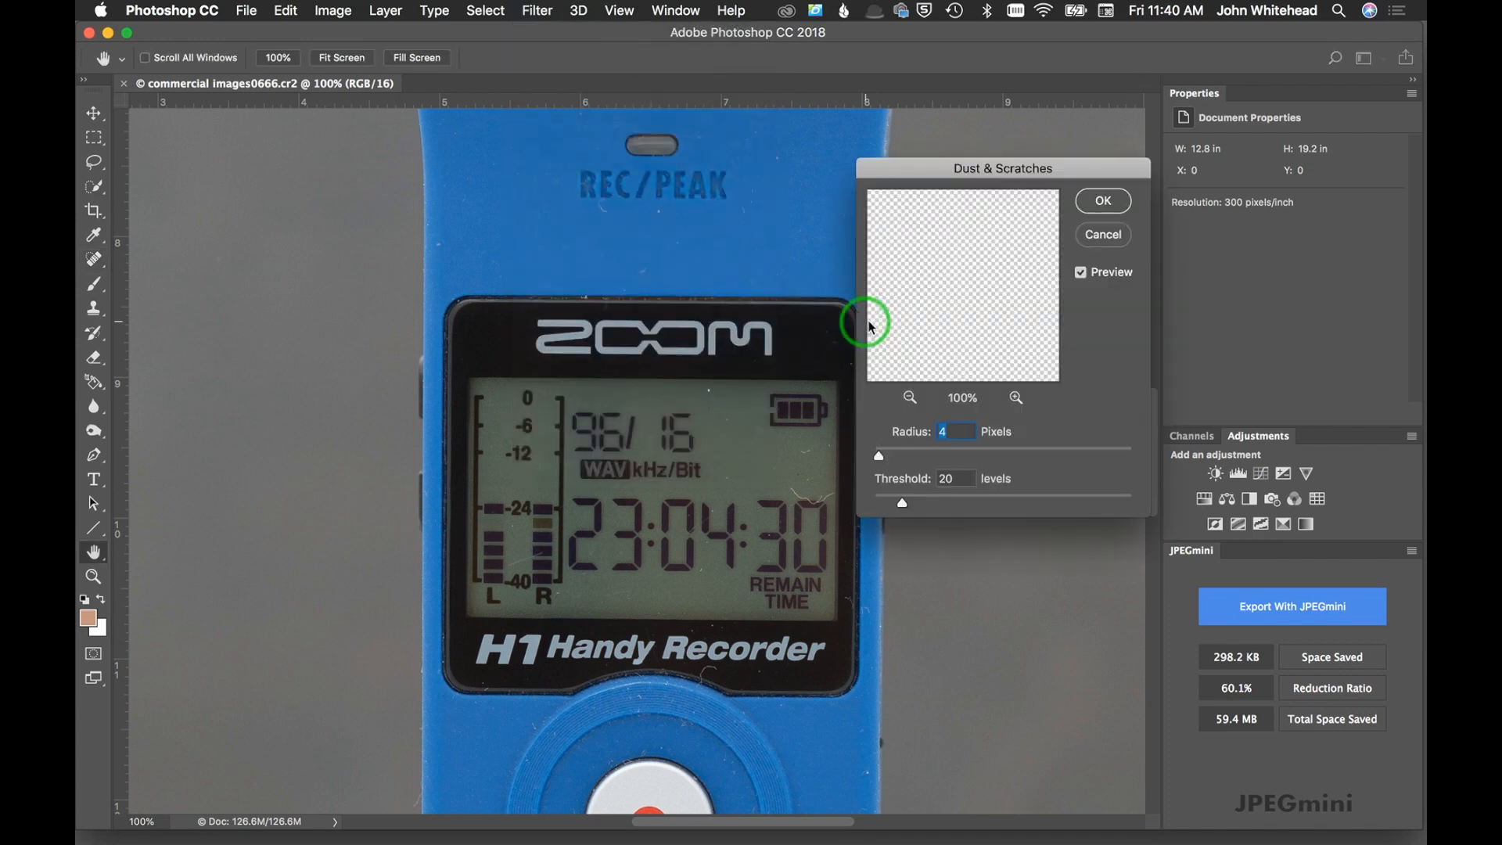
pyautogui.moveTo(970, 439)
pyautogui.write('1')
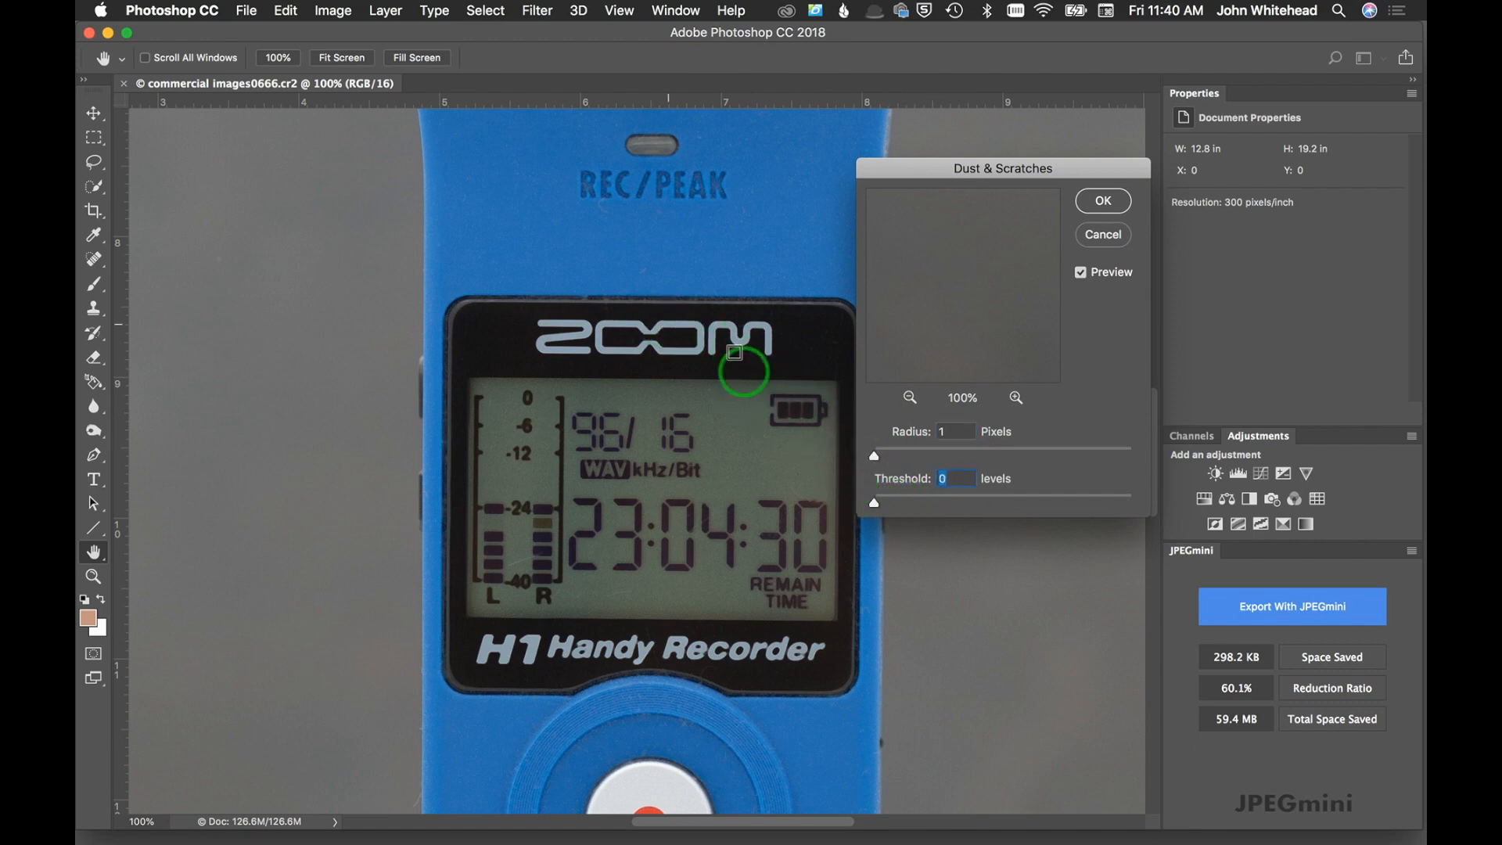
pyautogui.moveTo(718, 392)
pyautogui.write('2')
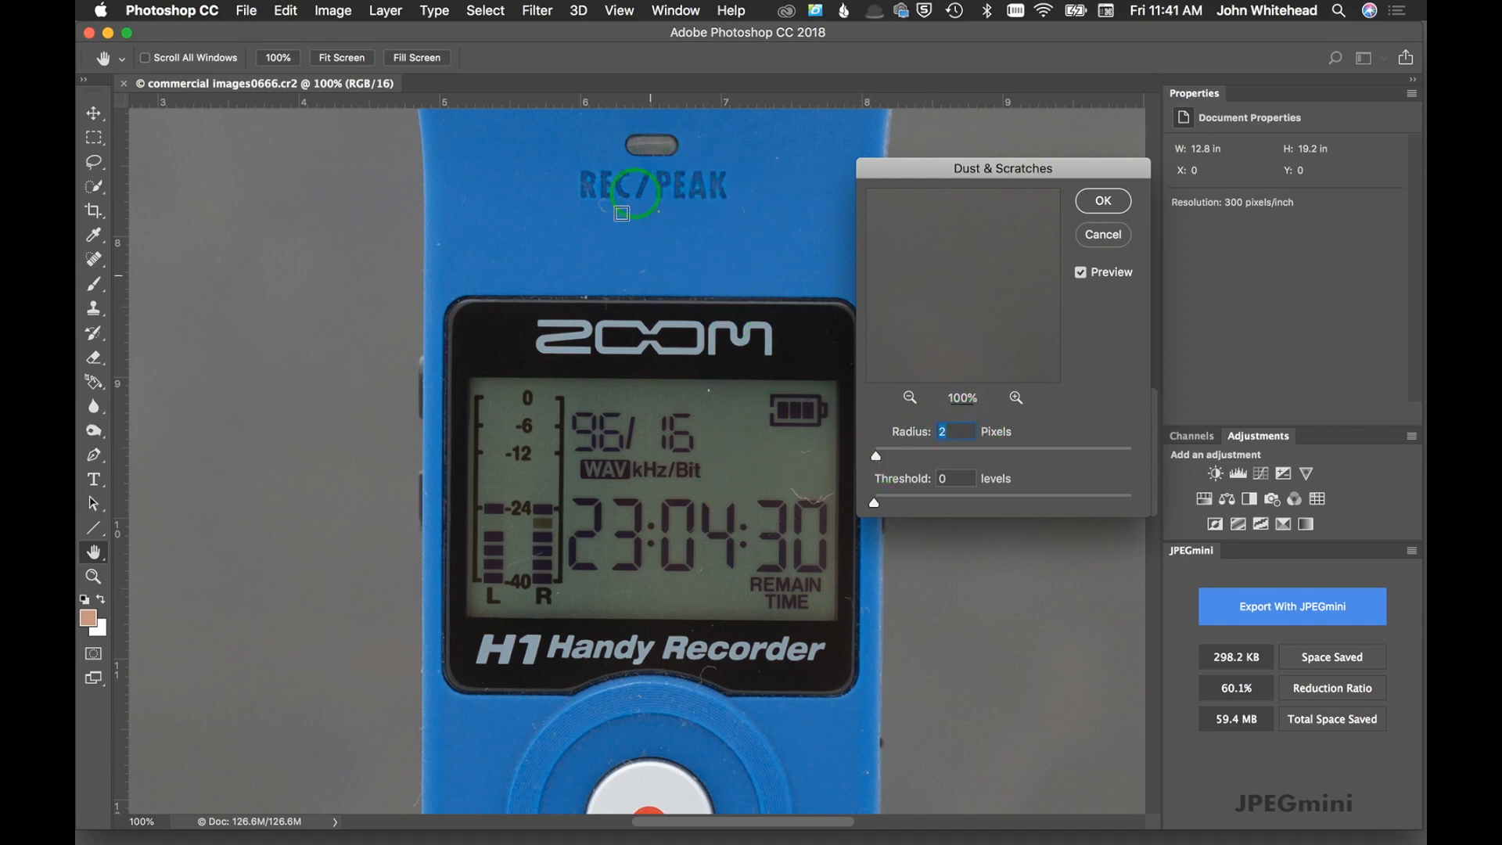
pyautogui.moveTo(870, 426)
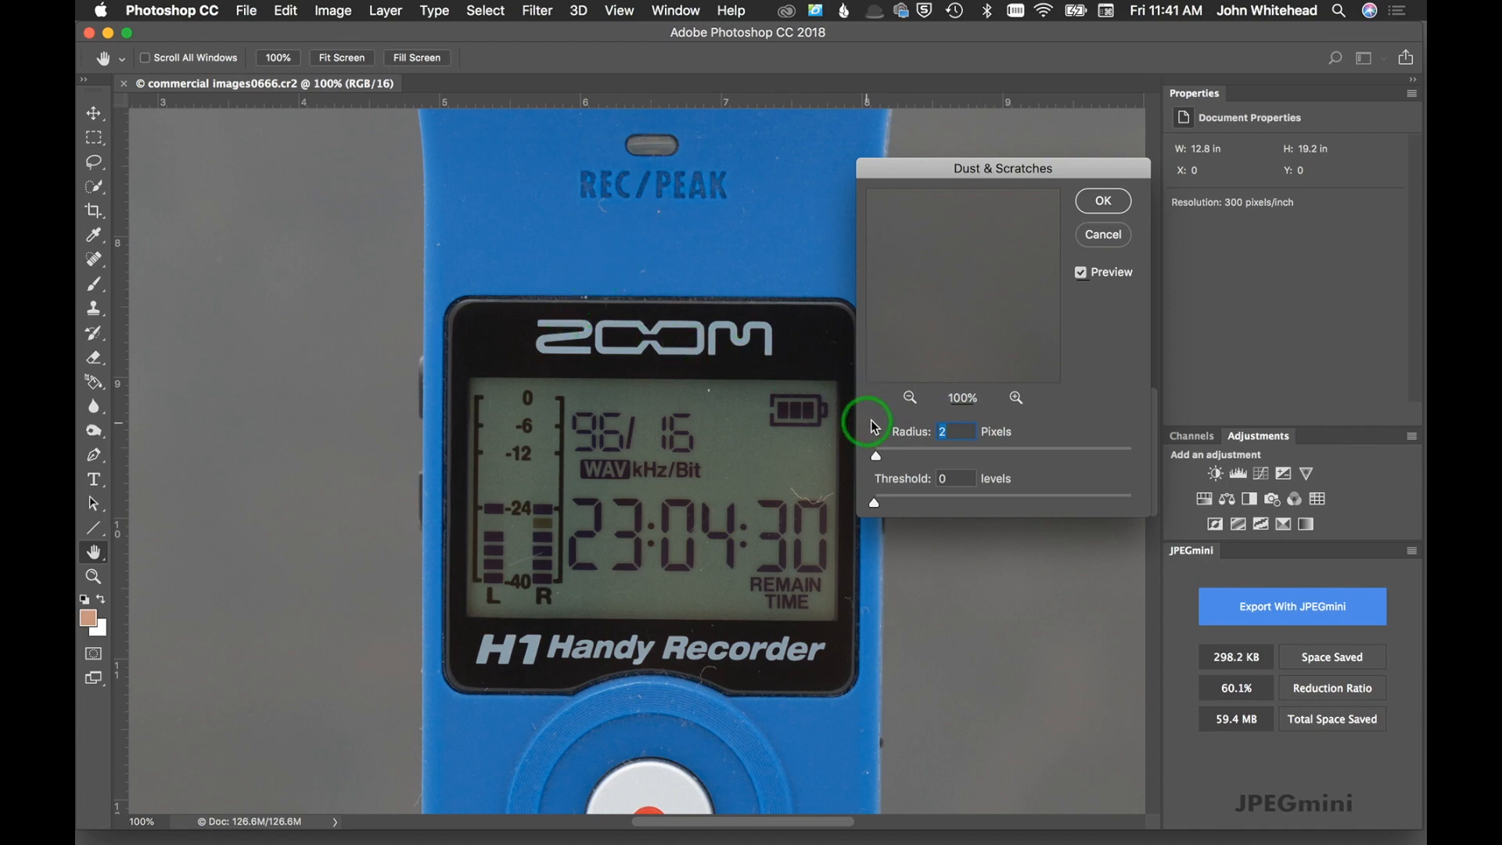
pyautogui.moveTo(875, 458)
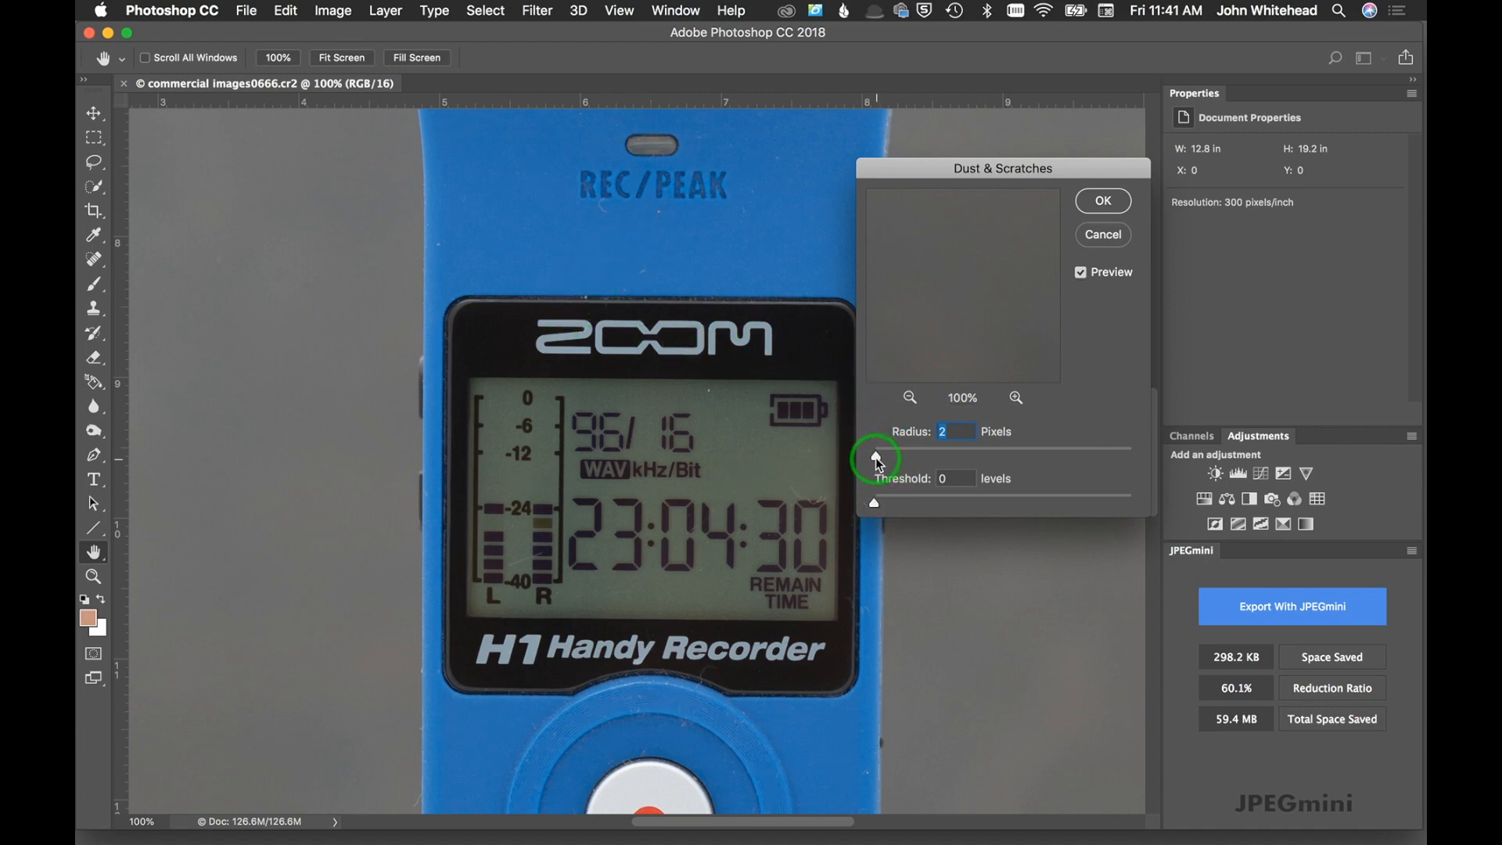
# Raise the Dust & Scratches radius to 4 pixels in the preview
pyautogui.click(873, 452)
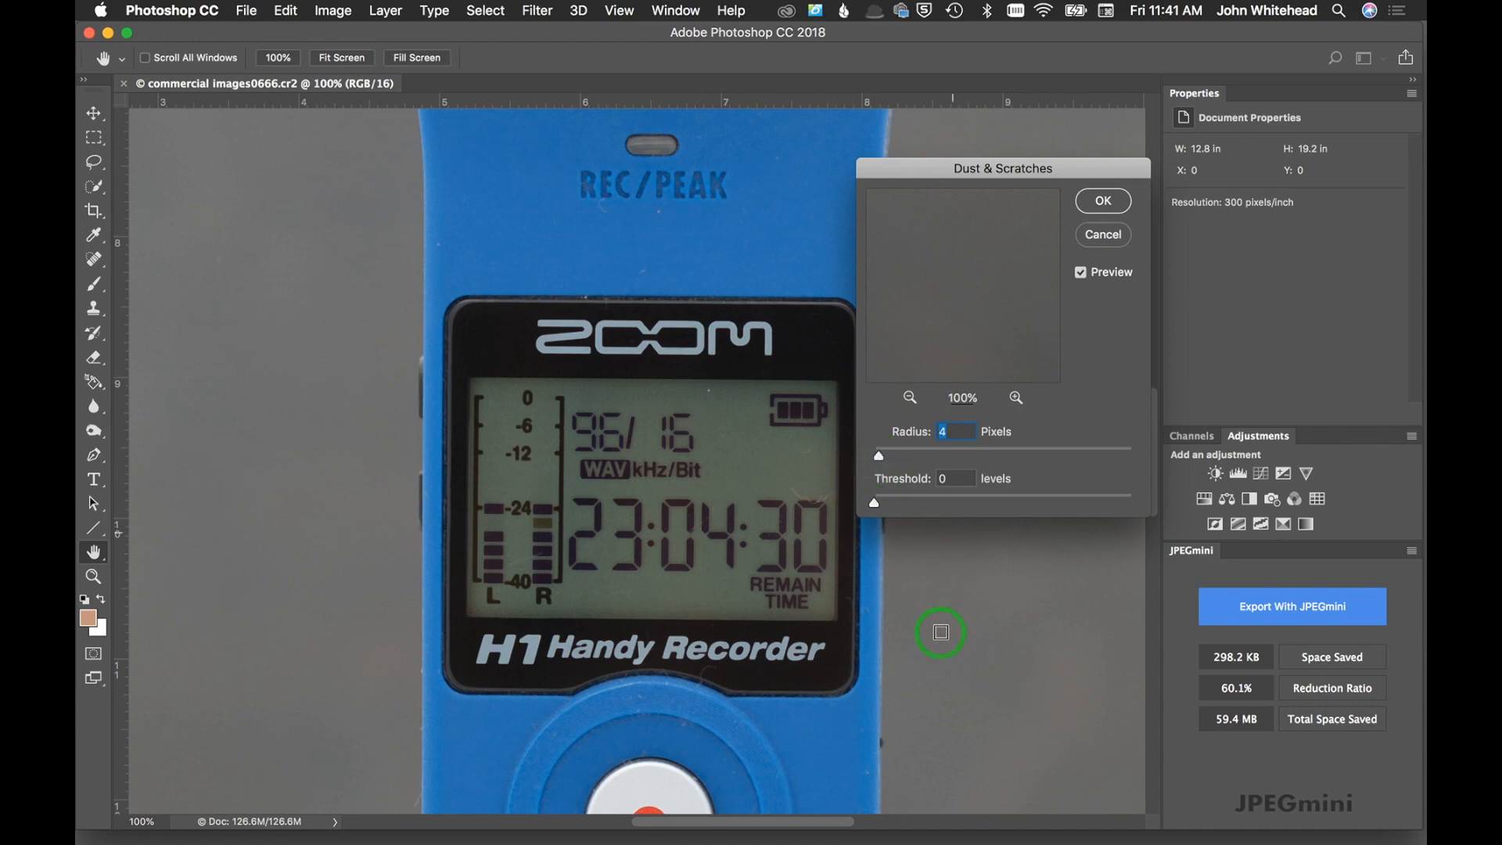
pyautogui.moveTo(716, 528)
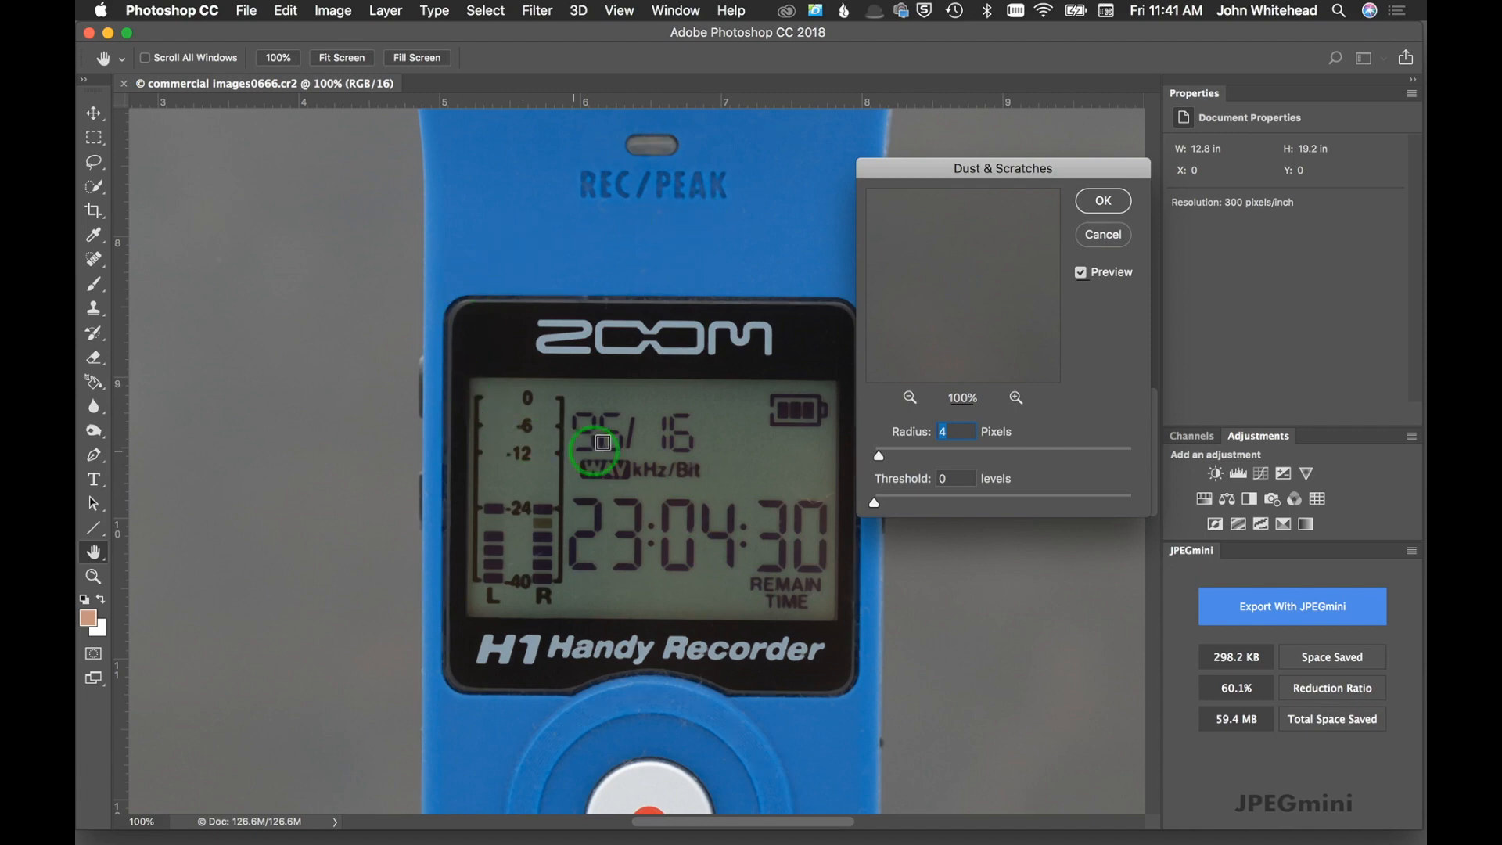
pyautogui.moveTo(514, 644)
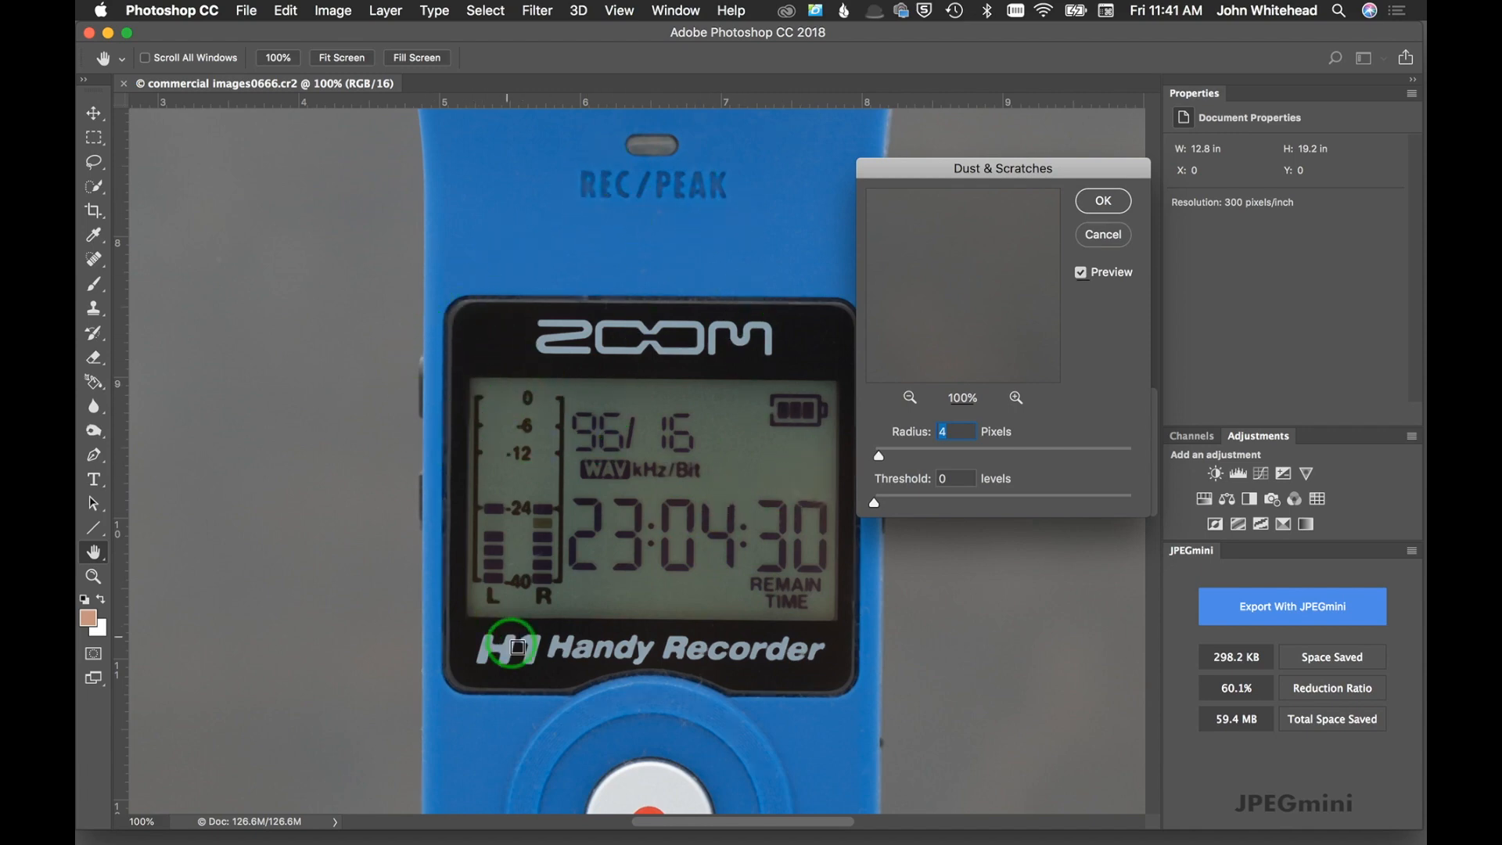
pyautogui.moveTo(843, 618)
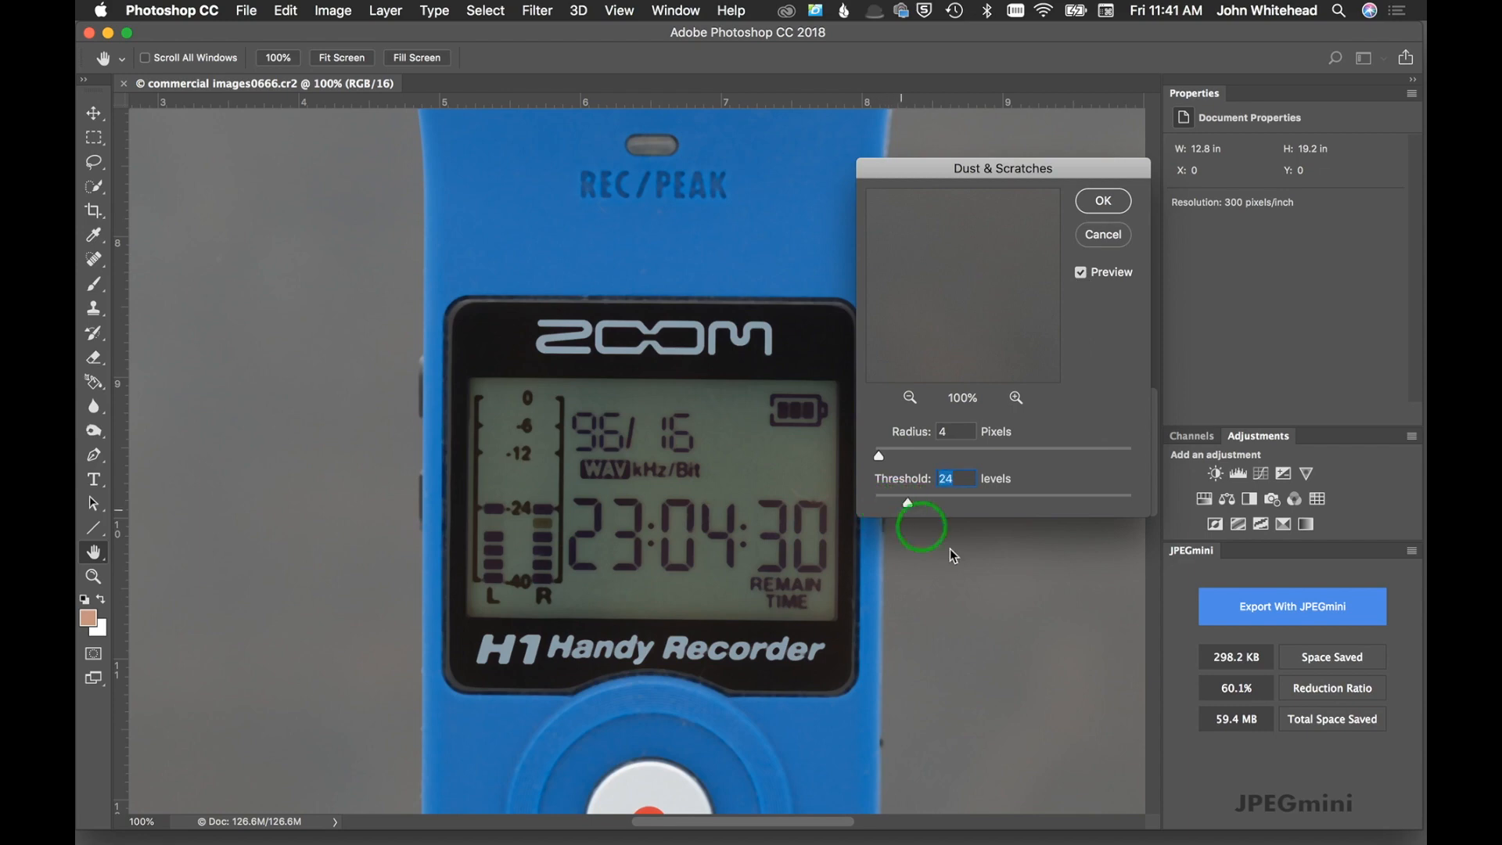
pyautogui.moveTo(714, 574)
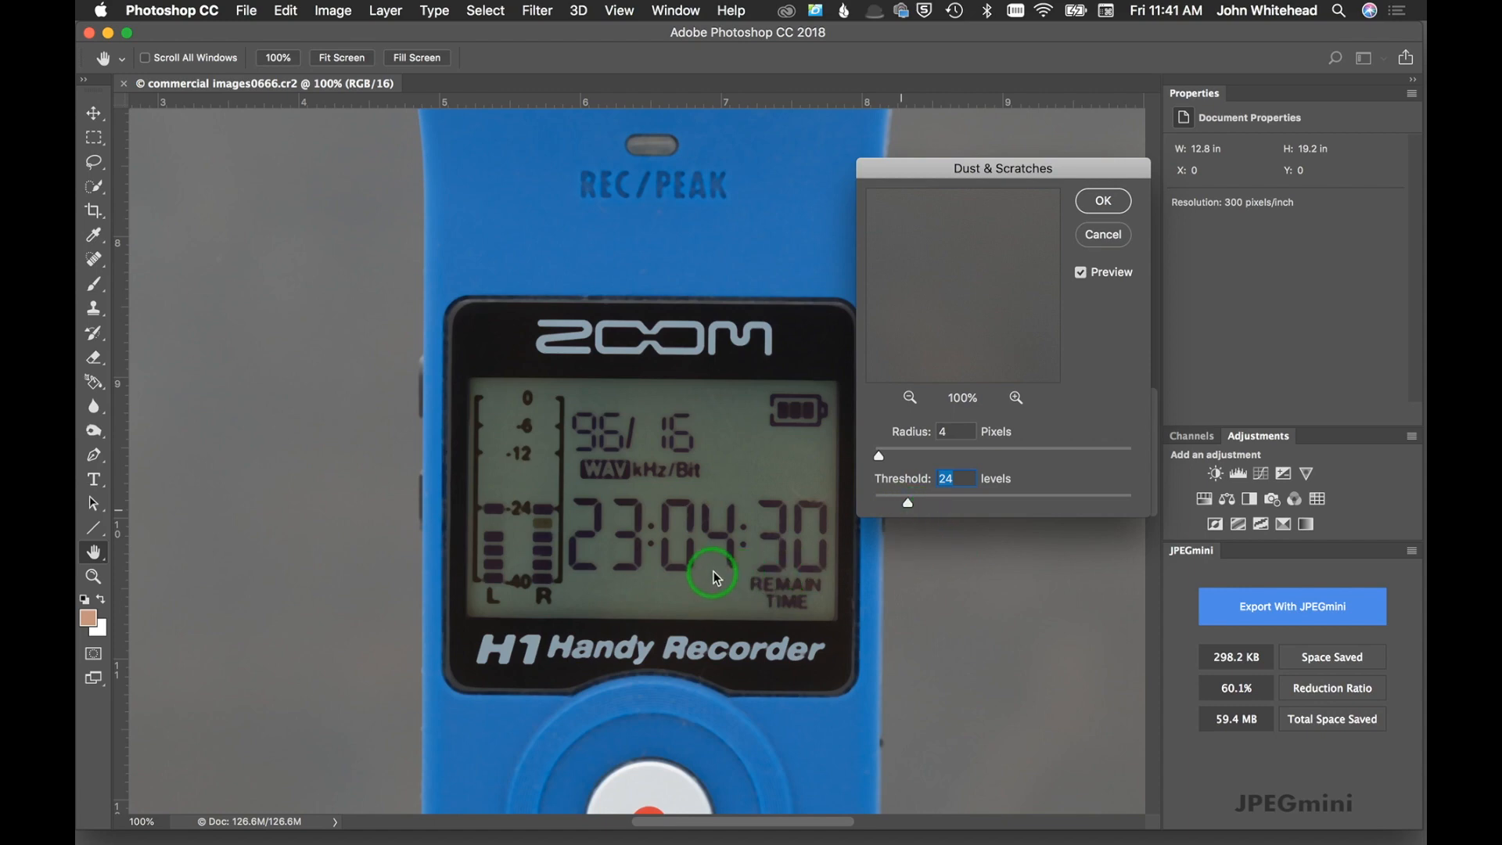
pyautogui.moveTo(713, 405)
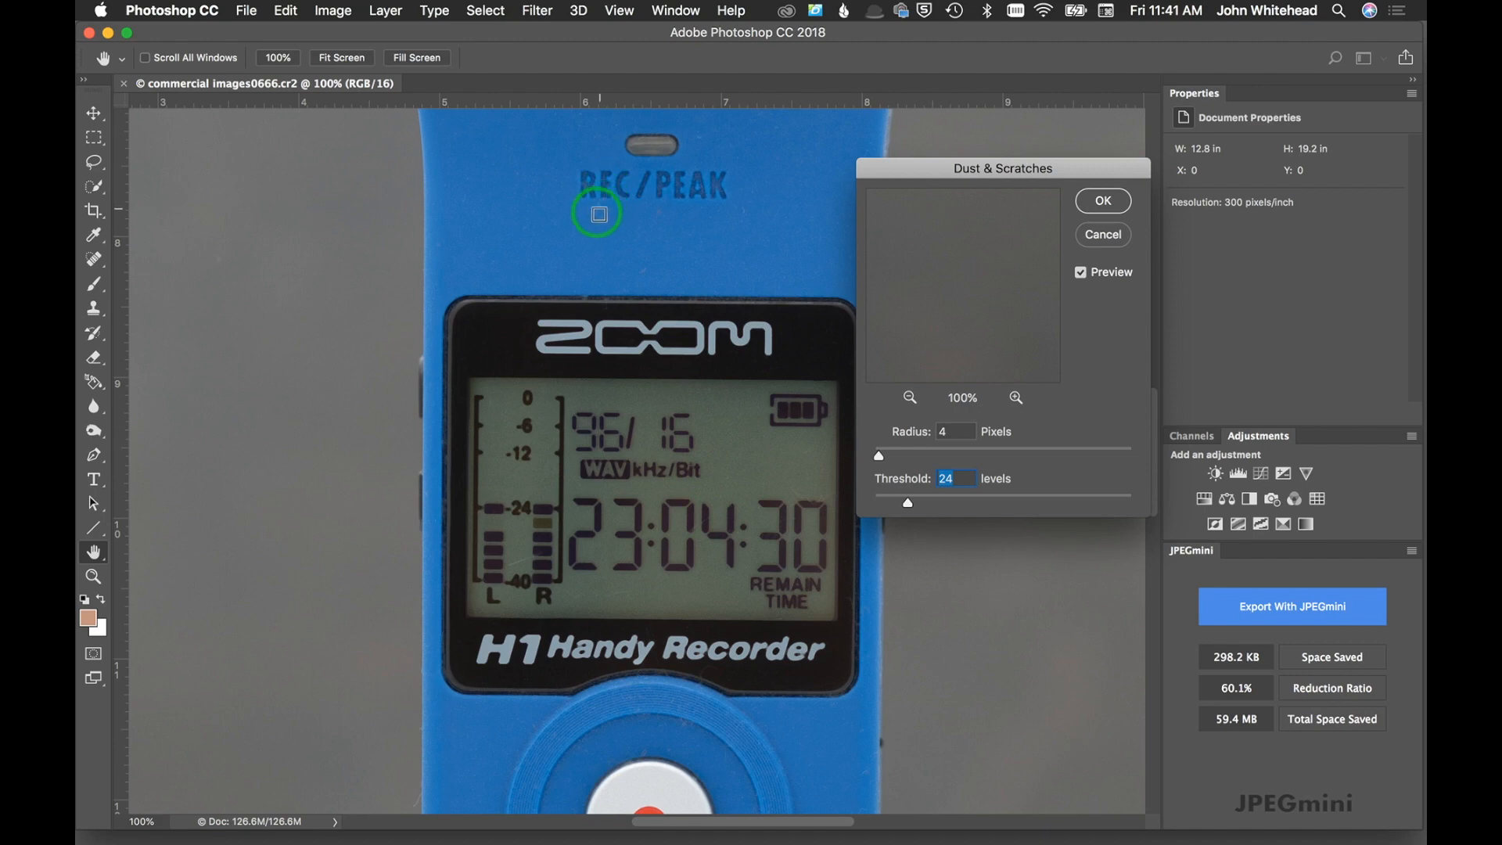
pyautogui.moveTo(785, 658)
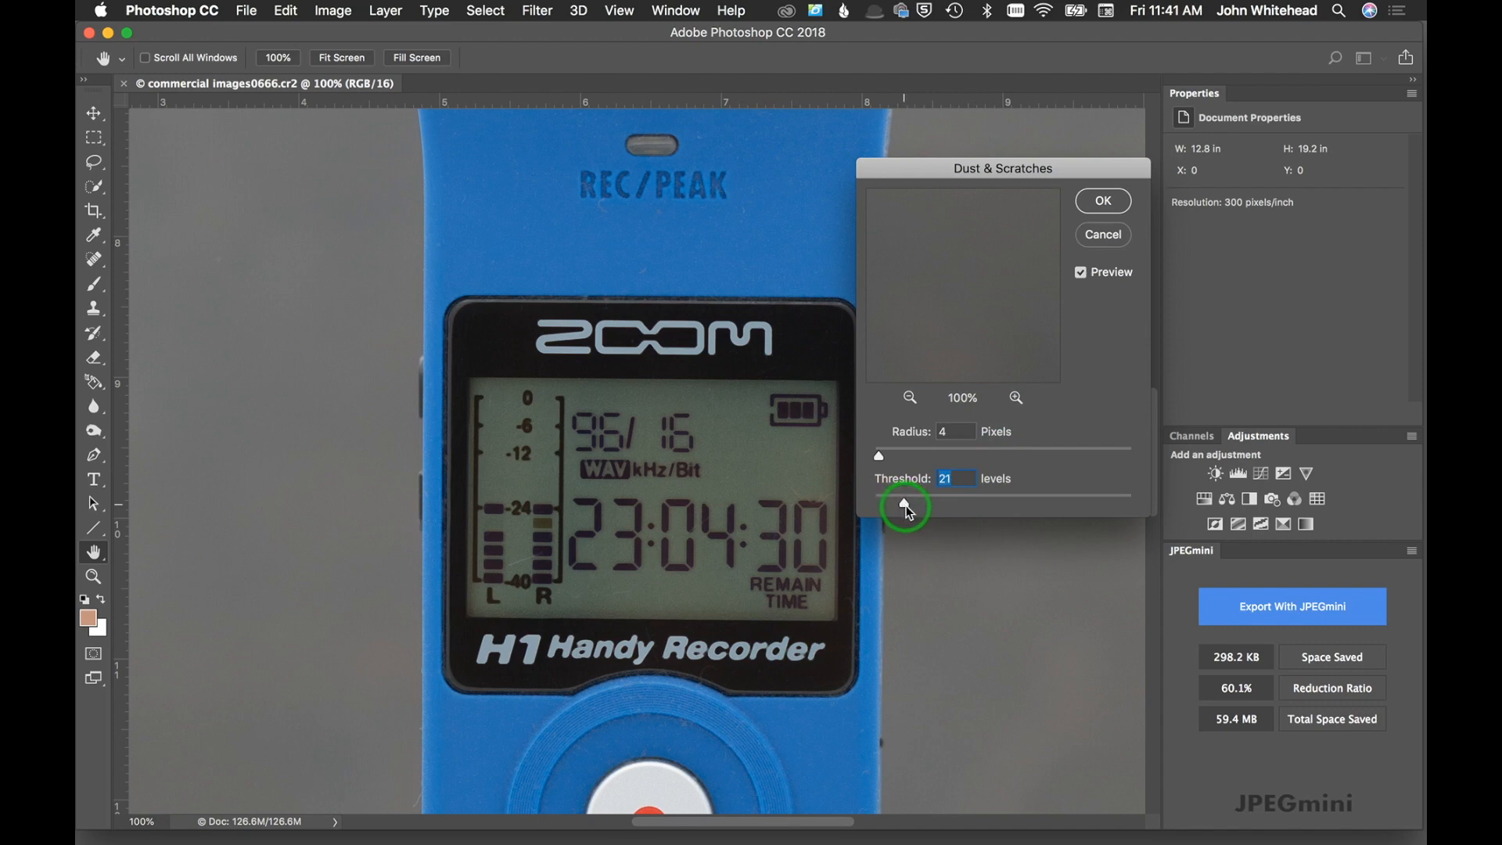
pyautogui.moveTo(907, 515)
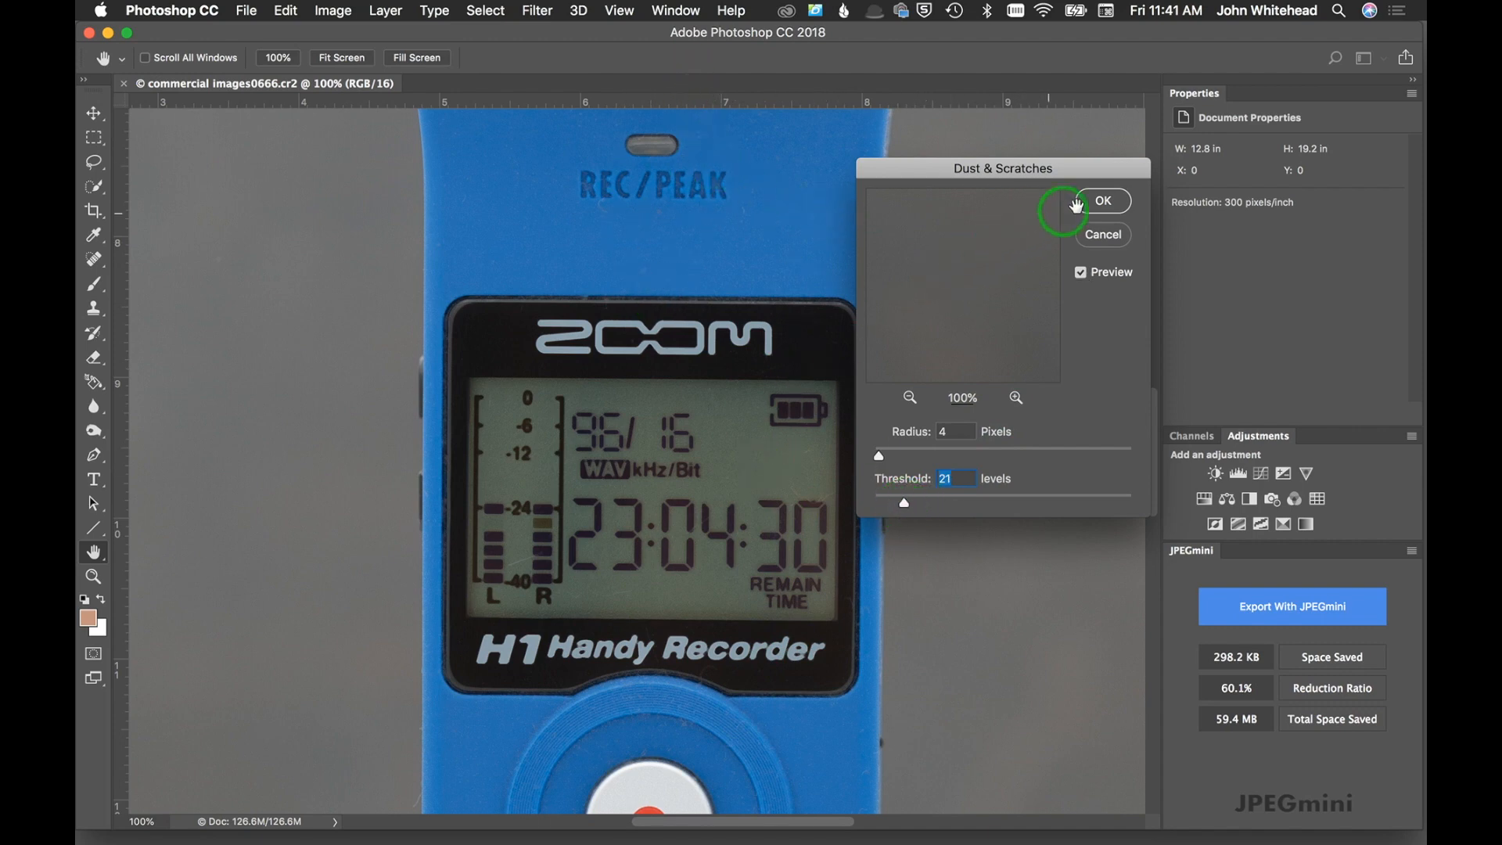
pyautogui.moveTo(825, 336)
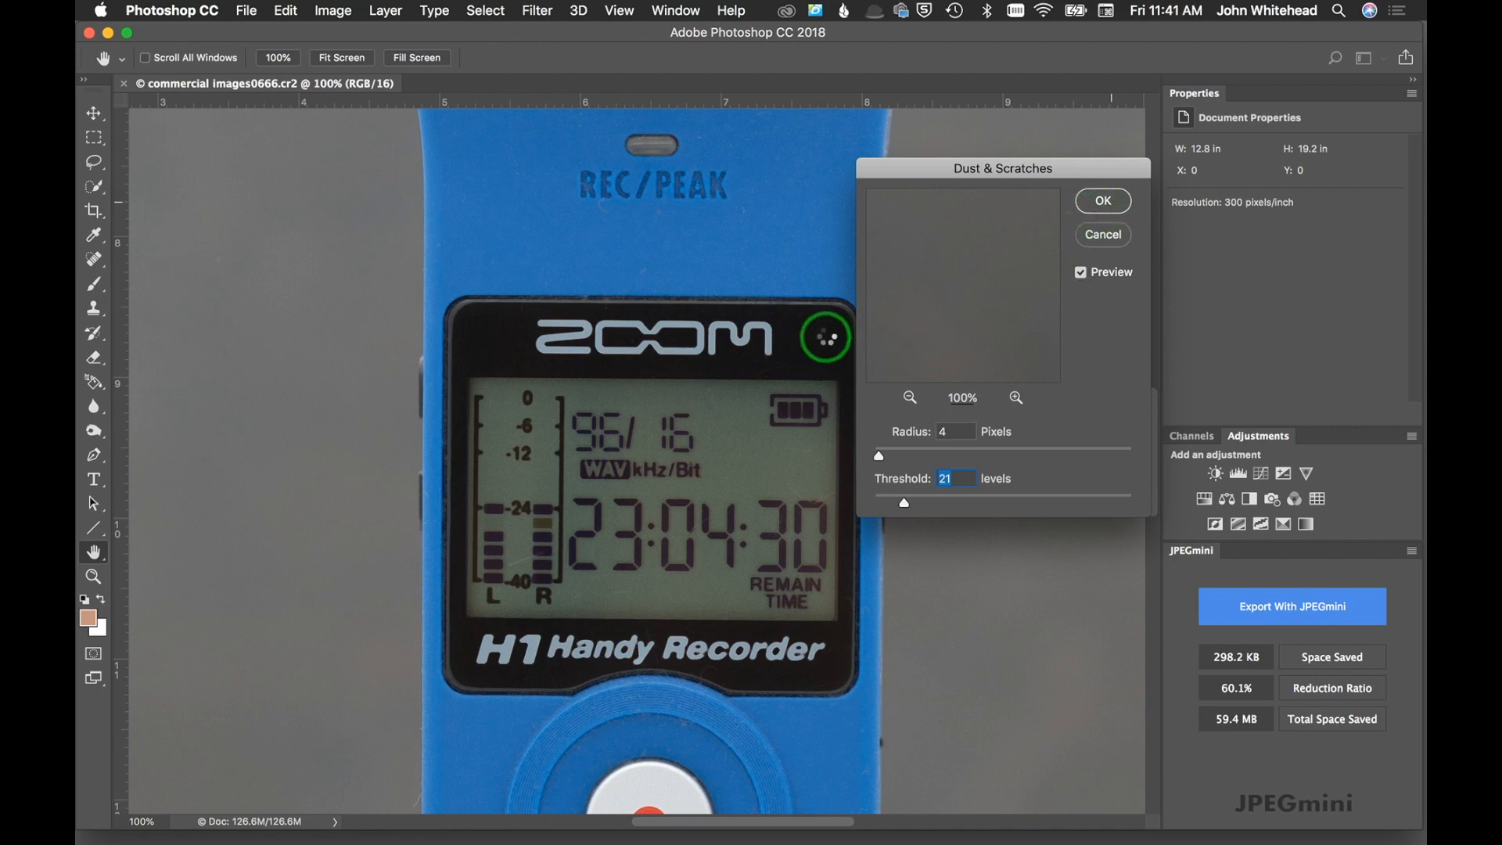
# Dismiss the filter and test Spot Healing Brush strokes on specks near the display, undoing each
pyautogui.click(1101, 200)
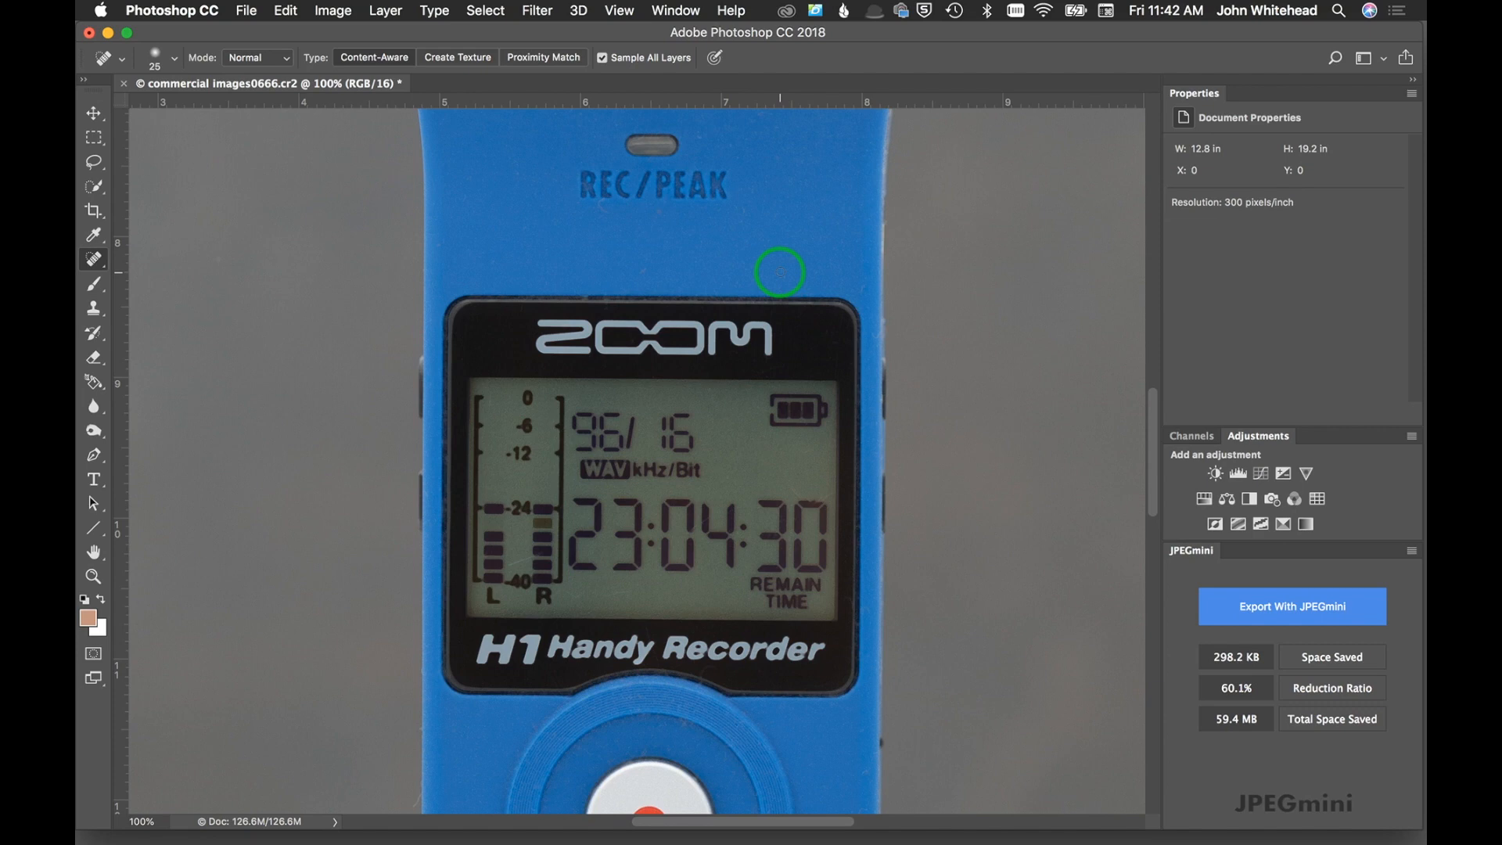
pyautogui.moveTo(761, 357)
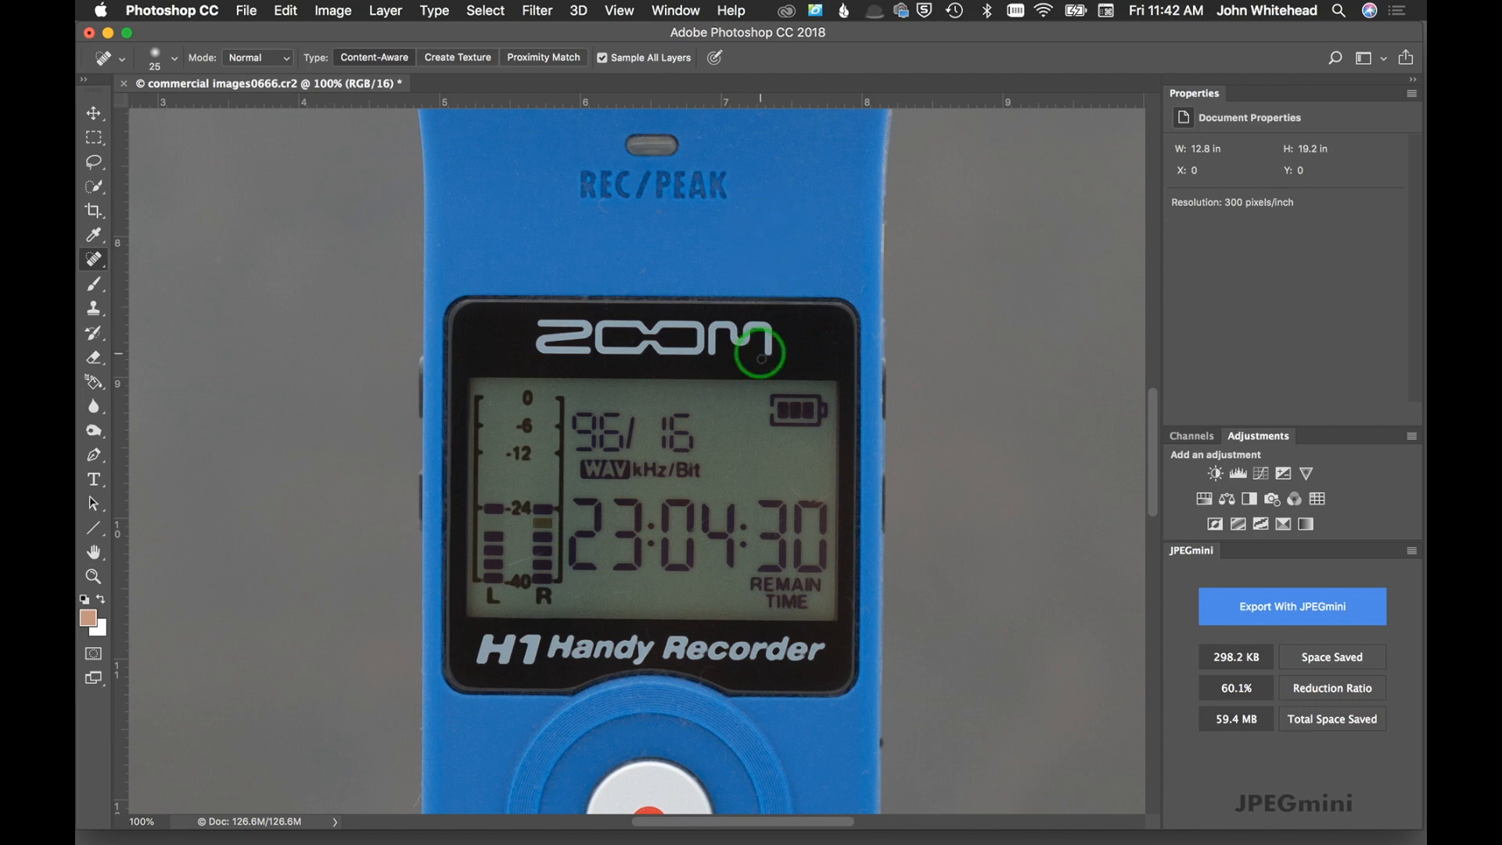
pyautogui.moveTo(700, 659)
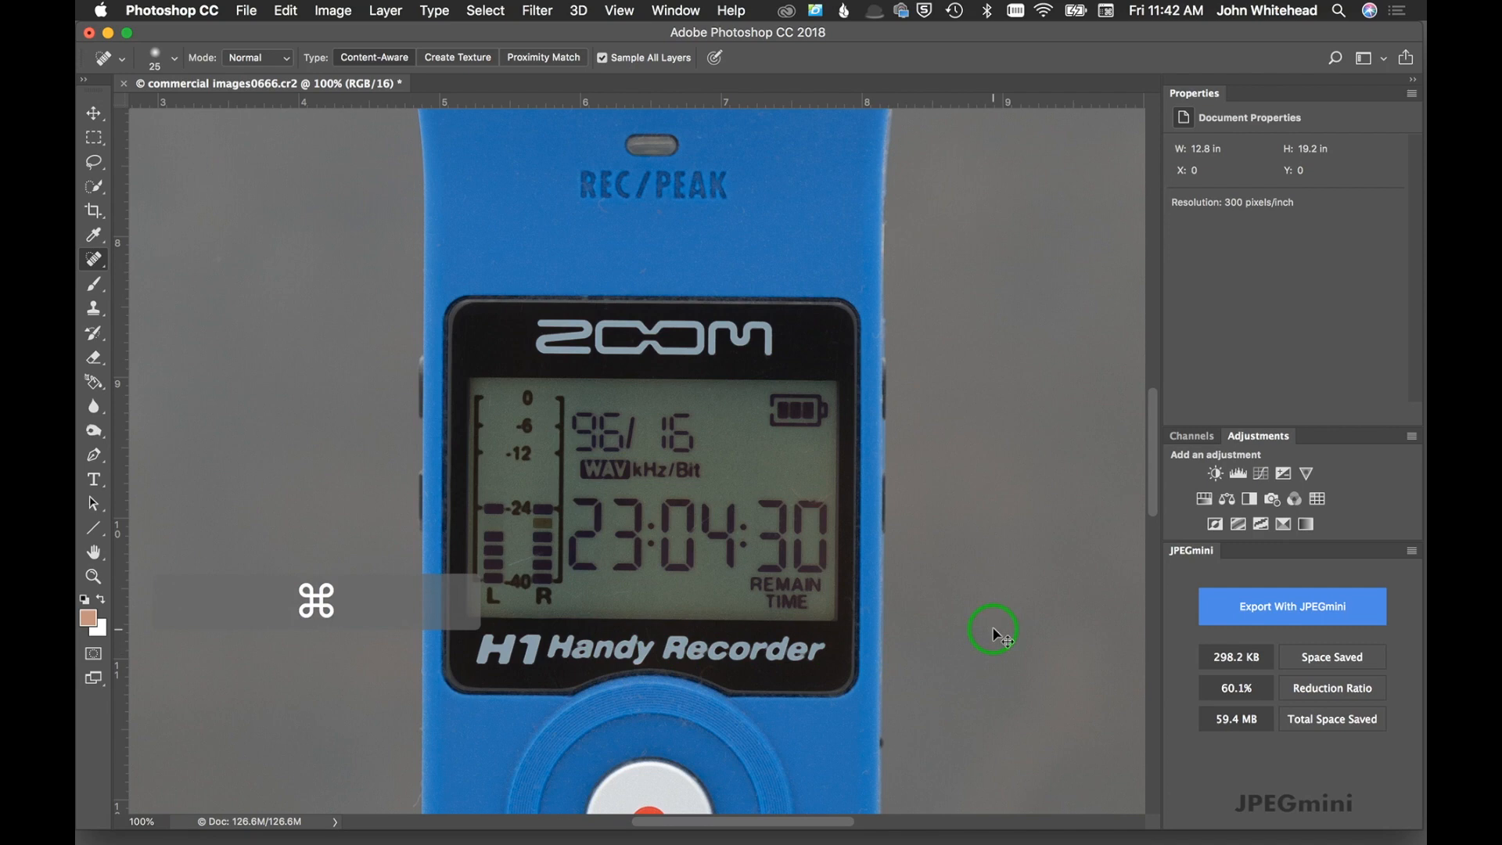
pyautogui.press('cmd+z')
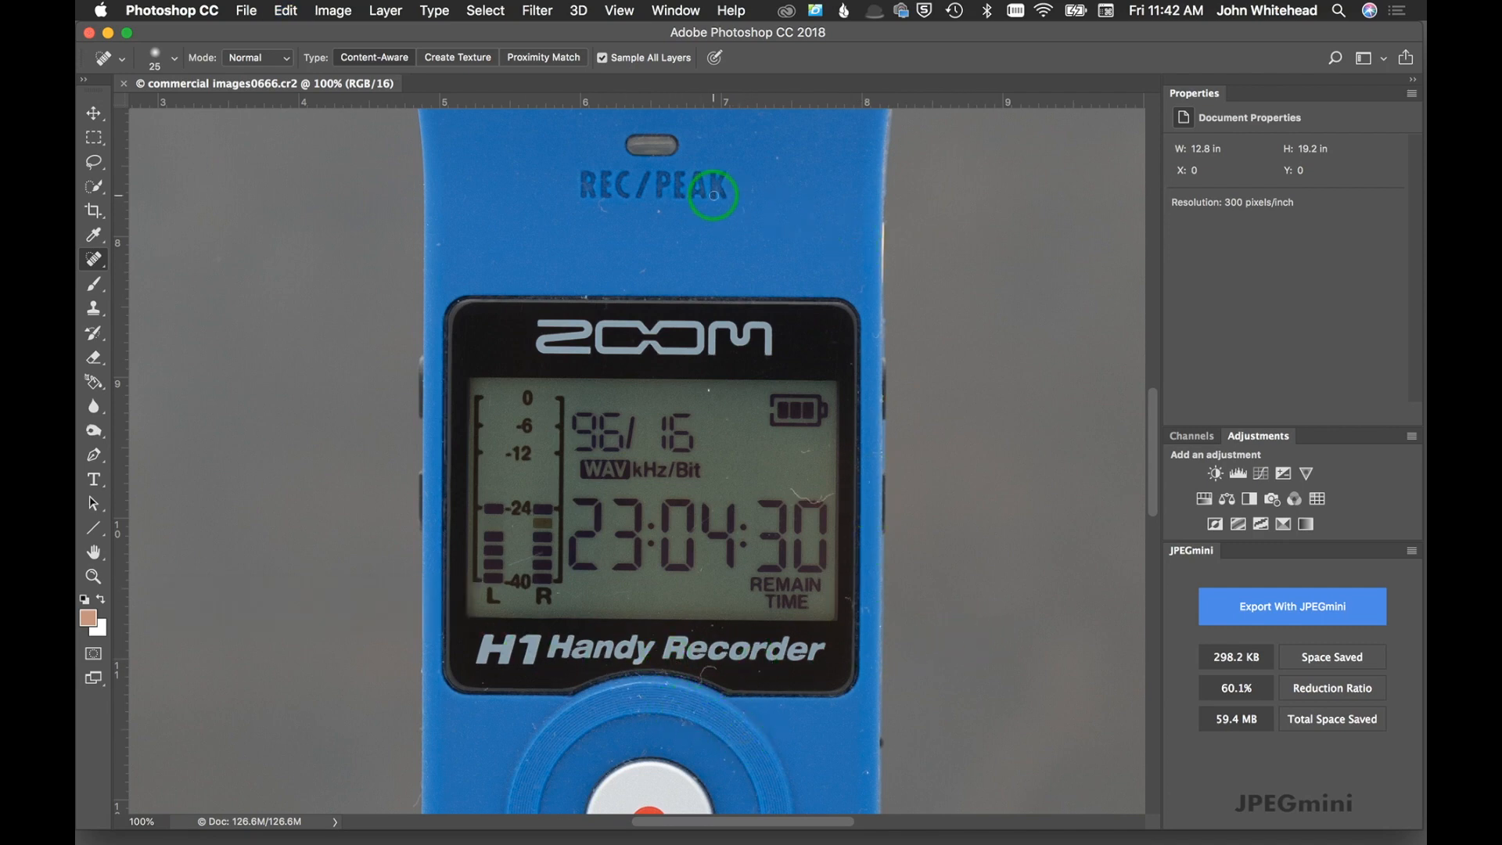
pyautogui.press('cmd+z')
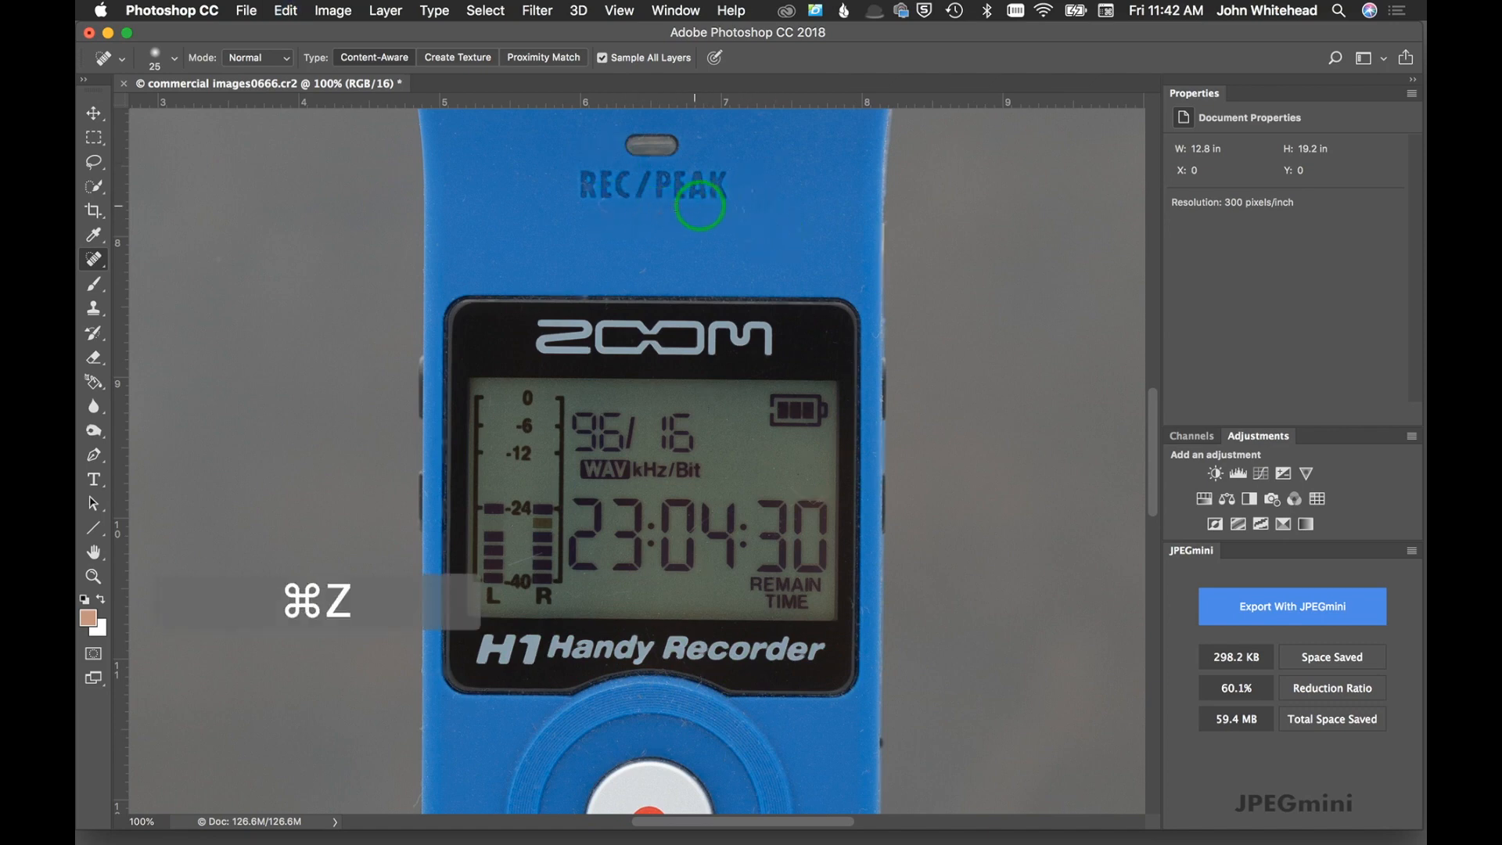
pyautogui.moveTo(732, 199)
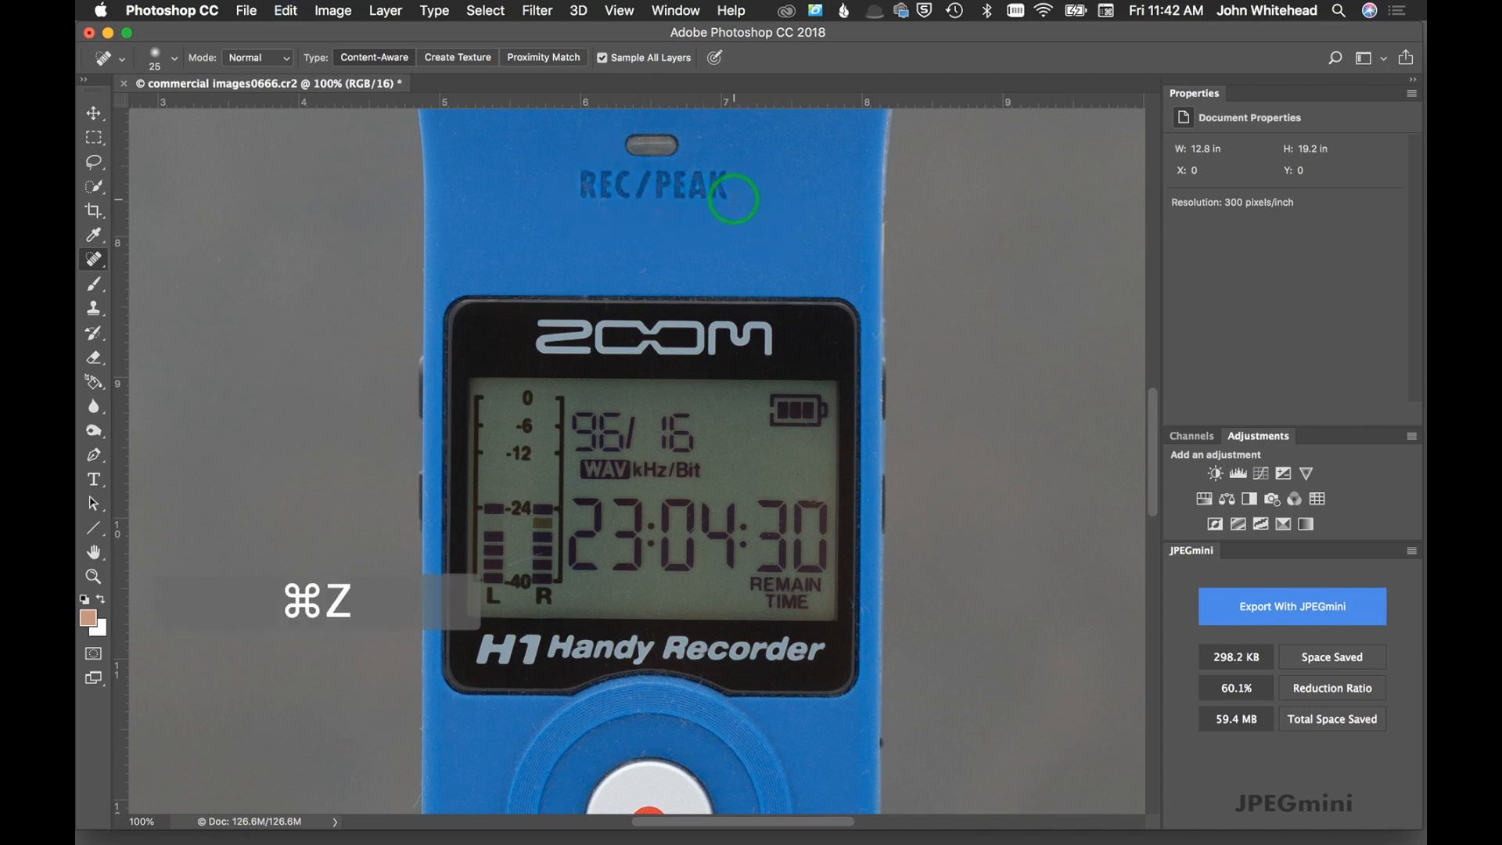
pyautogui.press('cmd+z')
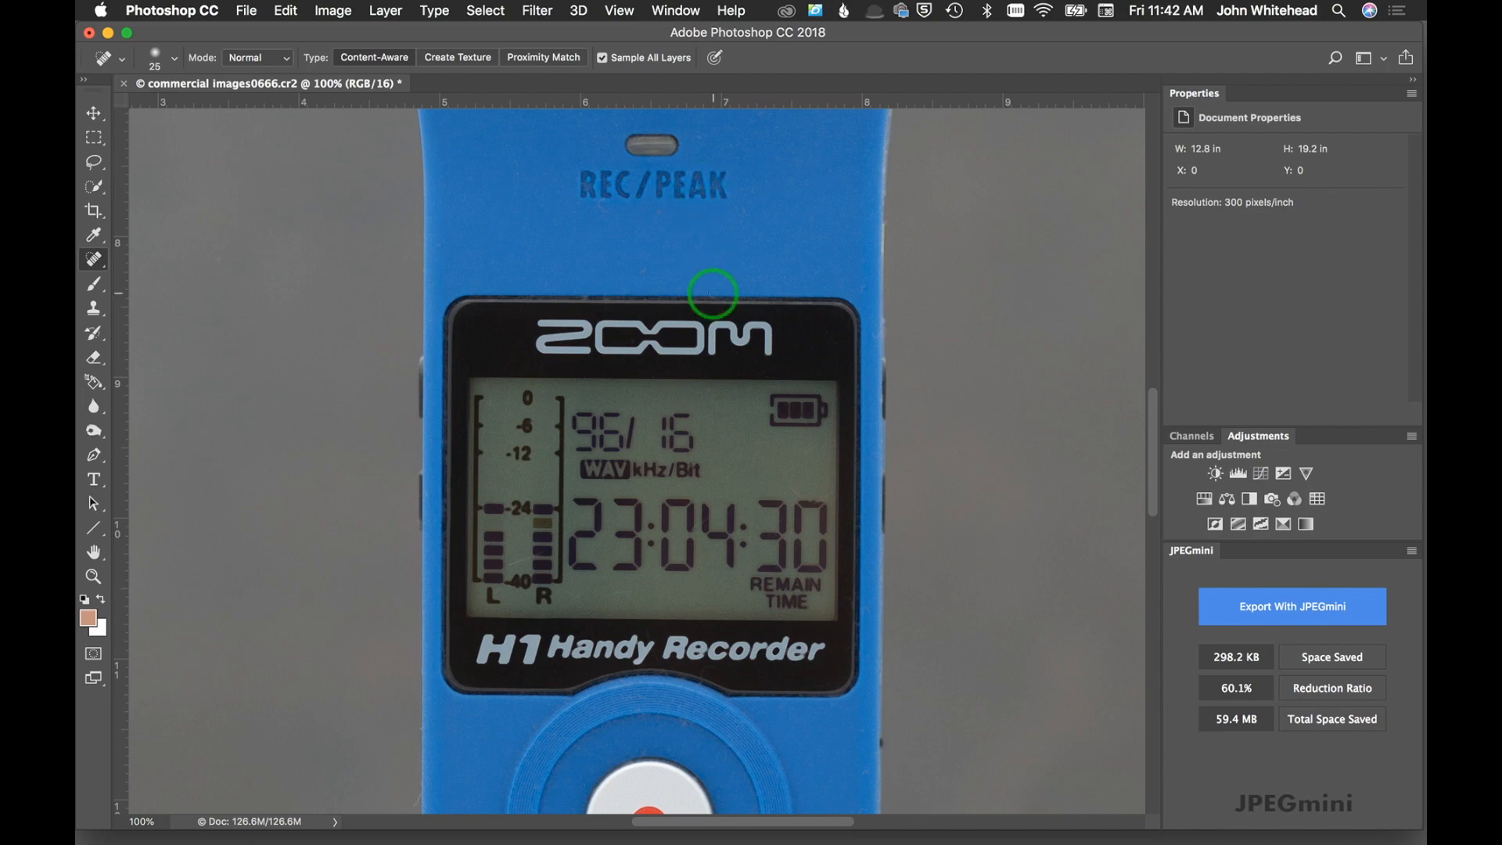
pyautogui.scroll(-3)
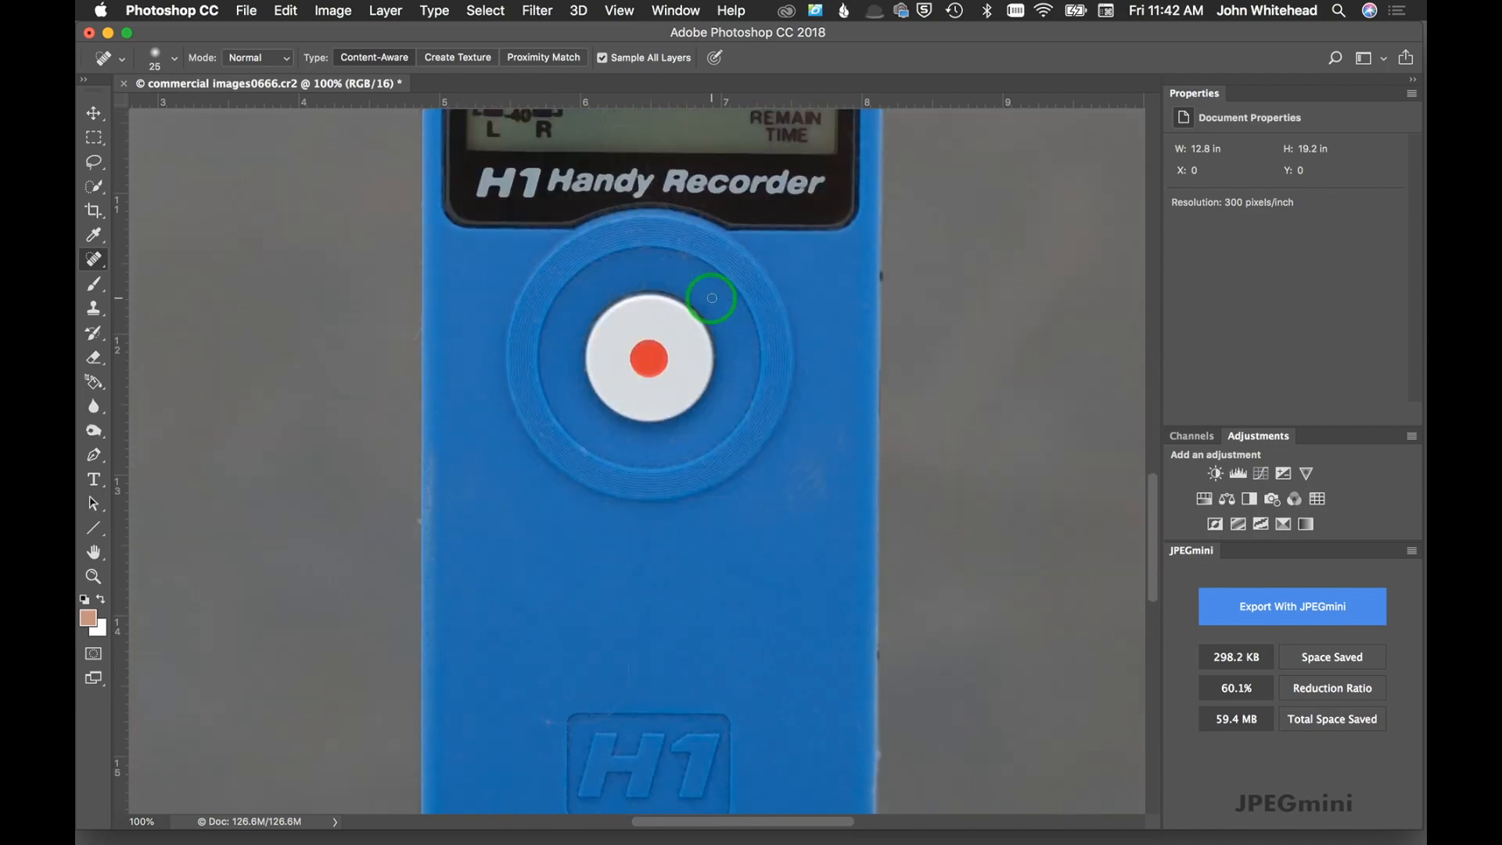
pyautogui.scroll(-3)
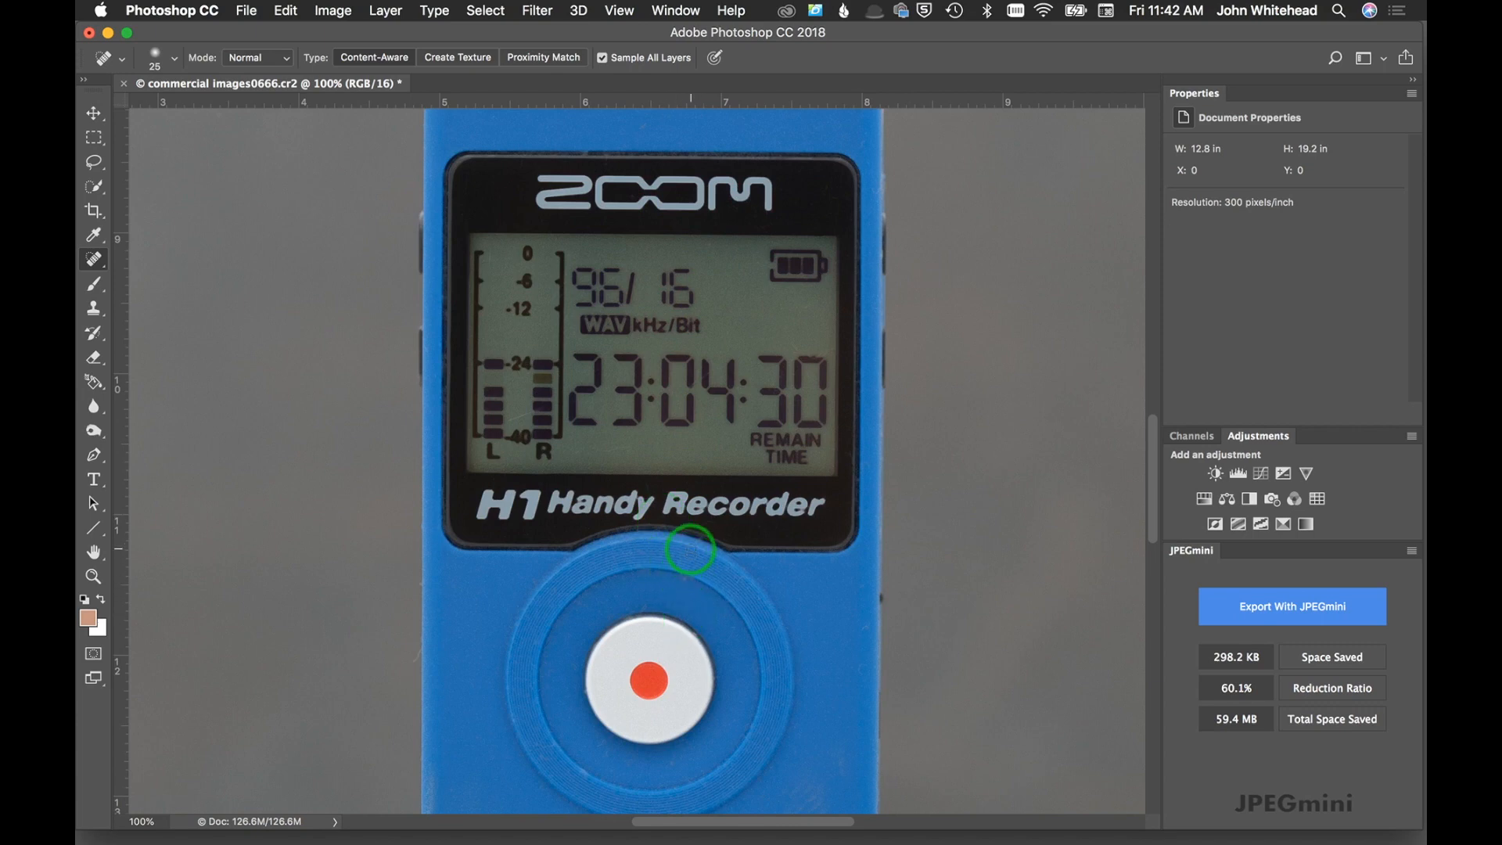
pyautogui.moveTo(826, 565)
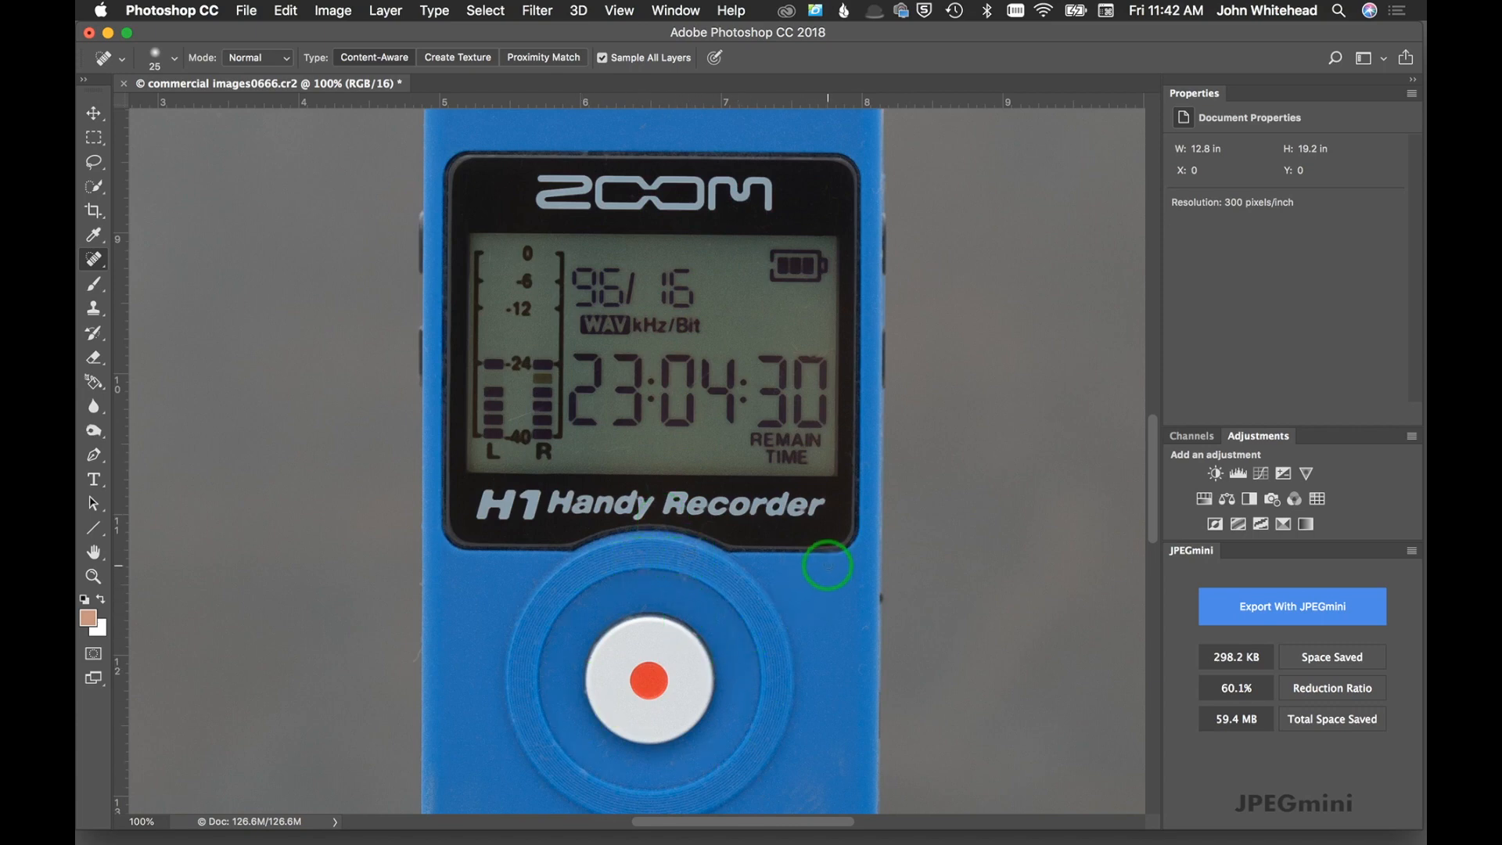
pyautogui.moveTo(816, 520)
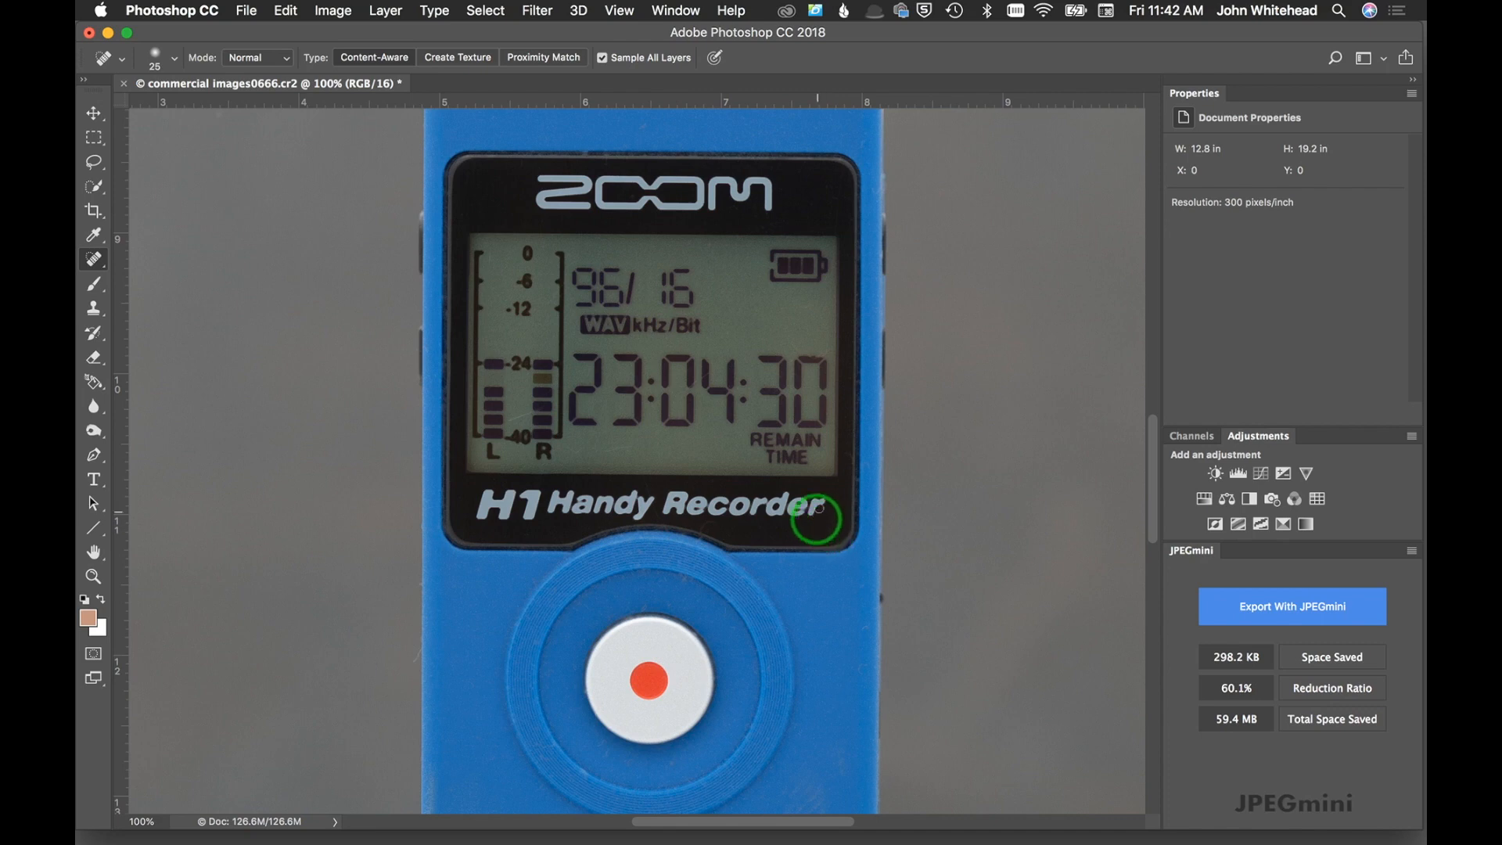
pyautogui.moveTo(809, 576)
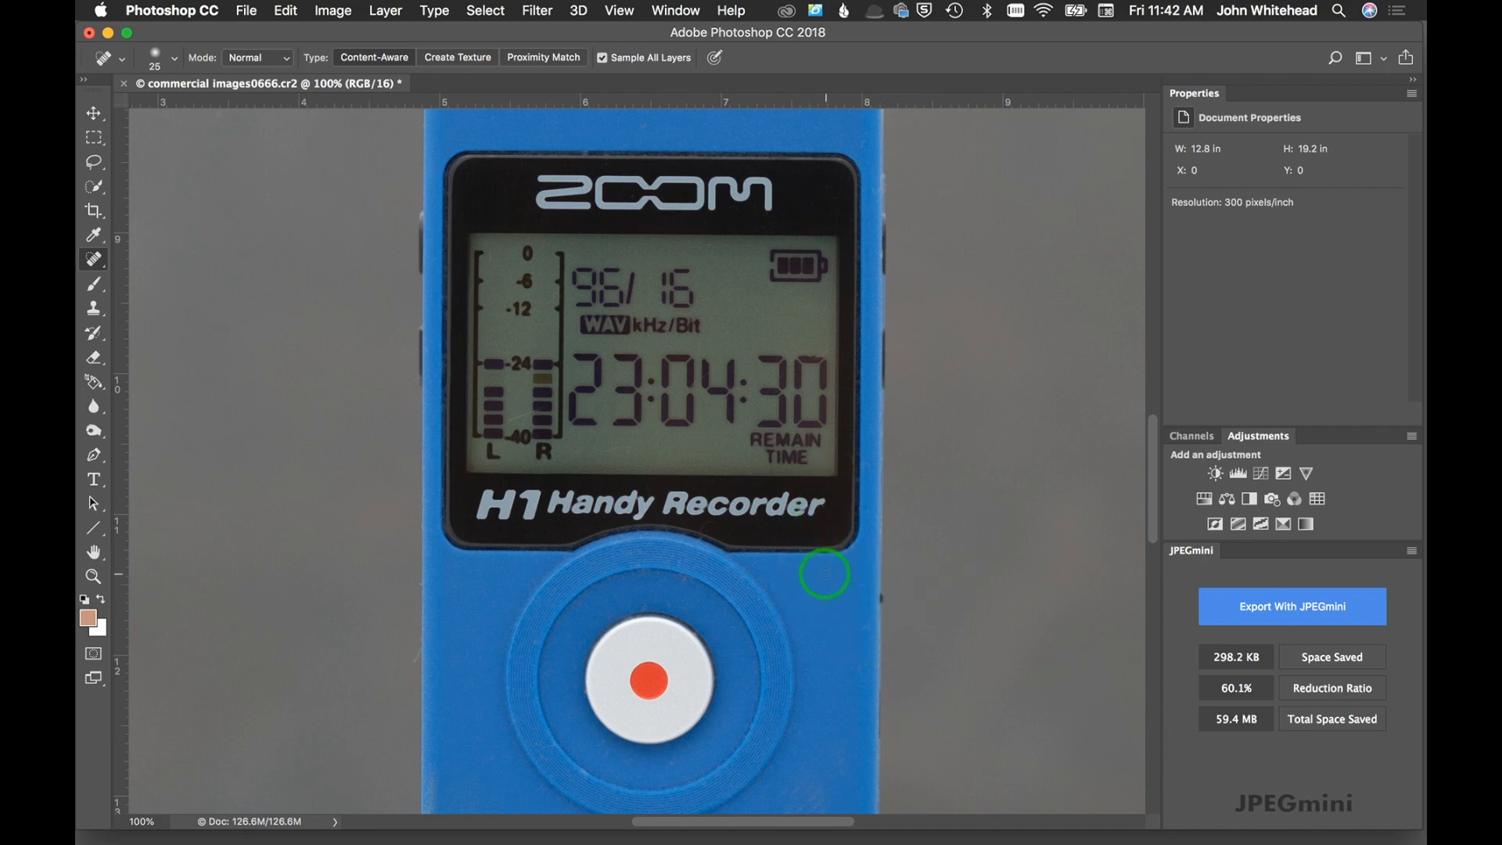
# Trial more healing strokes around the logo and record button, undoing them to compare
pyautogui.press('cmd+z')
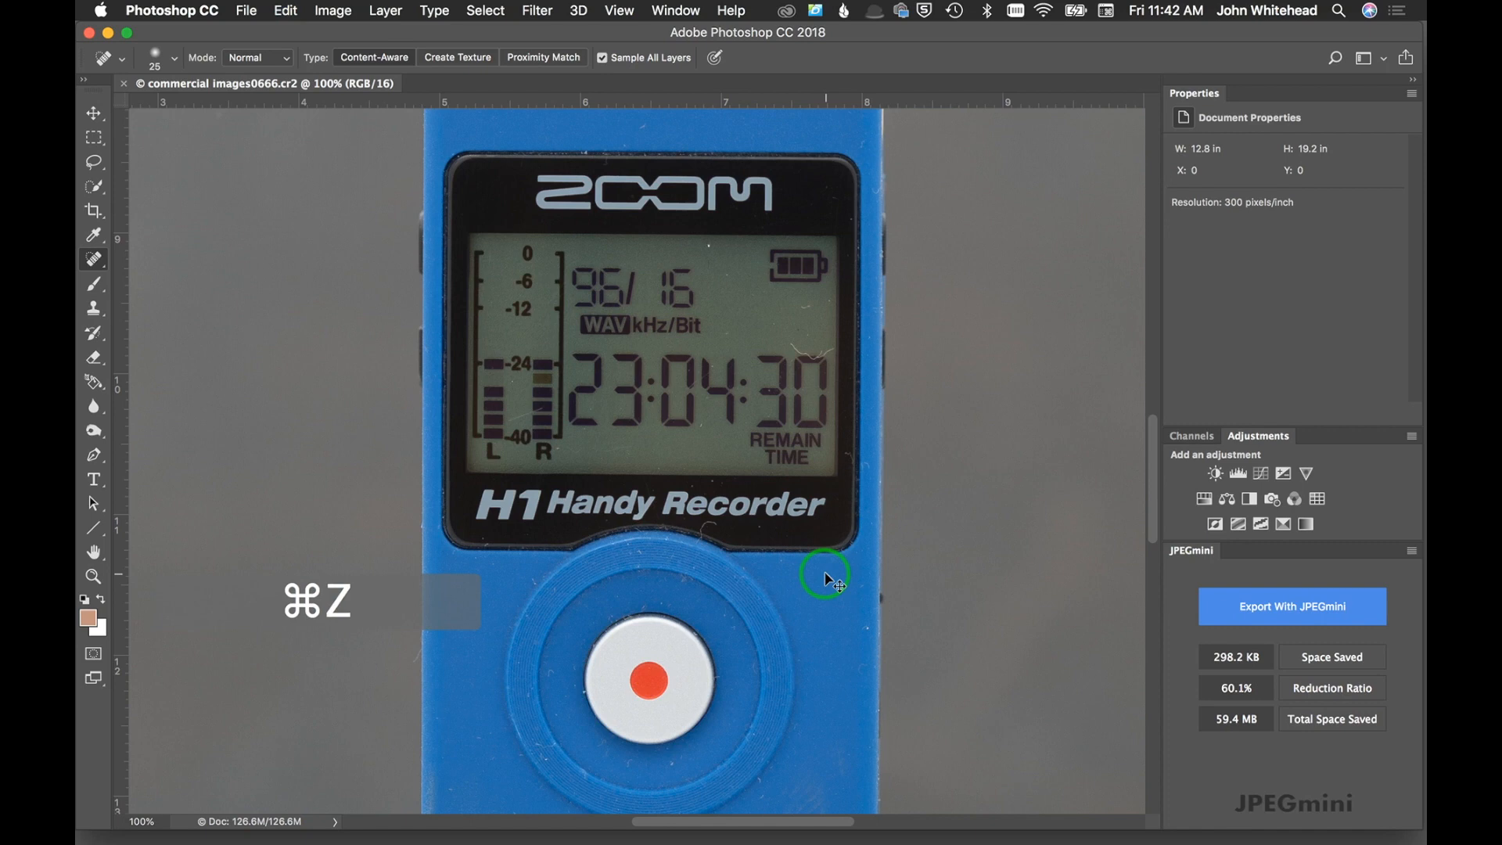
pyautogui.press('cmd+z')
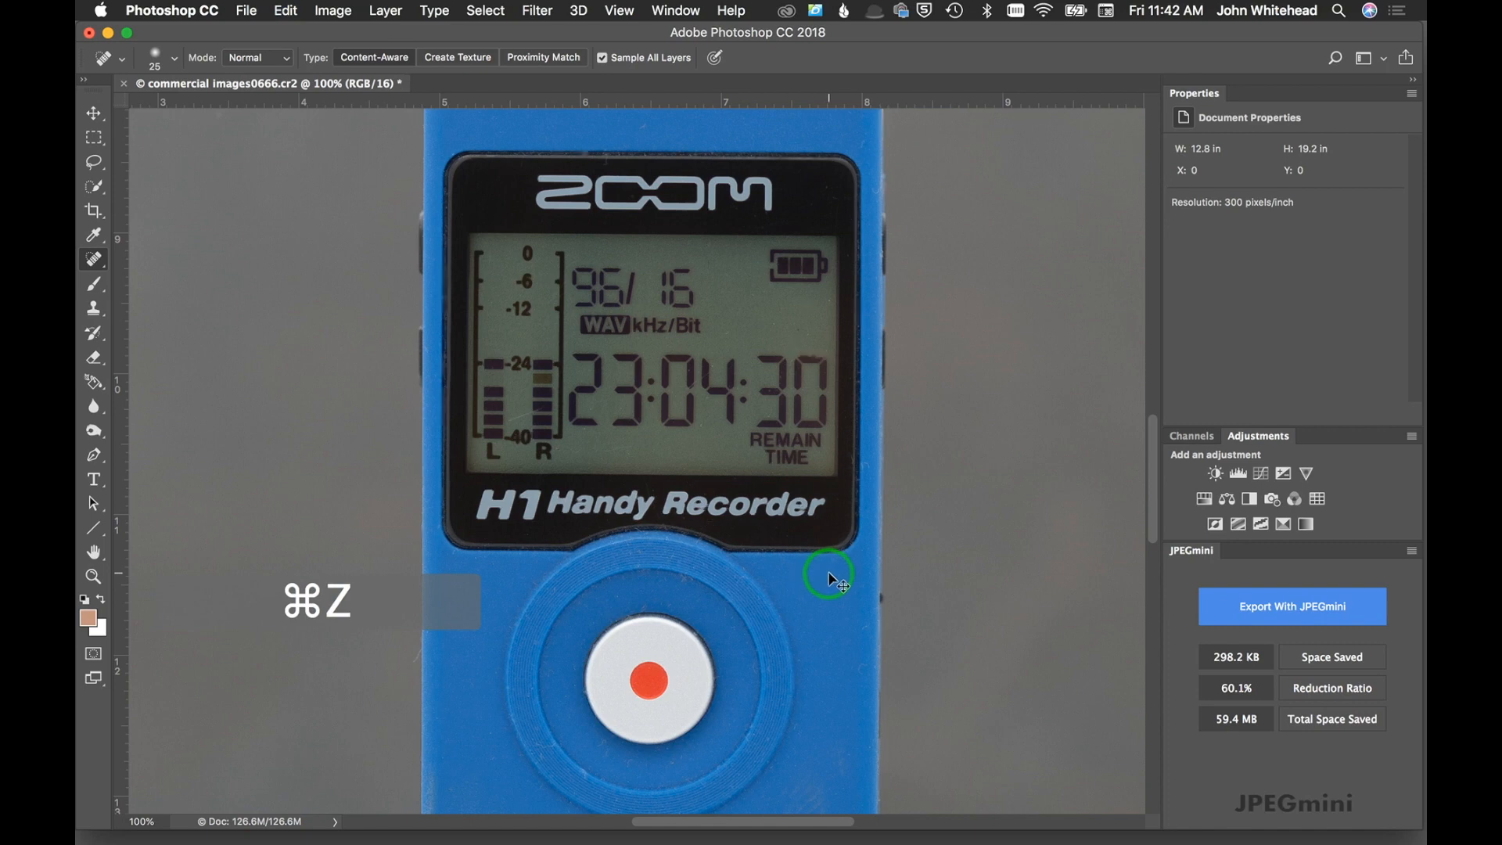
pyautogui.press('cmd+z')
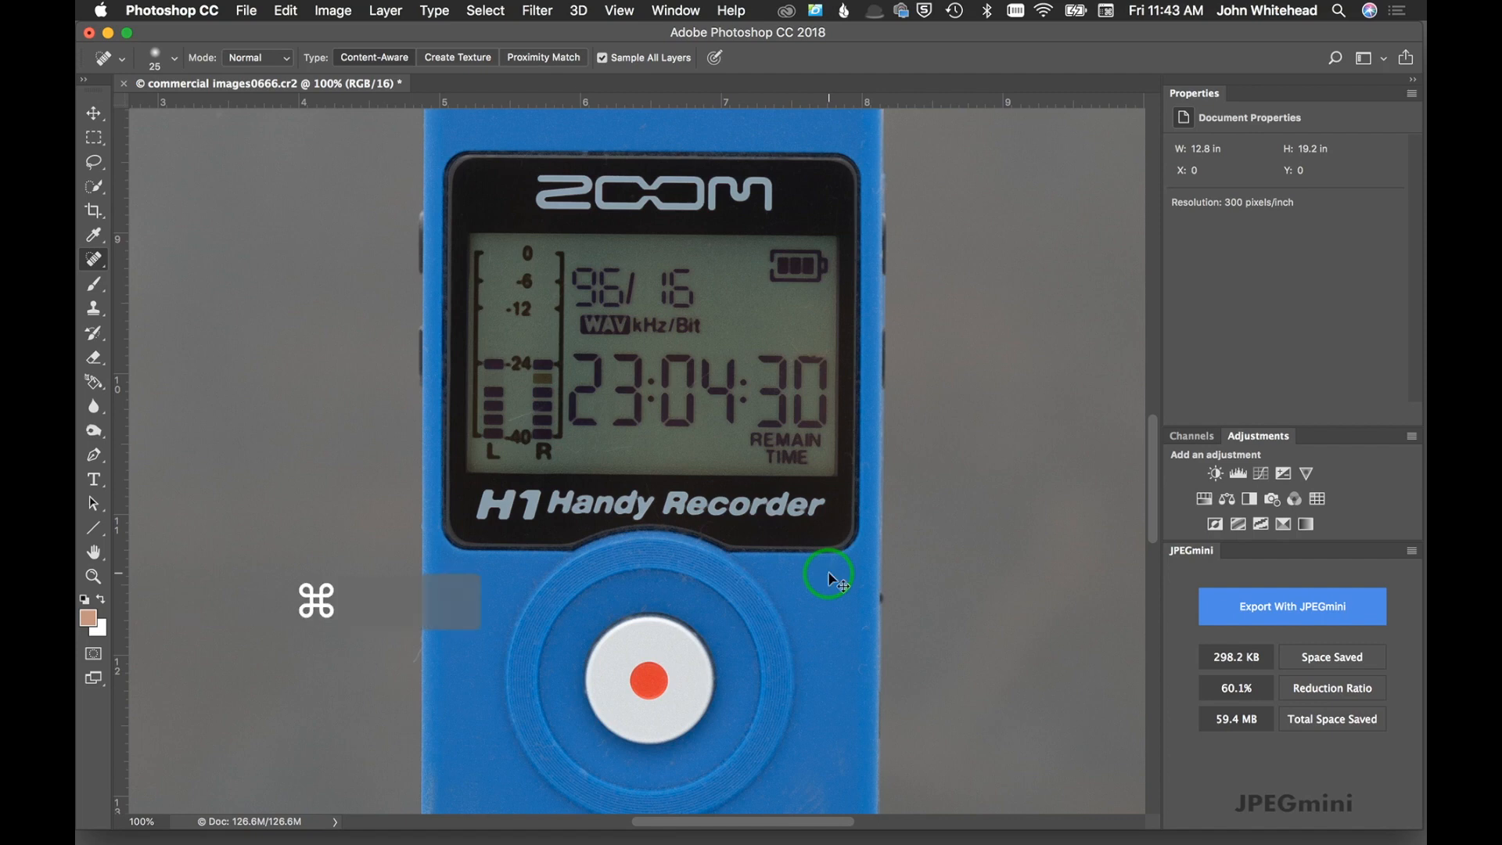
pyautogui.press('cmd+z')
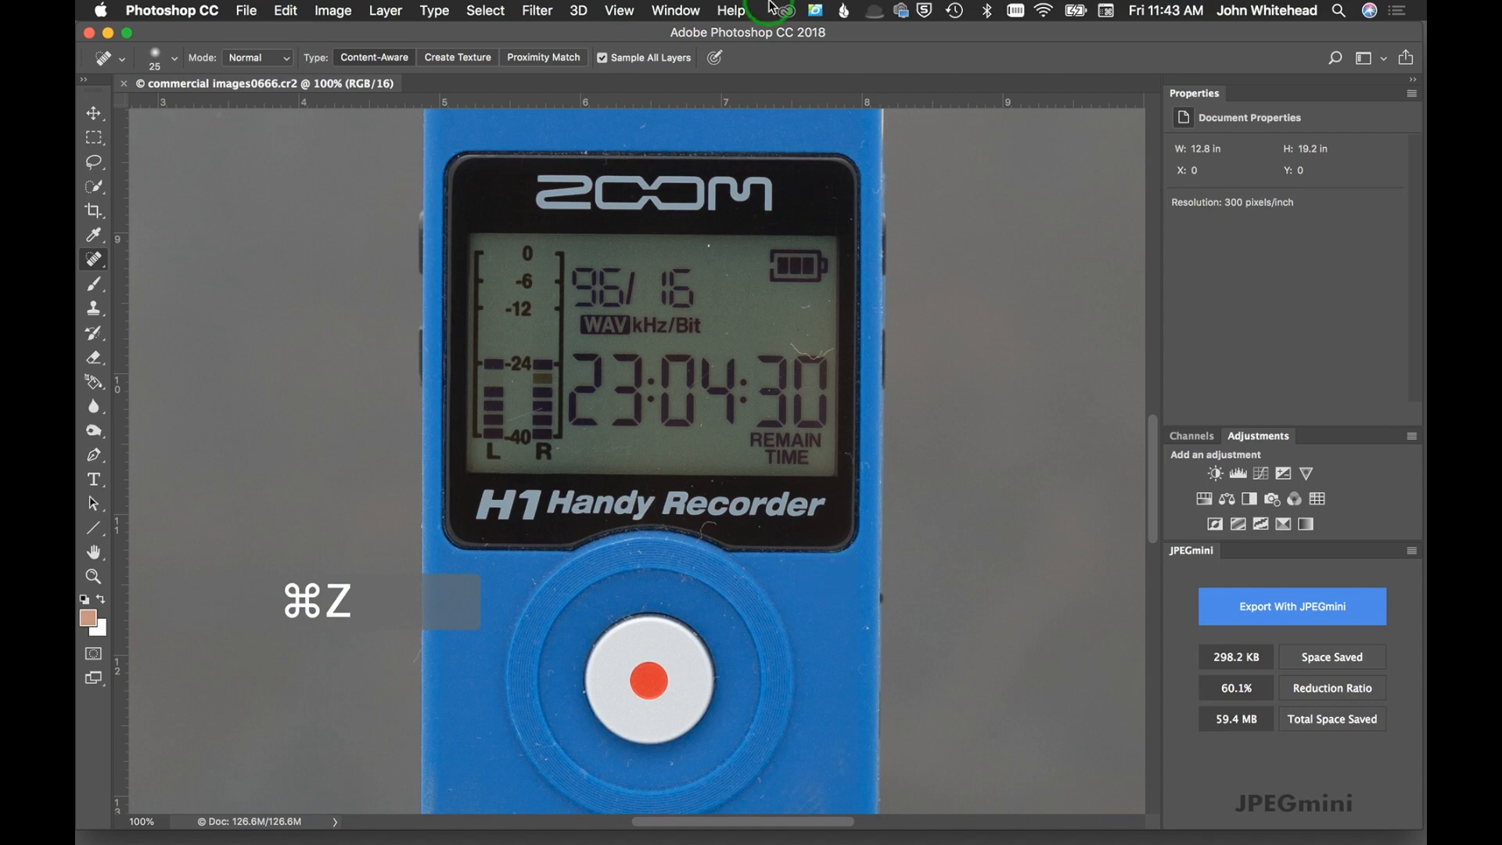
pyautogui.press('cmd+z')
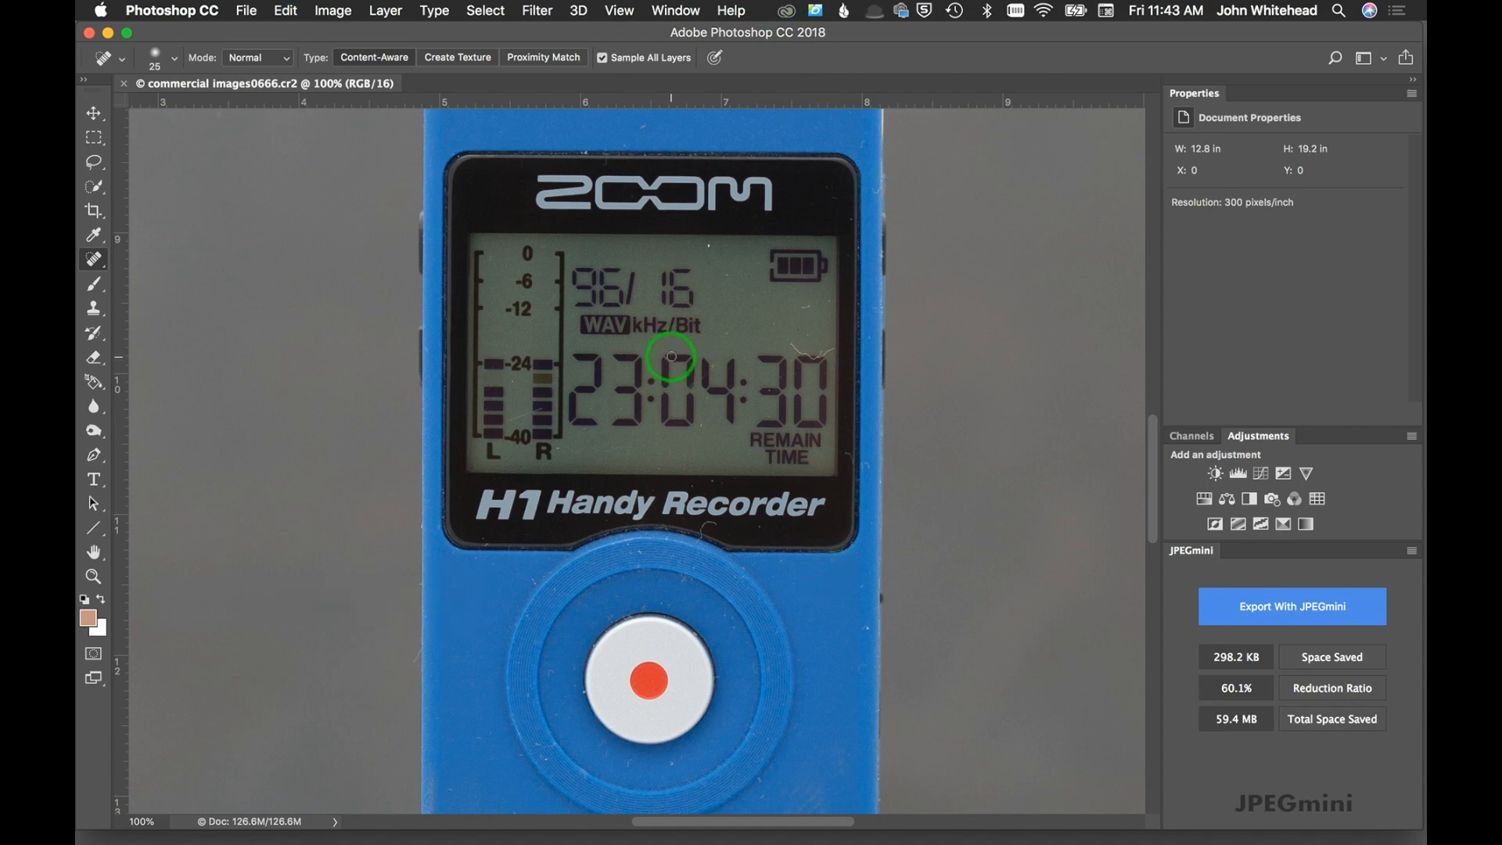
# Magnify the LCD further and heal the dark specks around the time digits
pyautogui.press('cmd')
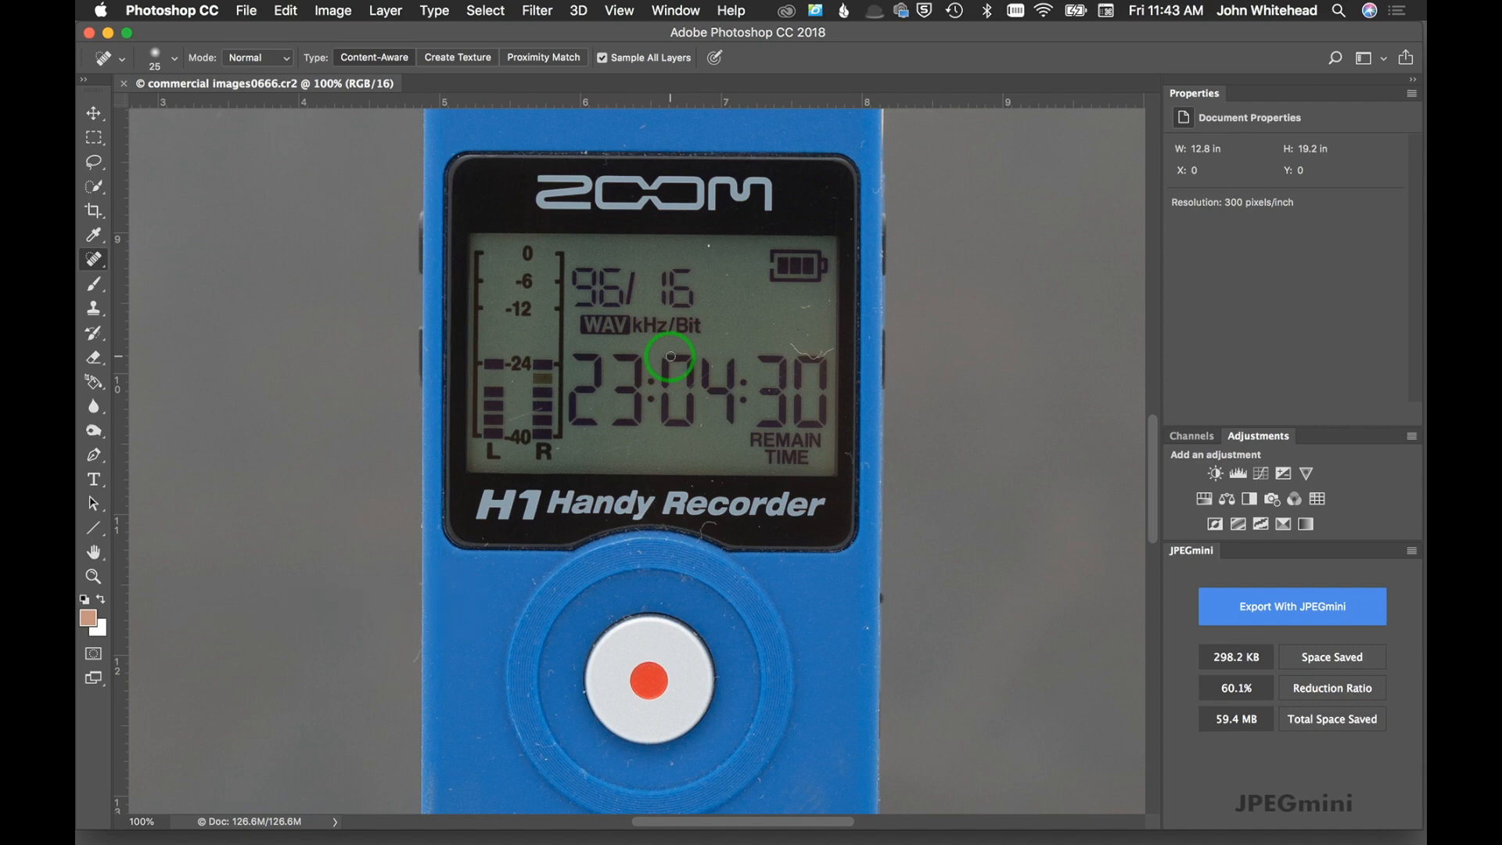
pyautogui.moveTo(967, 267)
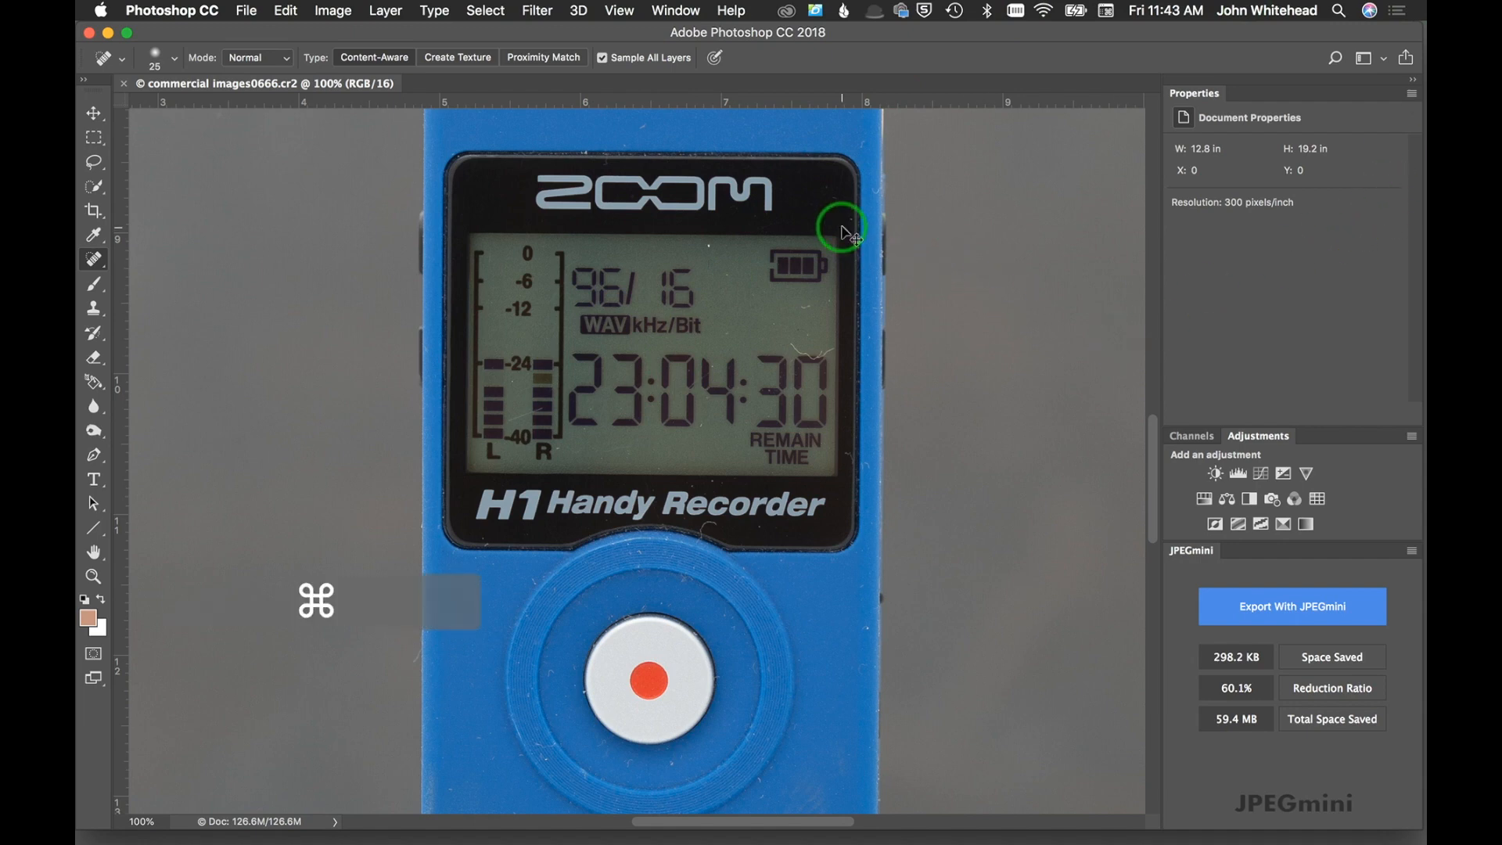
pyautogui.press('cmd+=')
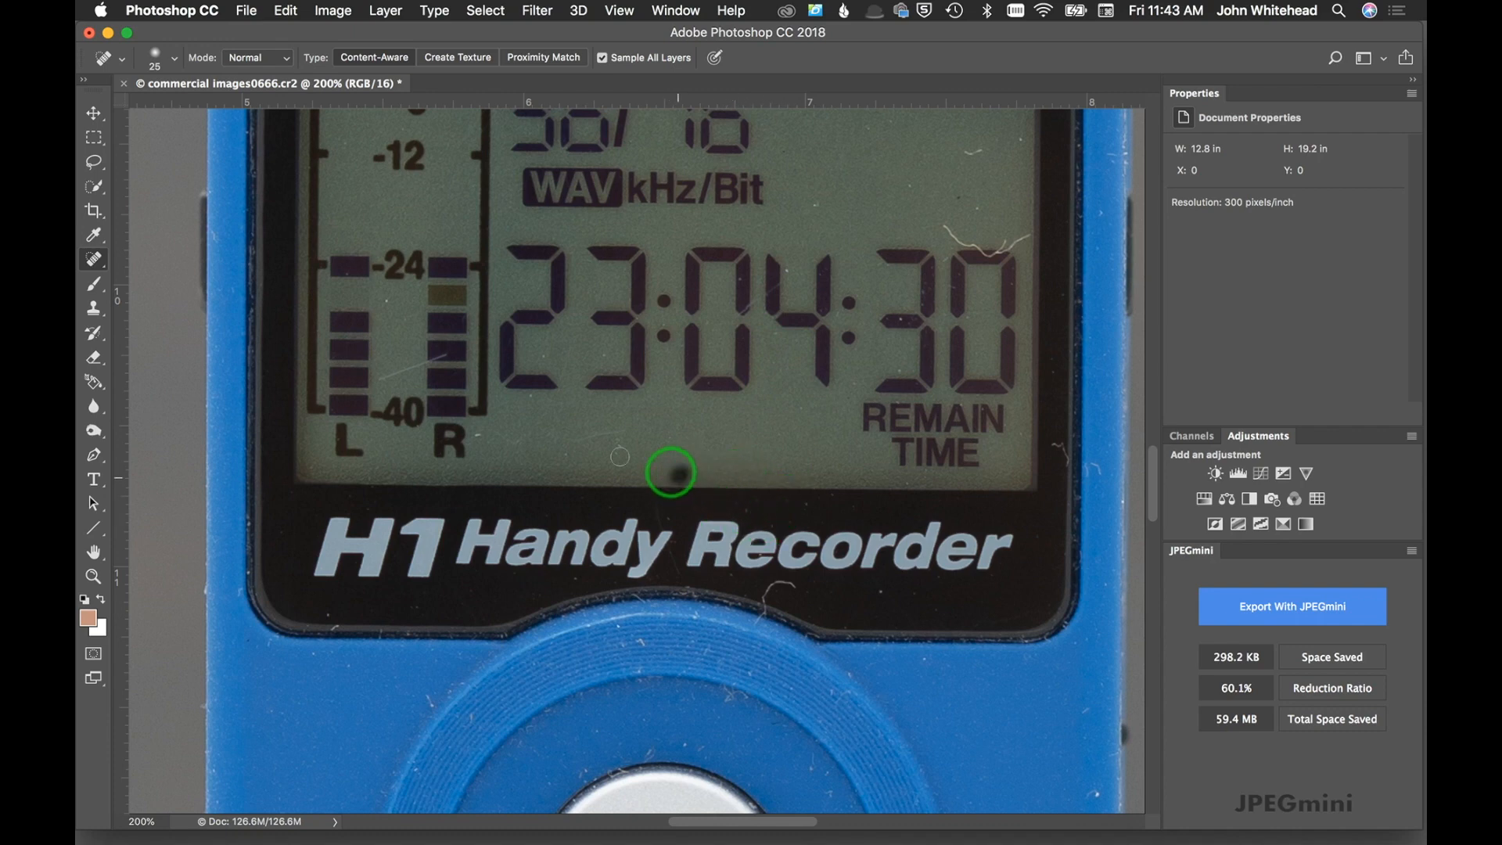
pyautogui.moveTo(529, 399)
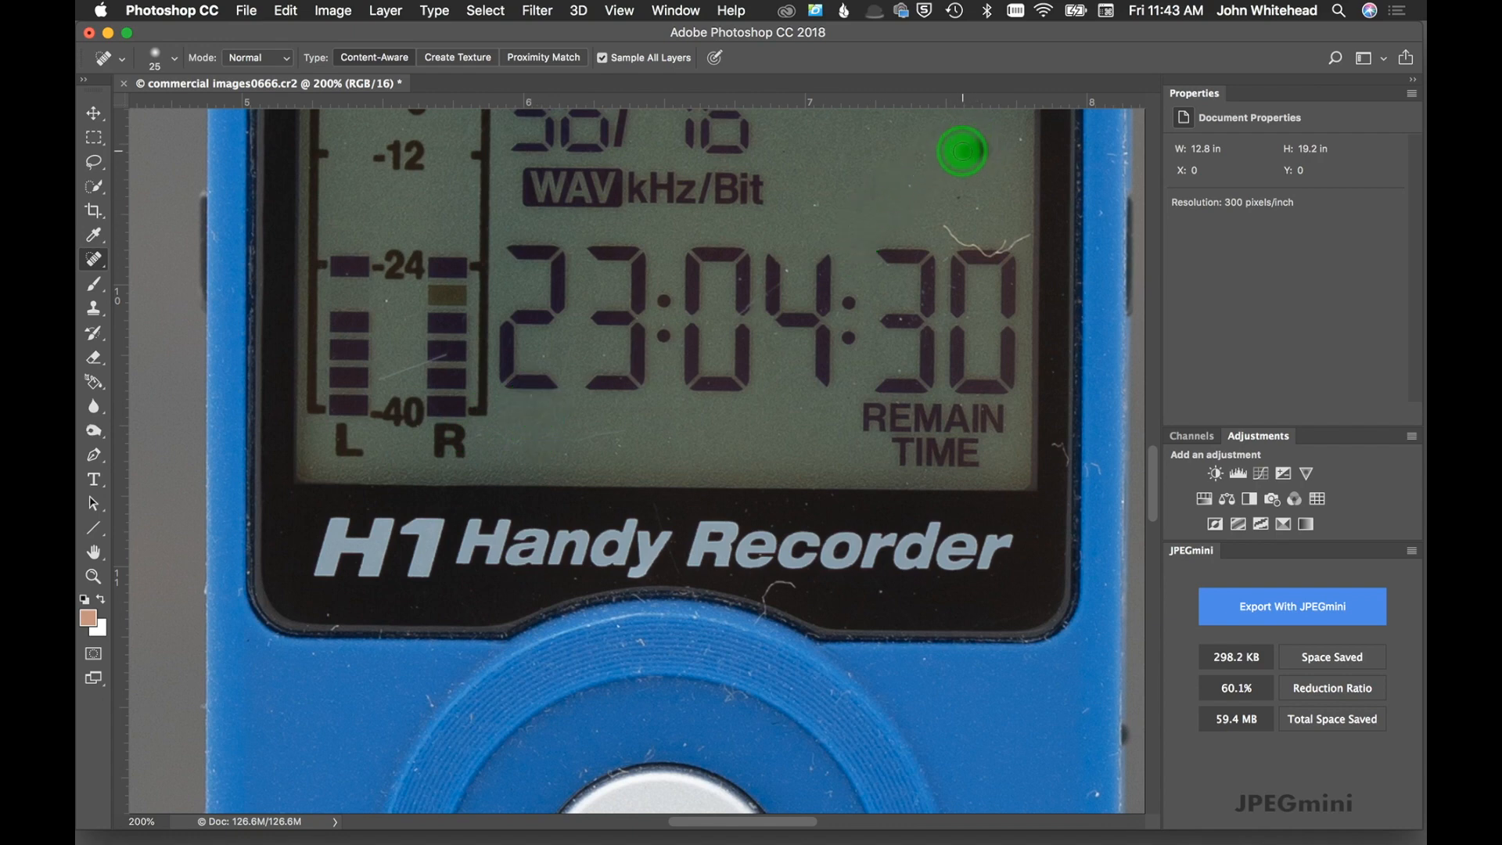
pyautogui.moveTo(1014, 133)
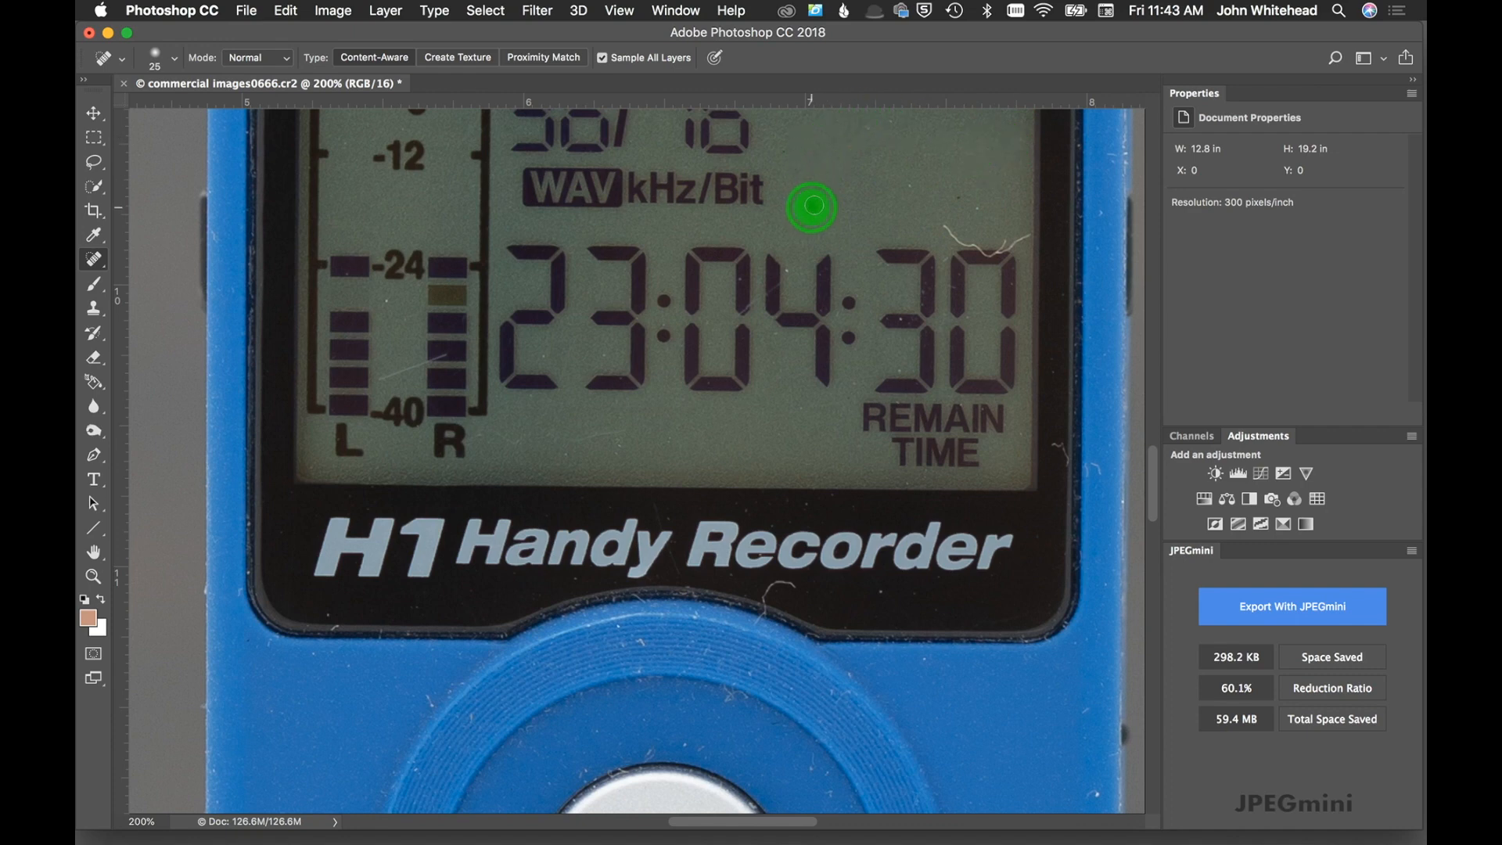
pyautogui.moveTo(862, 319)
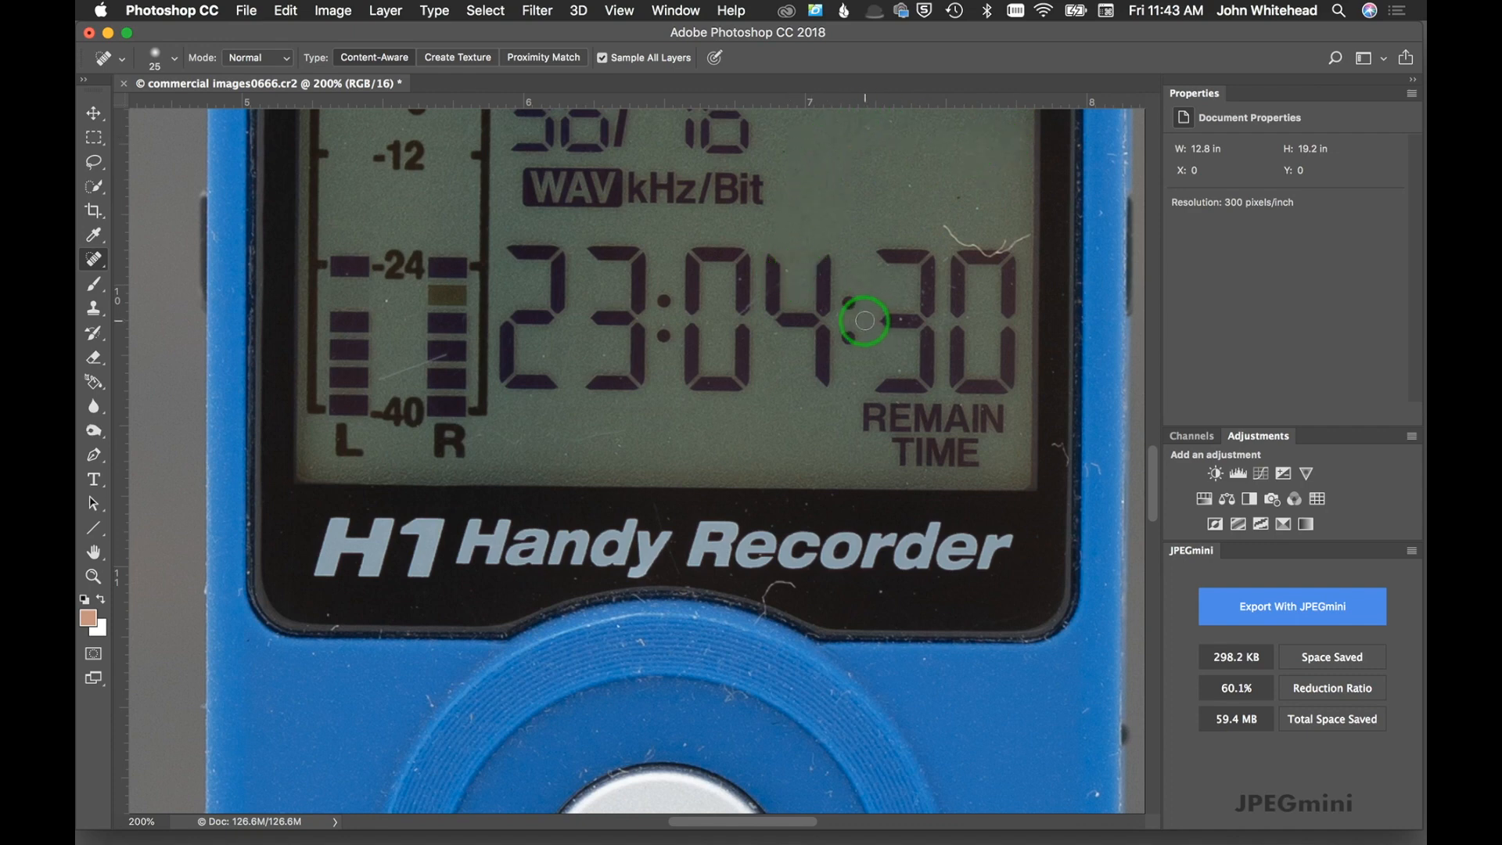
pyautogui.moveTo(331, 259)
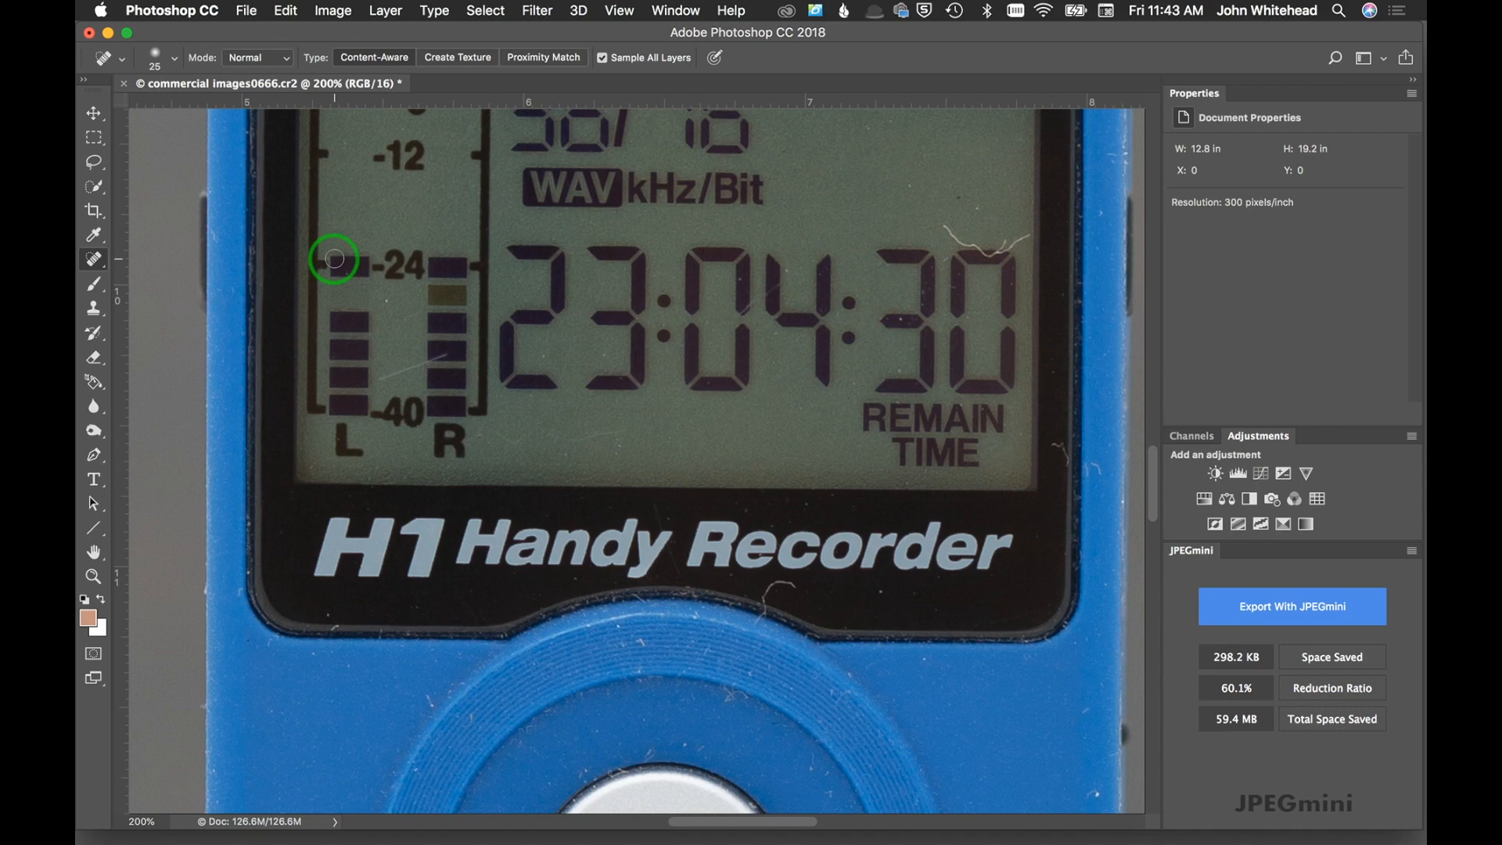
pyautogui.moveTo(819, 284)
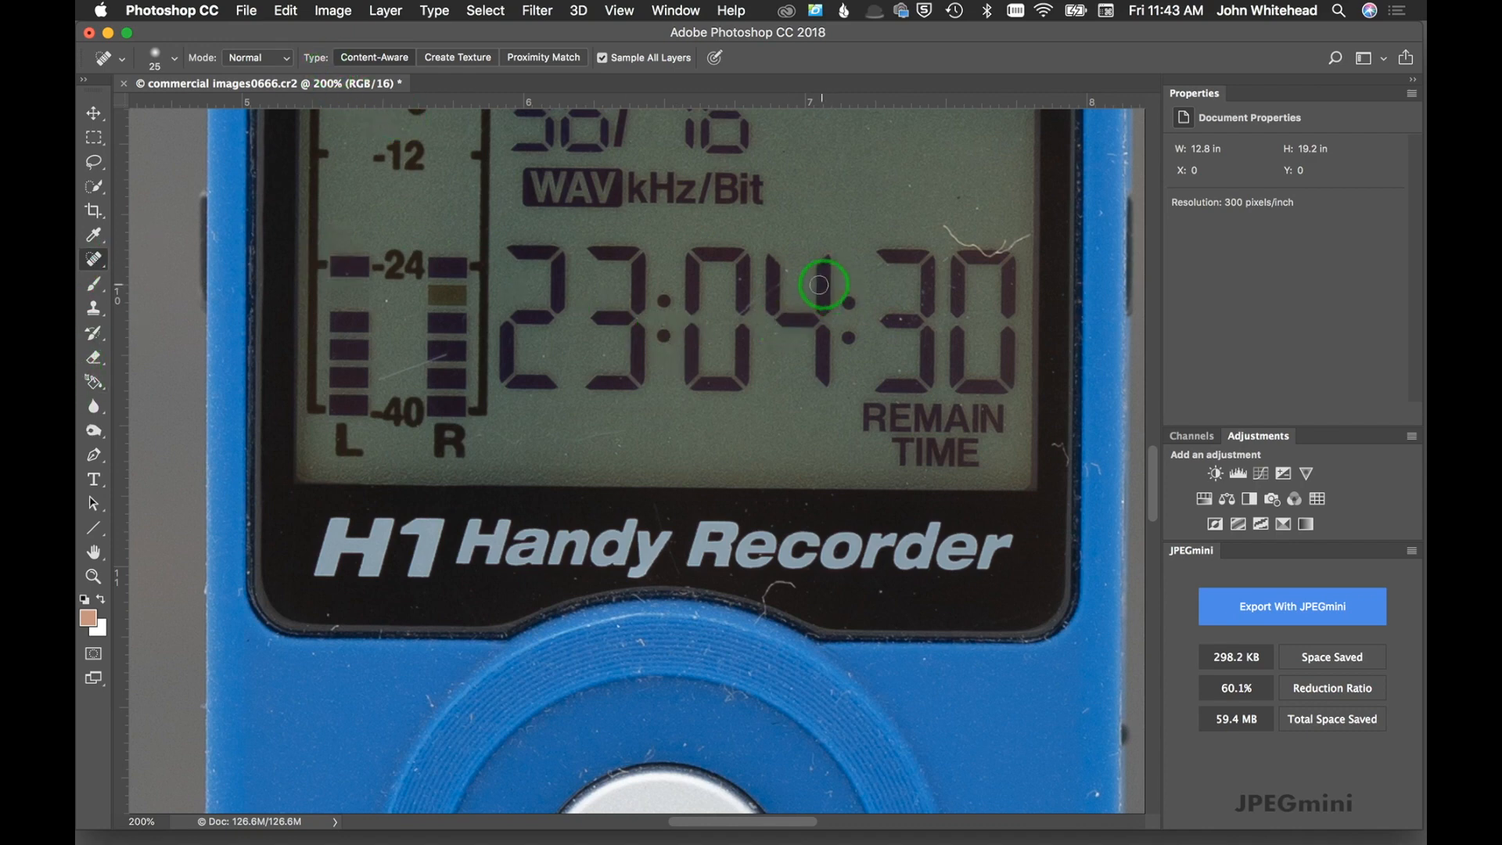
pyautogui.moveTo(772, 275)
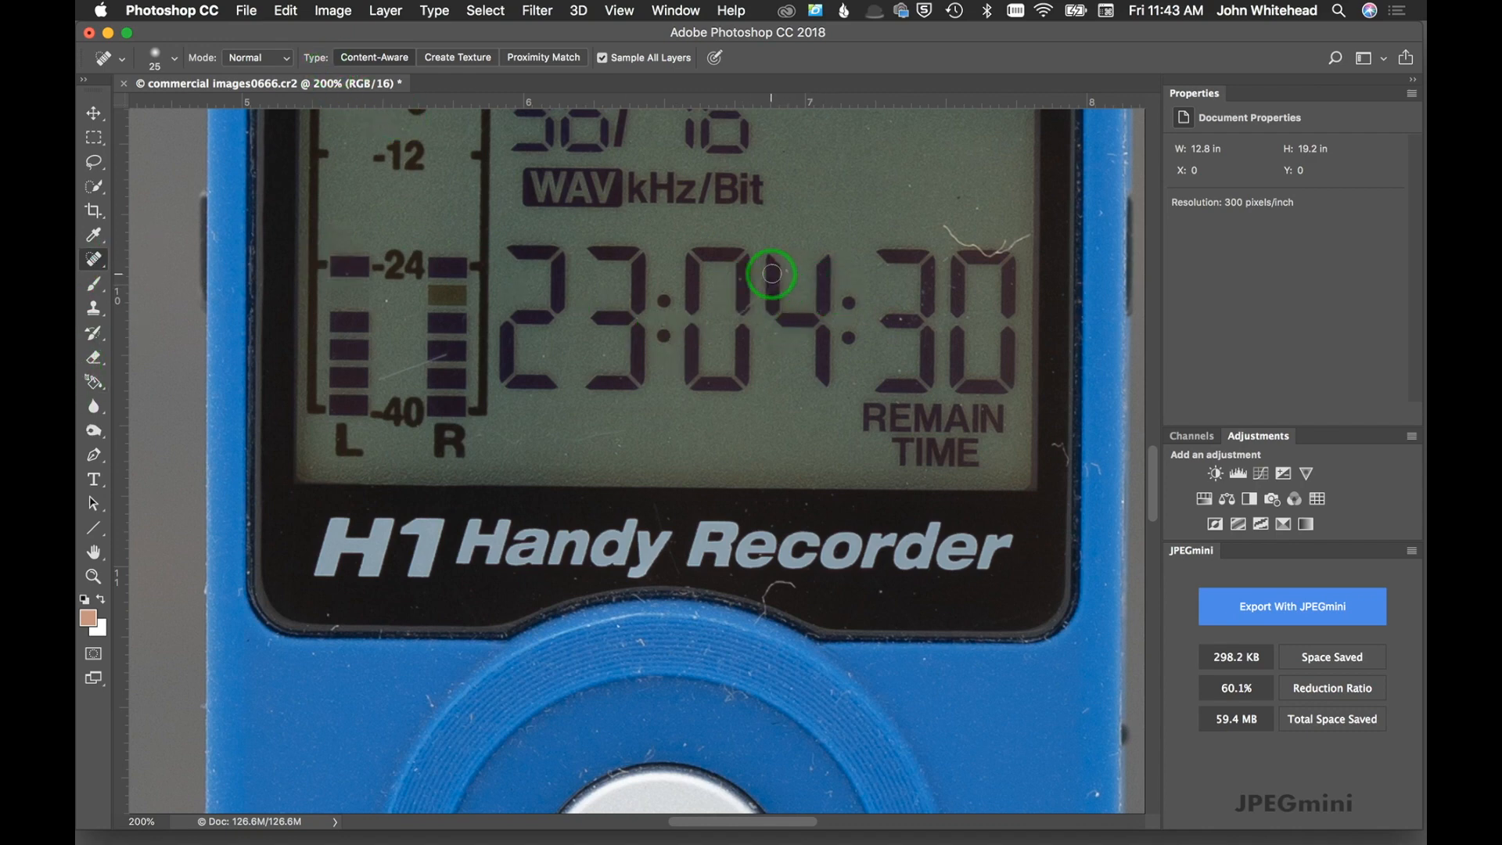
pyautogui.moveTo(910, 188)
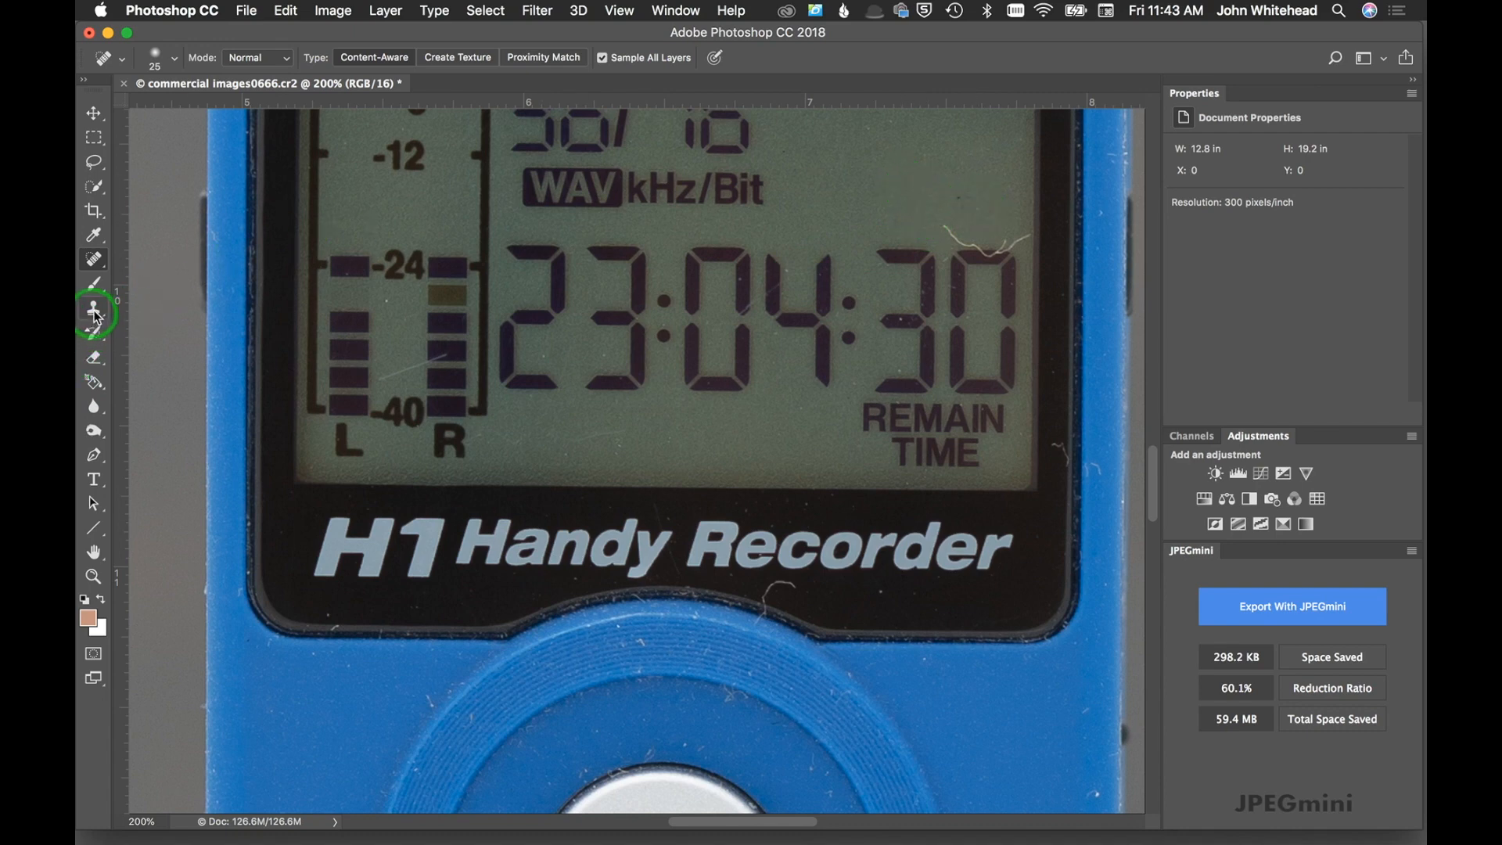
# Switch to the Clone Stamp to sample clean LCD beside the curly fibre above the '30' digits
pyautogui.click(93, 310)
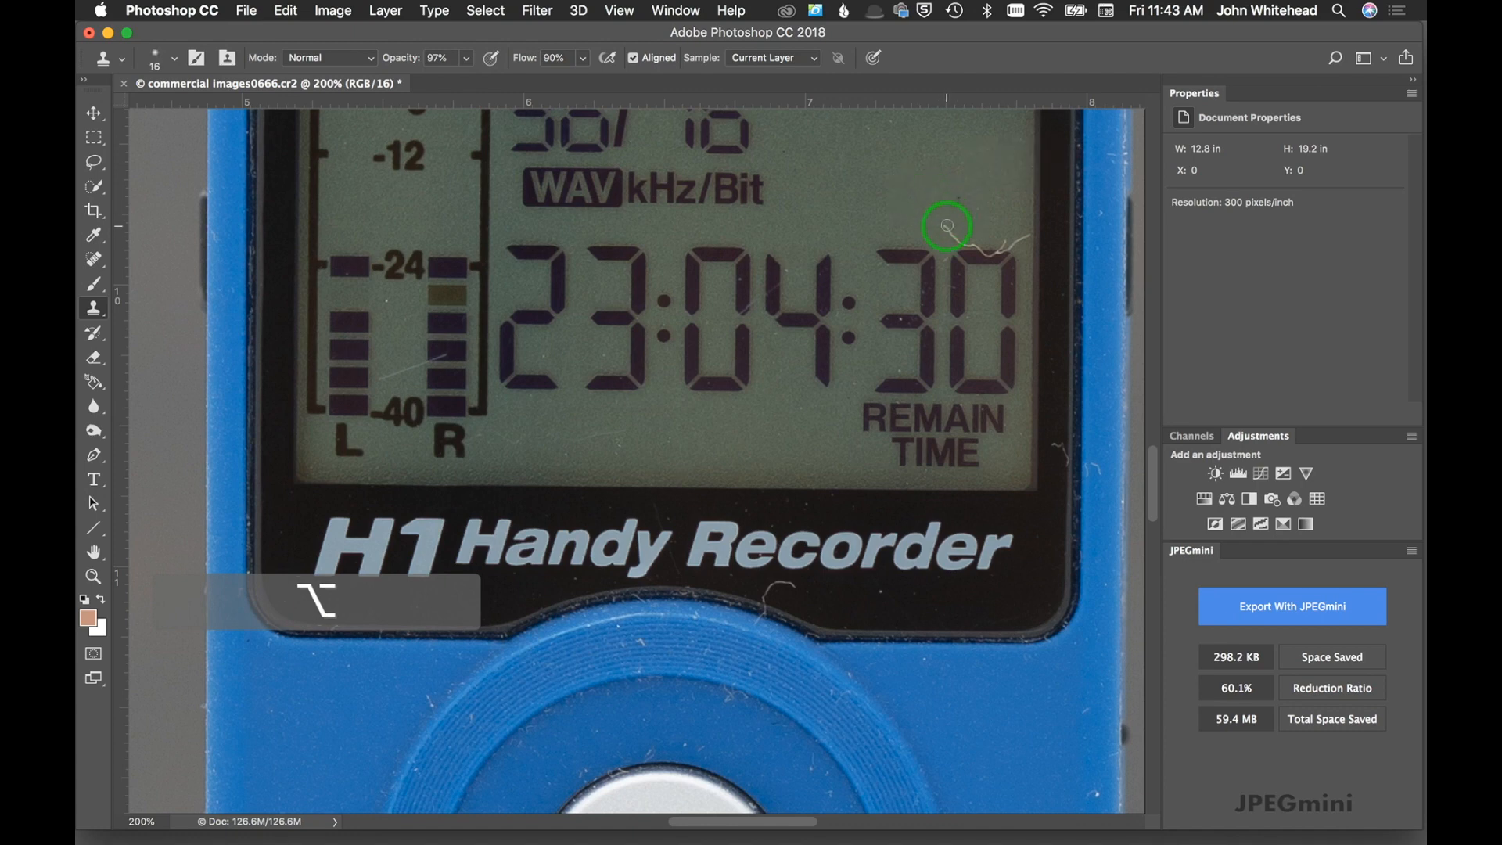
pyautogui.moveTo(977, 258)
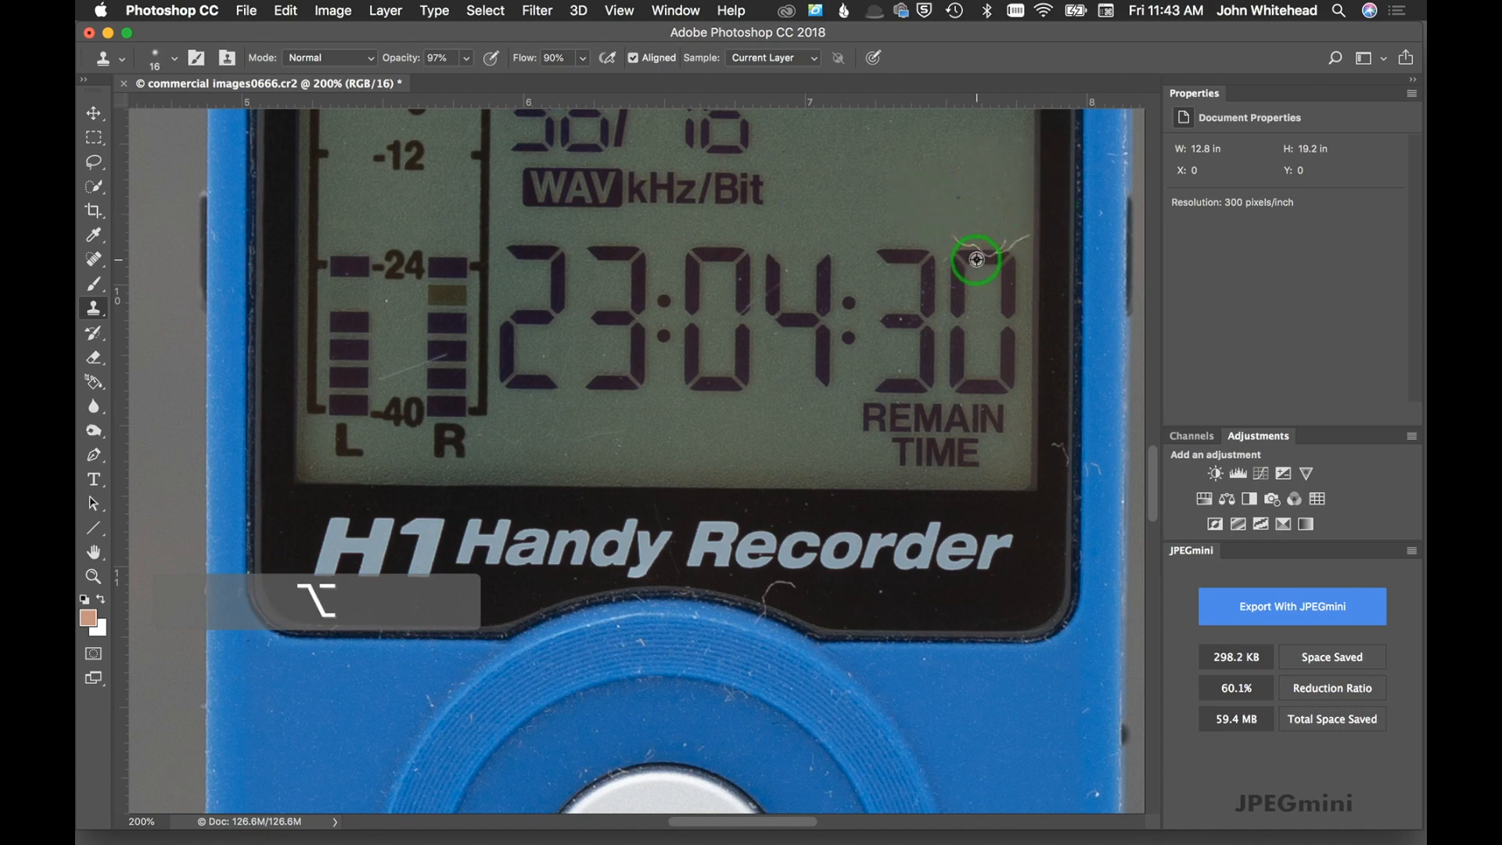
pyautogui.moveTo(992, 255)
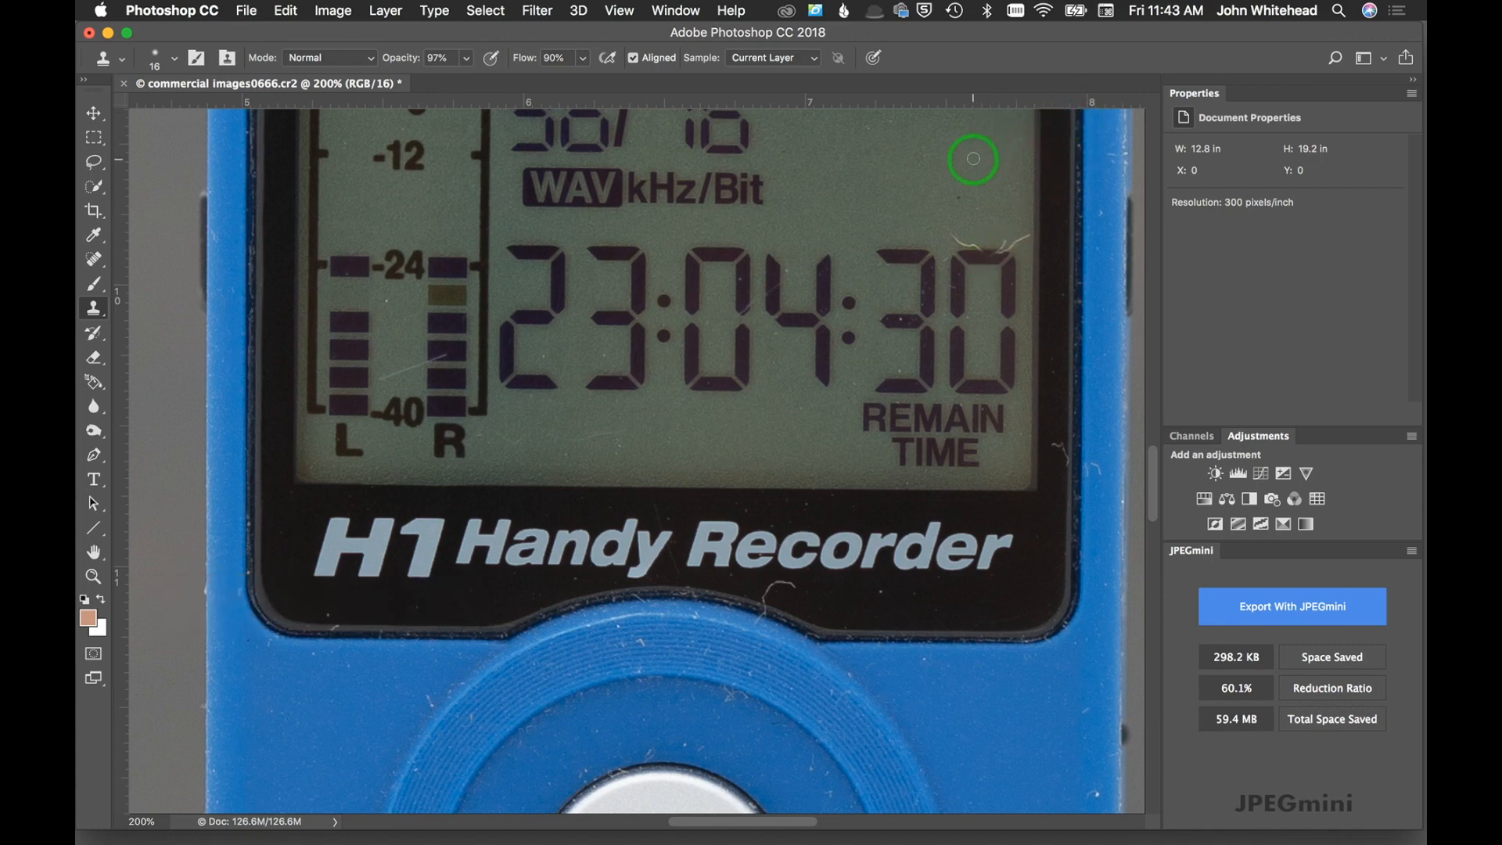
pyautogui.moveTo(783, 612)
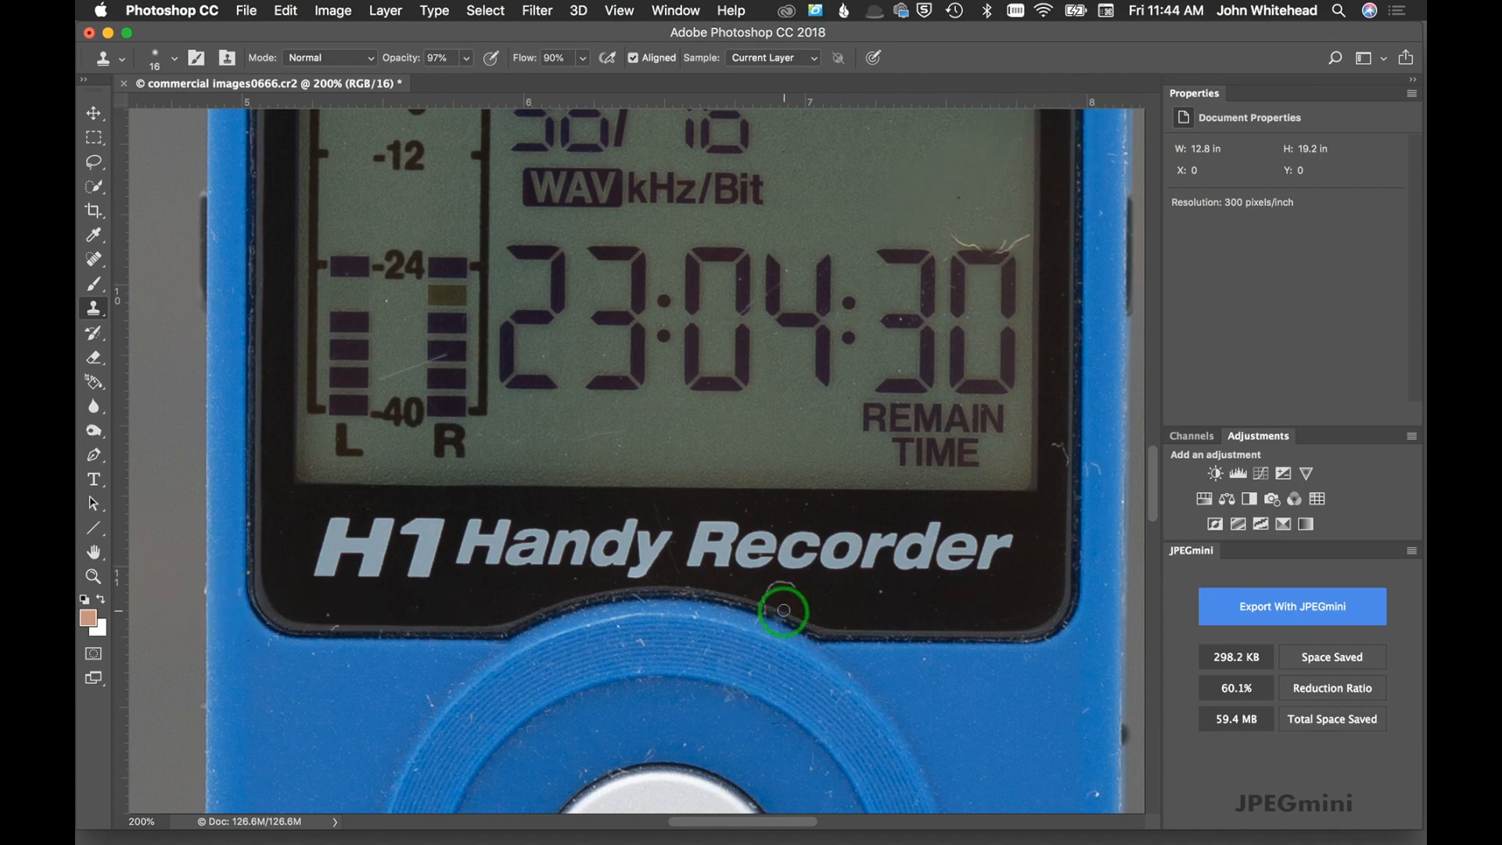
pyautogui.moveTo(511, 385)
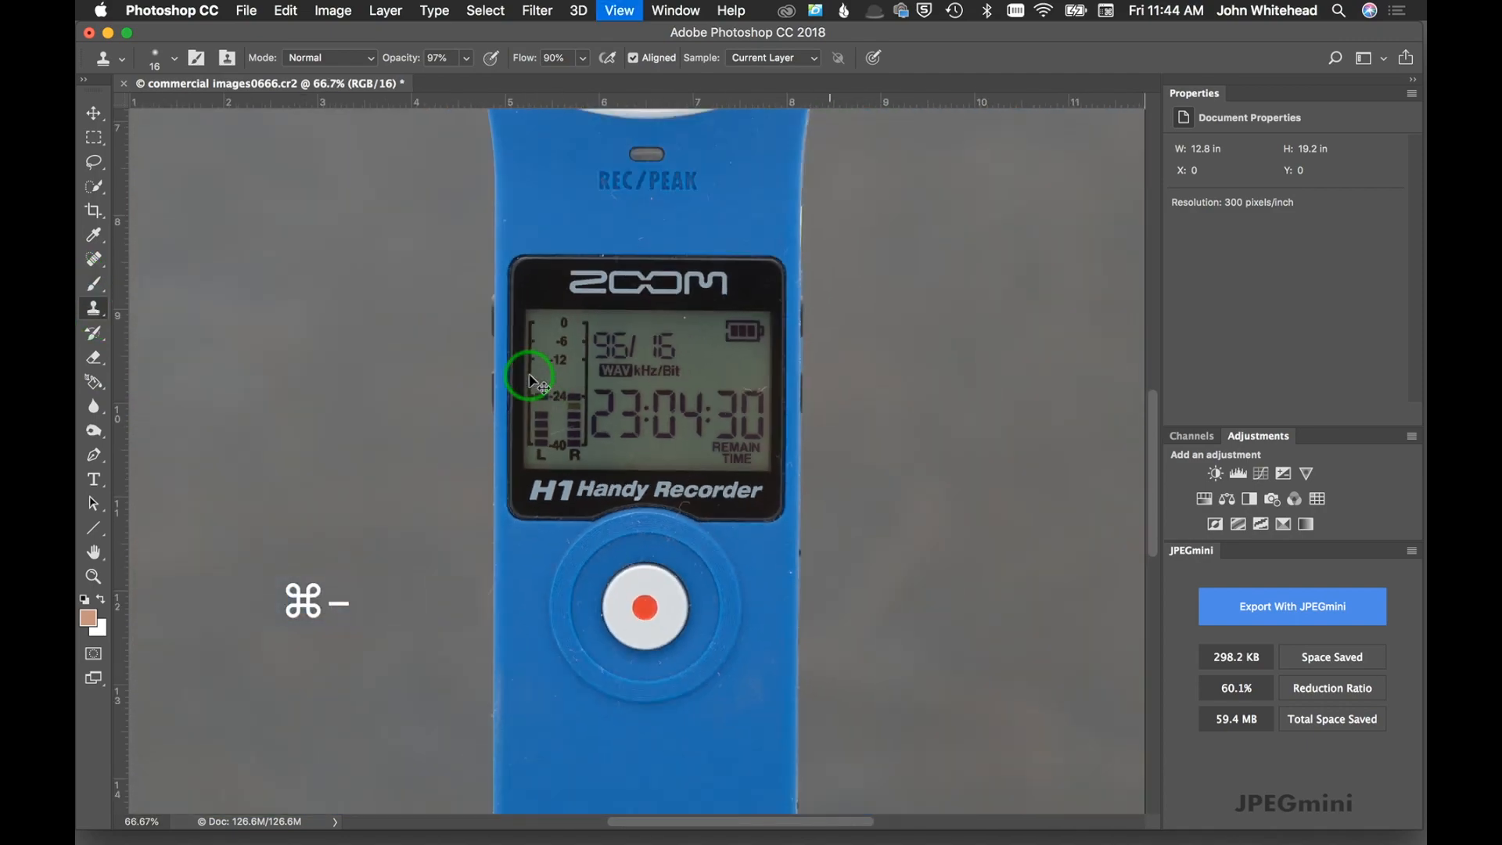
# Zoom out to the whole recorder to clone out specks beside the record button
pyautogui.press('cmd+-')
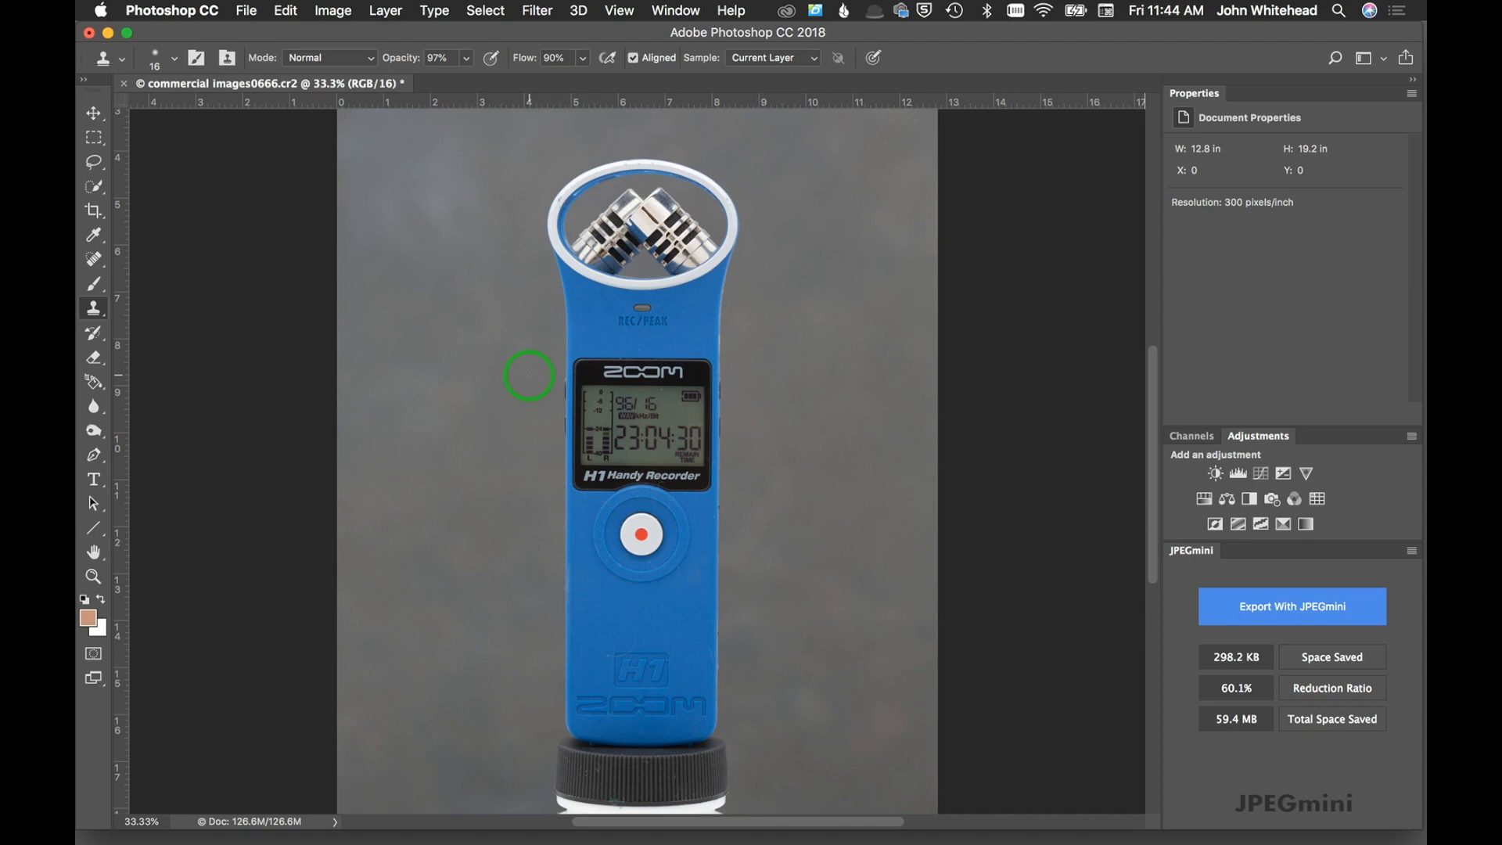
pyautogui.moveTo(493, 319)
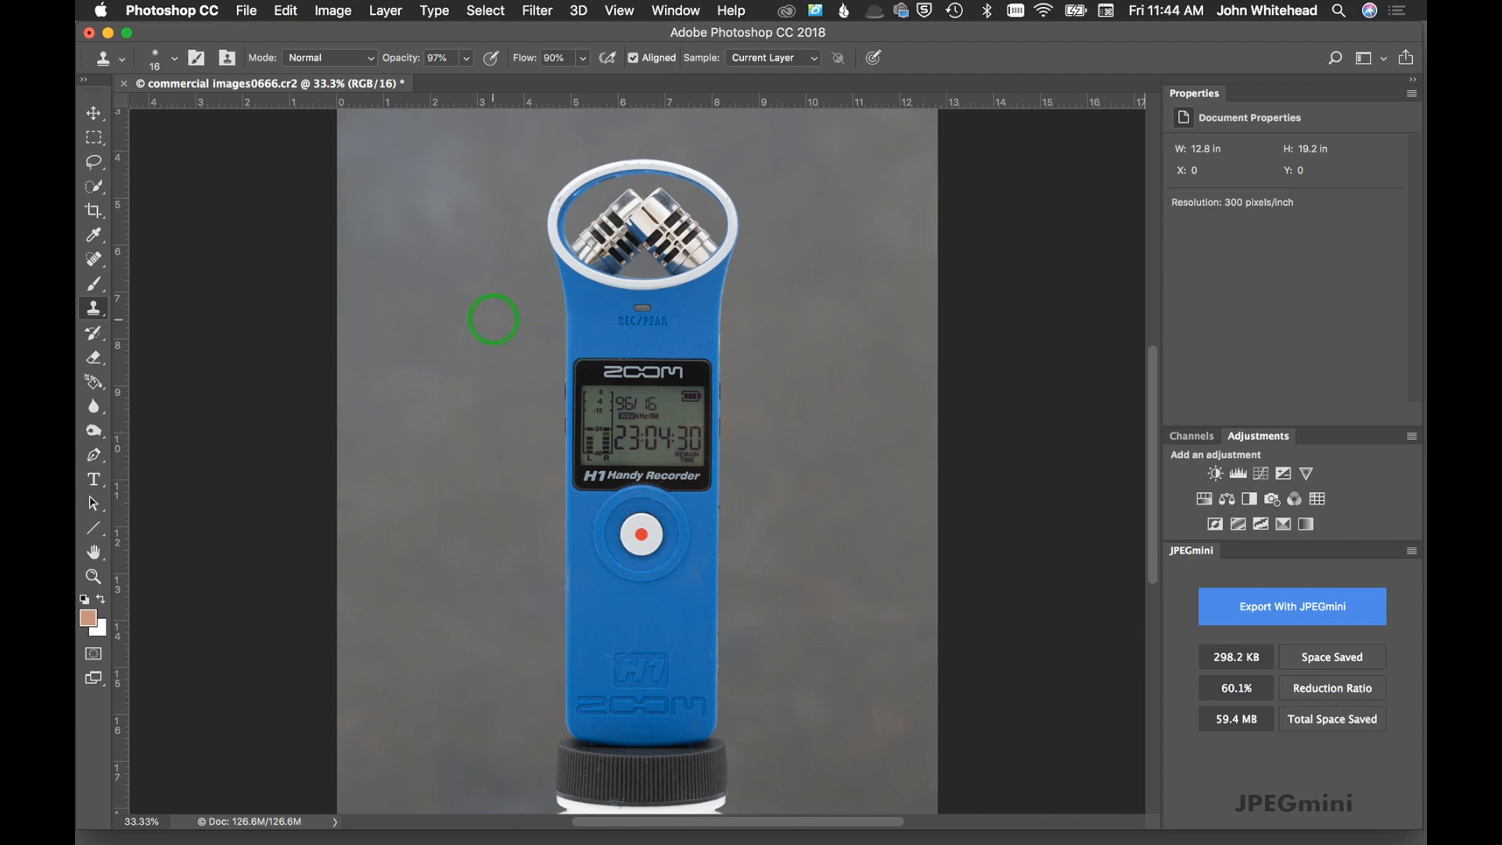
pyautogui.moveTo(664, 372)
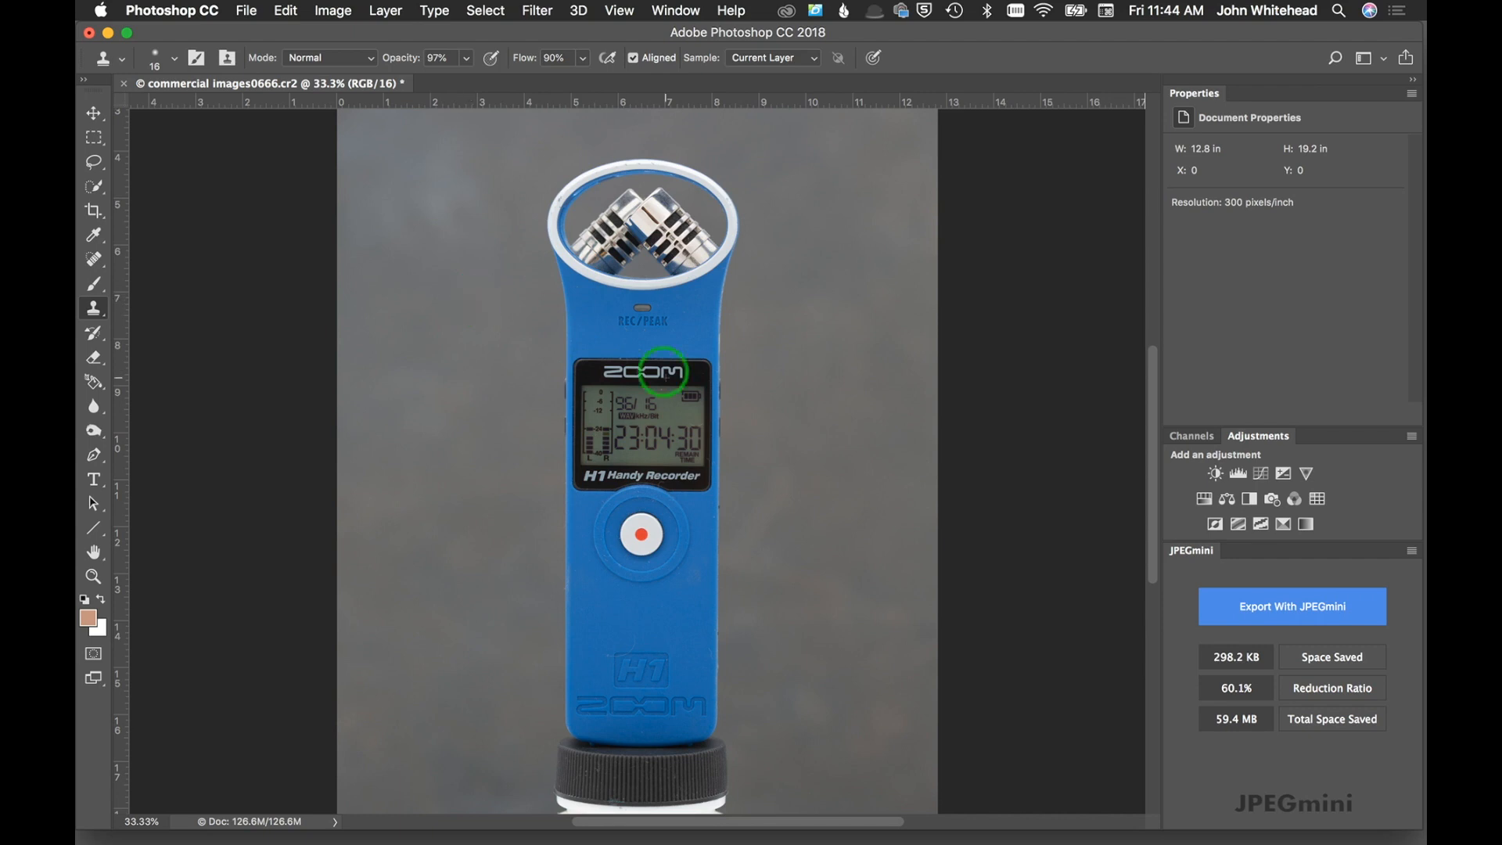
pyautogui.moveTo(805, 372)
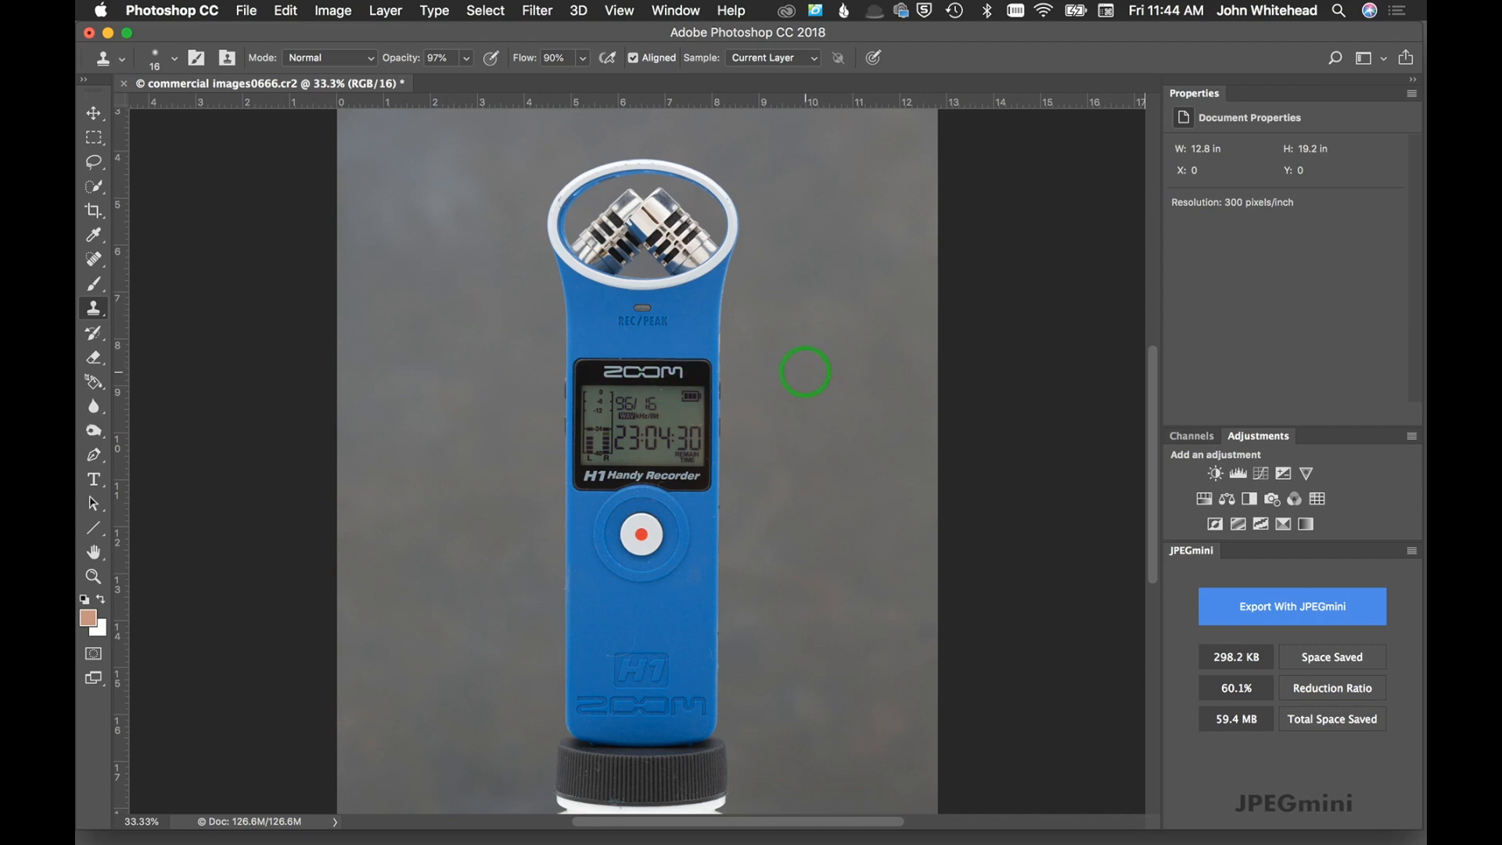
pyautogui.moveTo(812, 366)
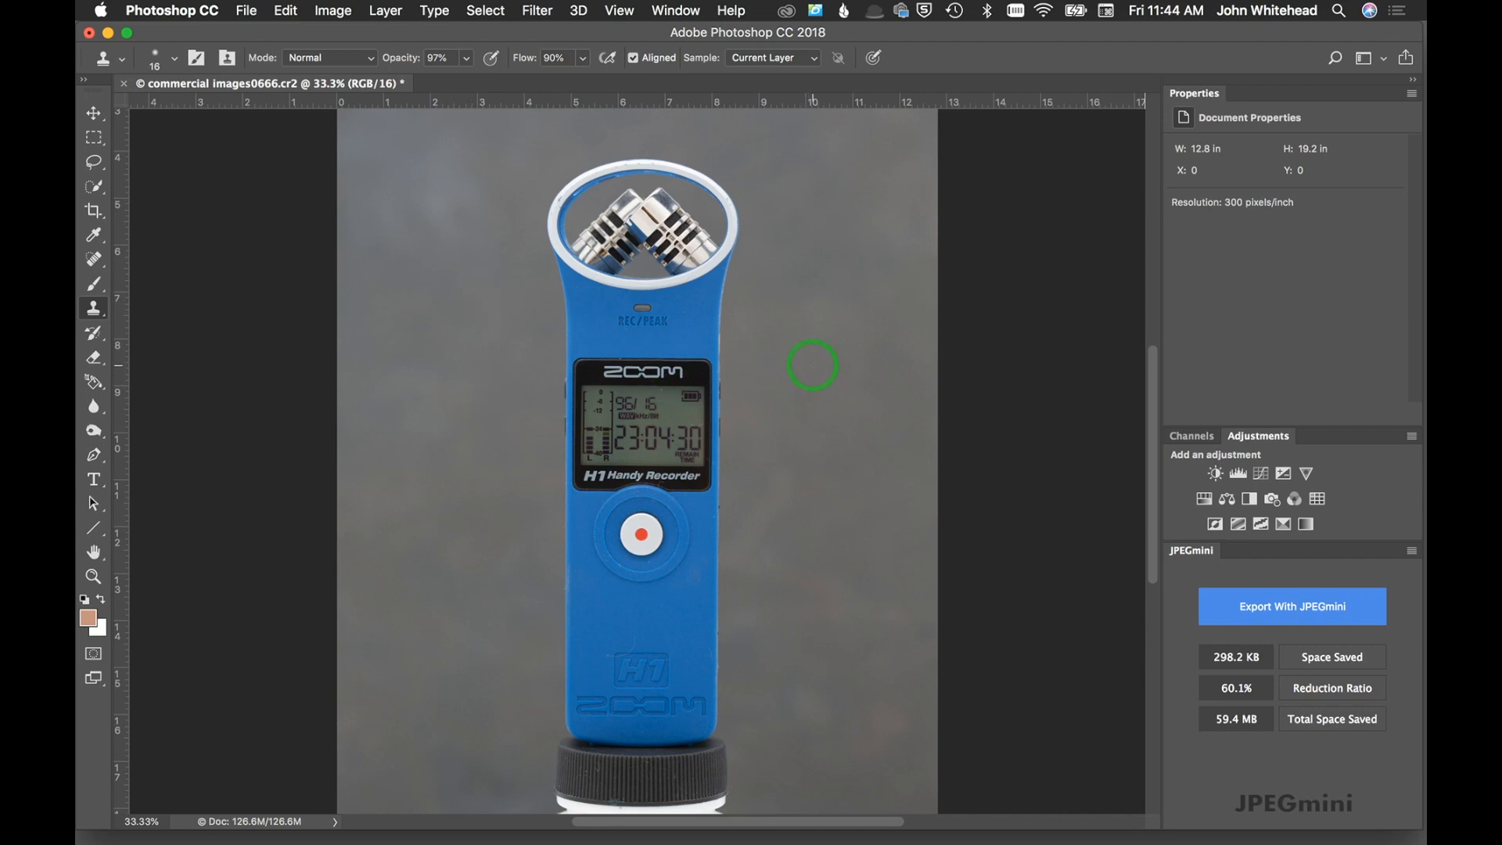
pyautogui.moveTo(857, 327)
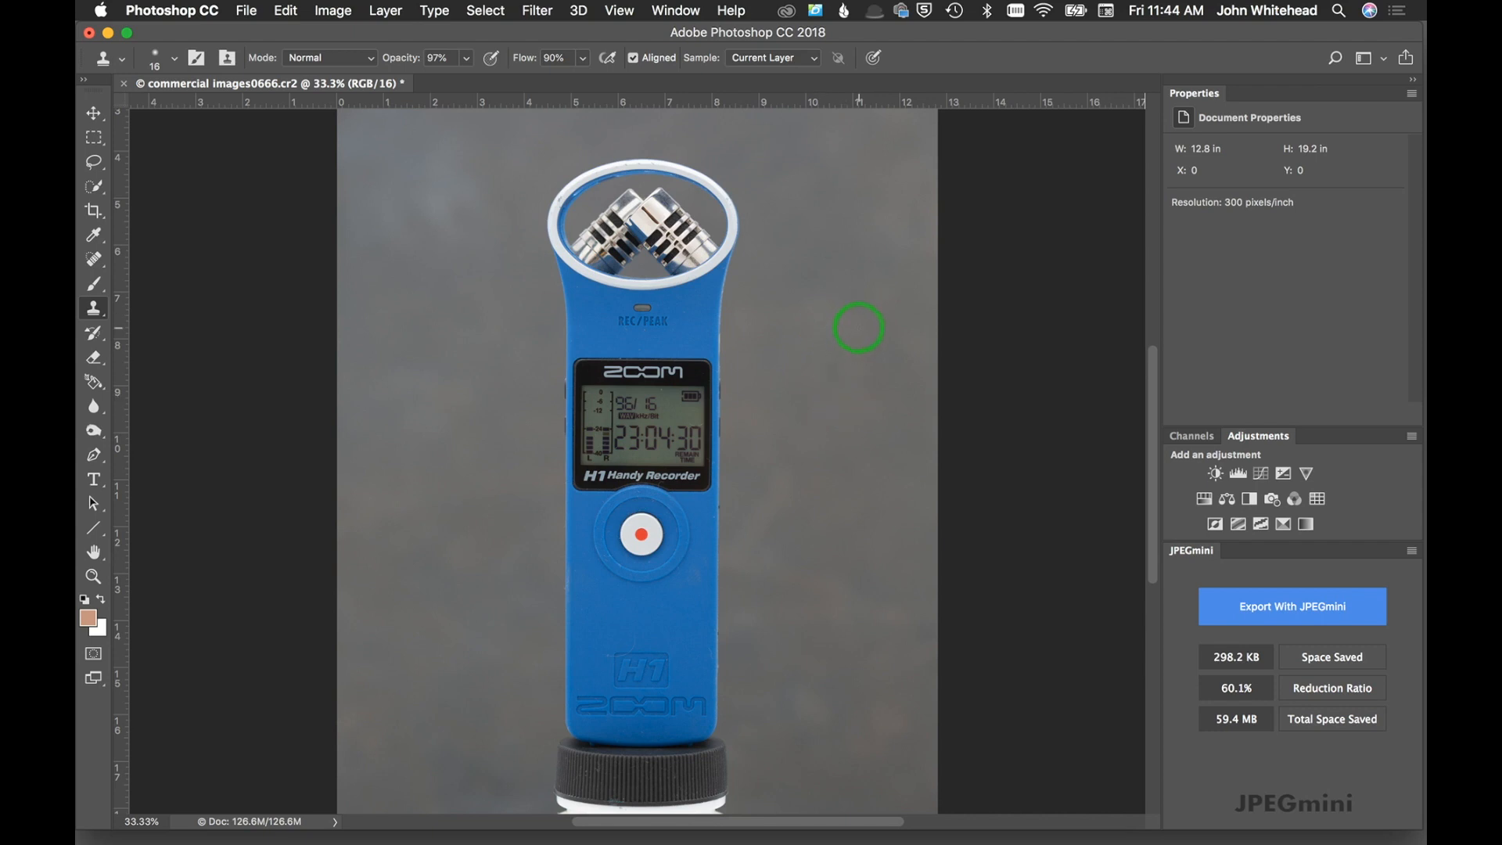
pyautogui.moveTo(839, 382)
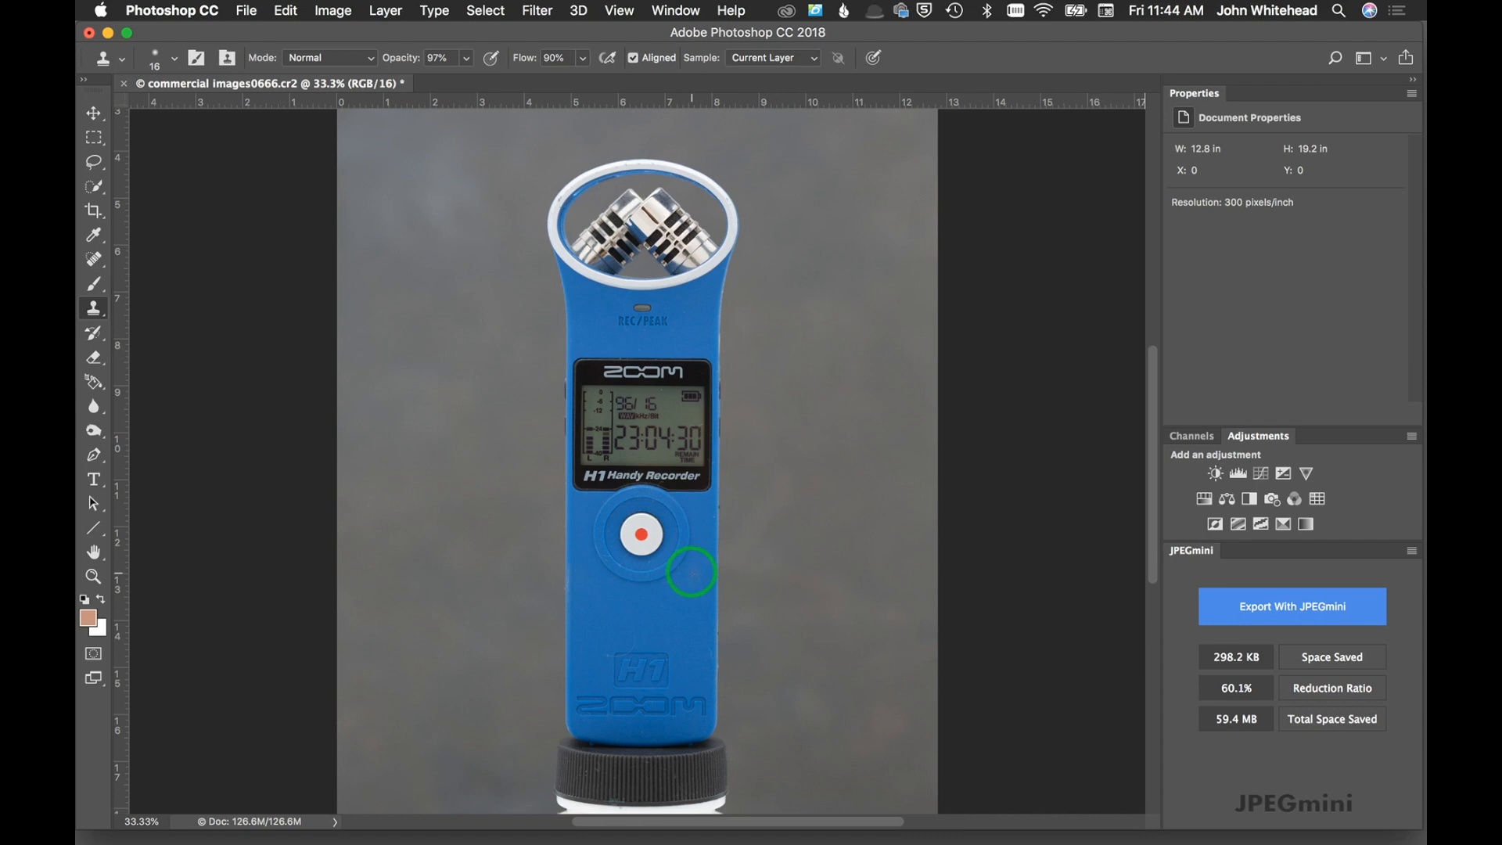
pyautogui.moveTo(673, 565)
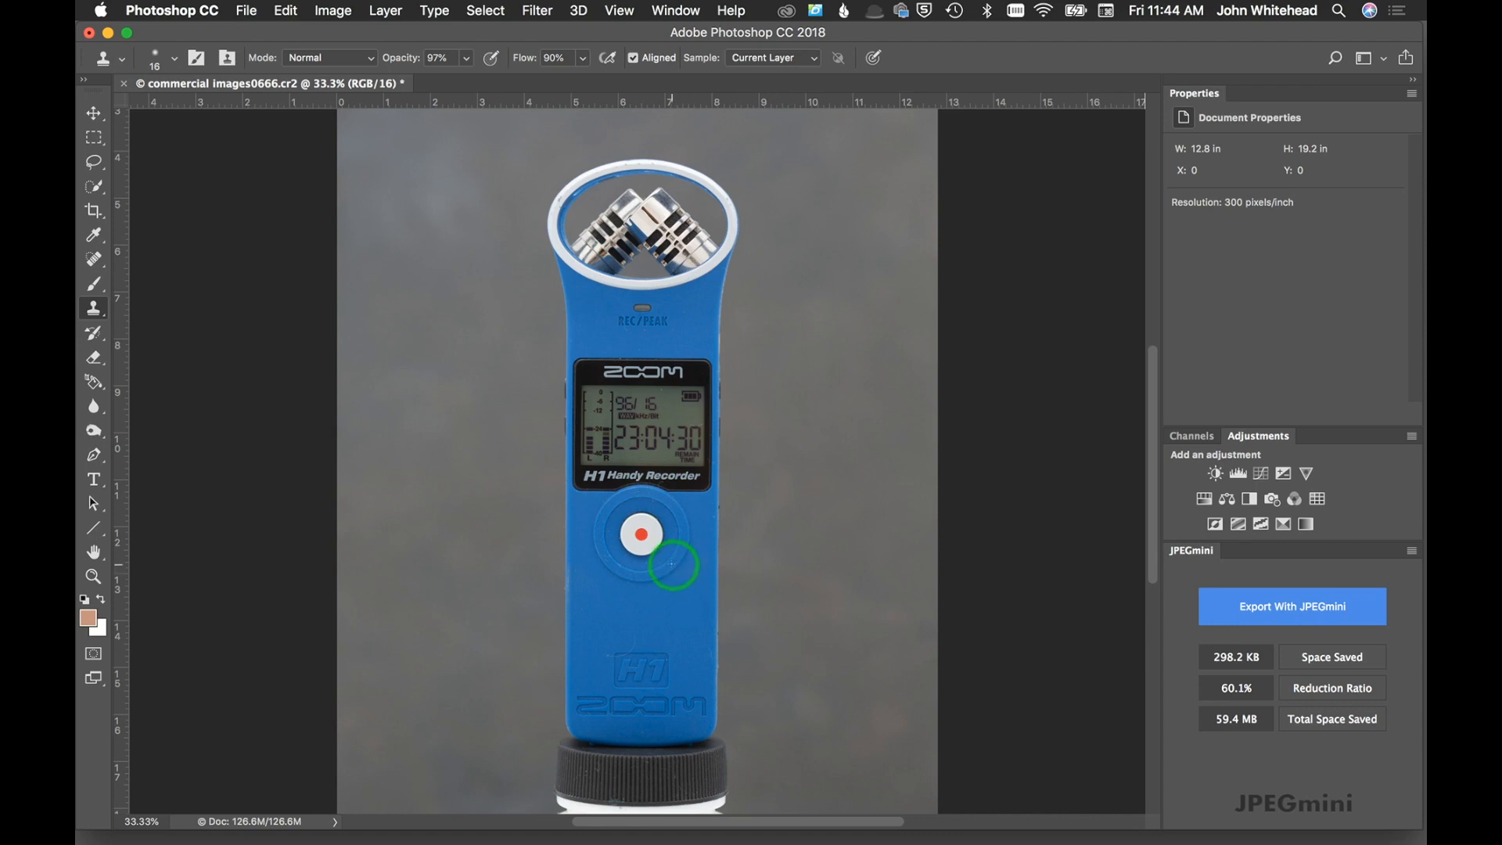
pyautogui.moveTo(665, 560)
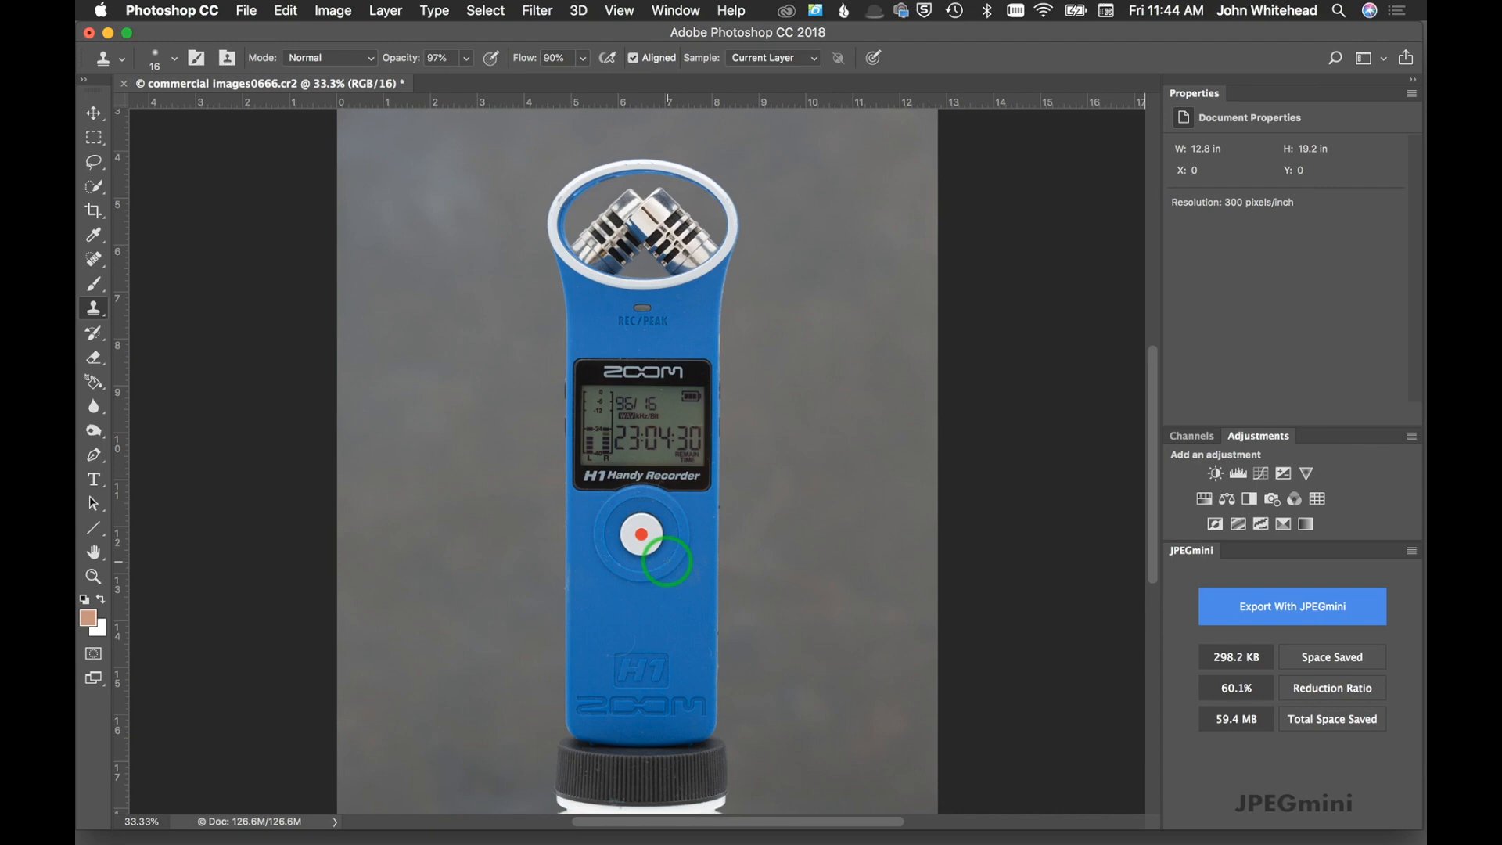
pyautogui.moveTo(676, 536)
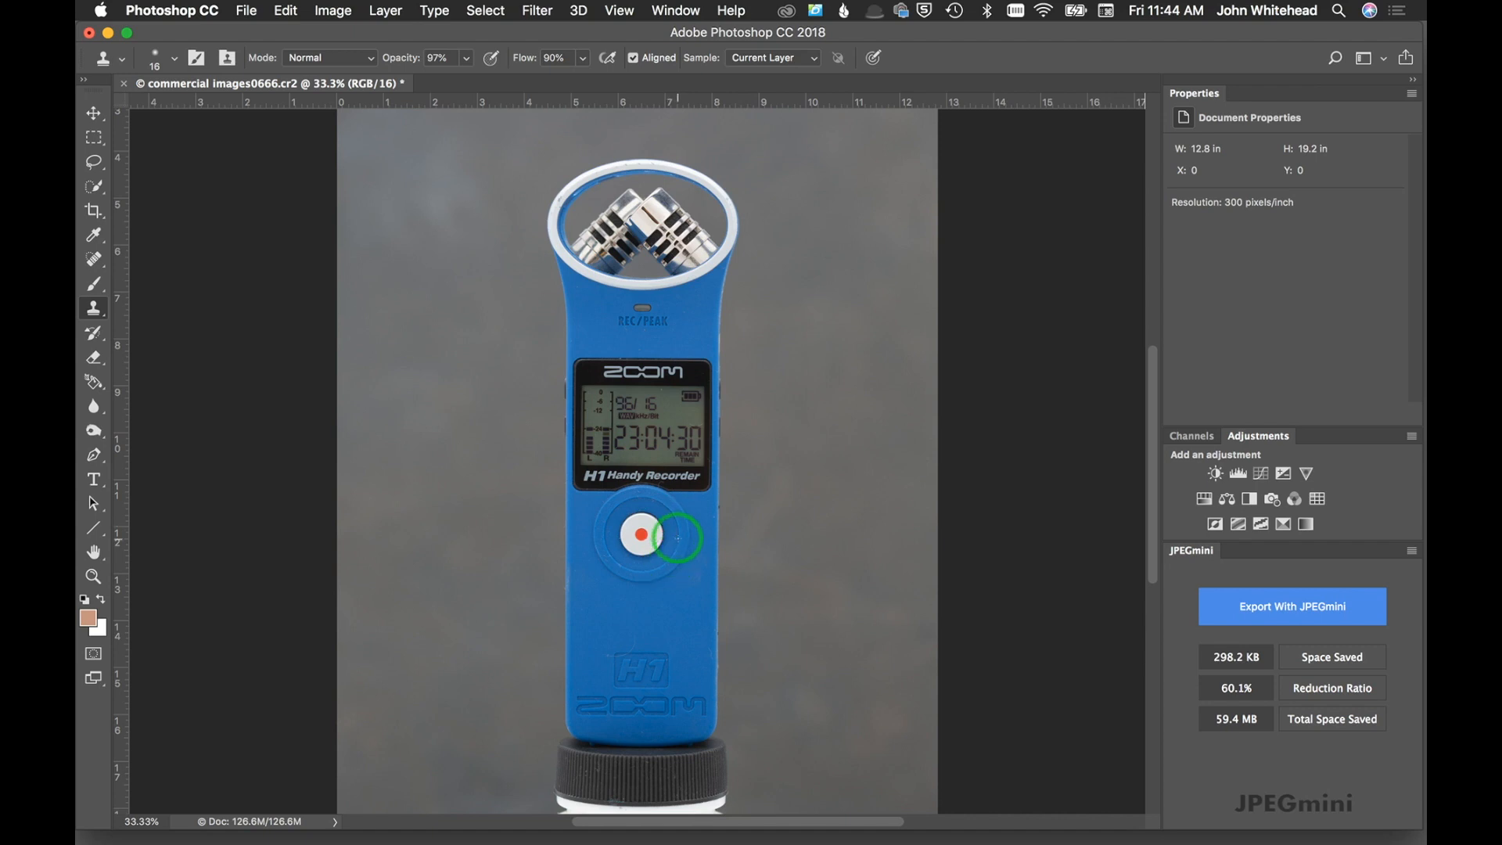
pyautogui.moveTo(655, 425)
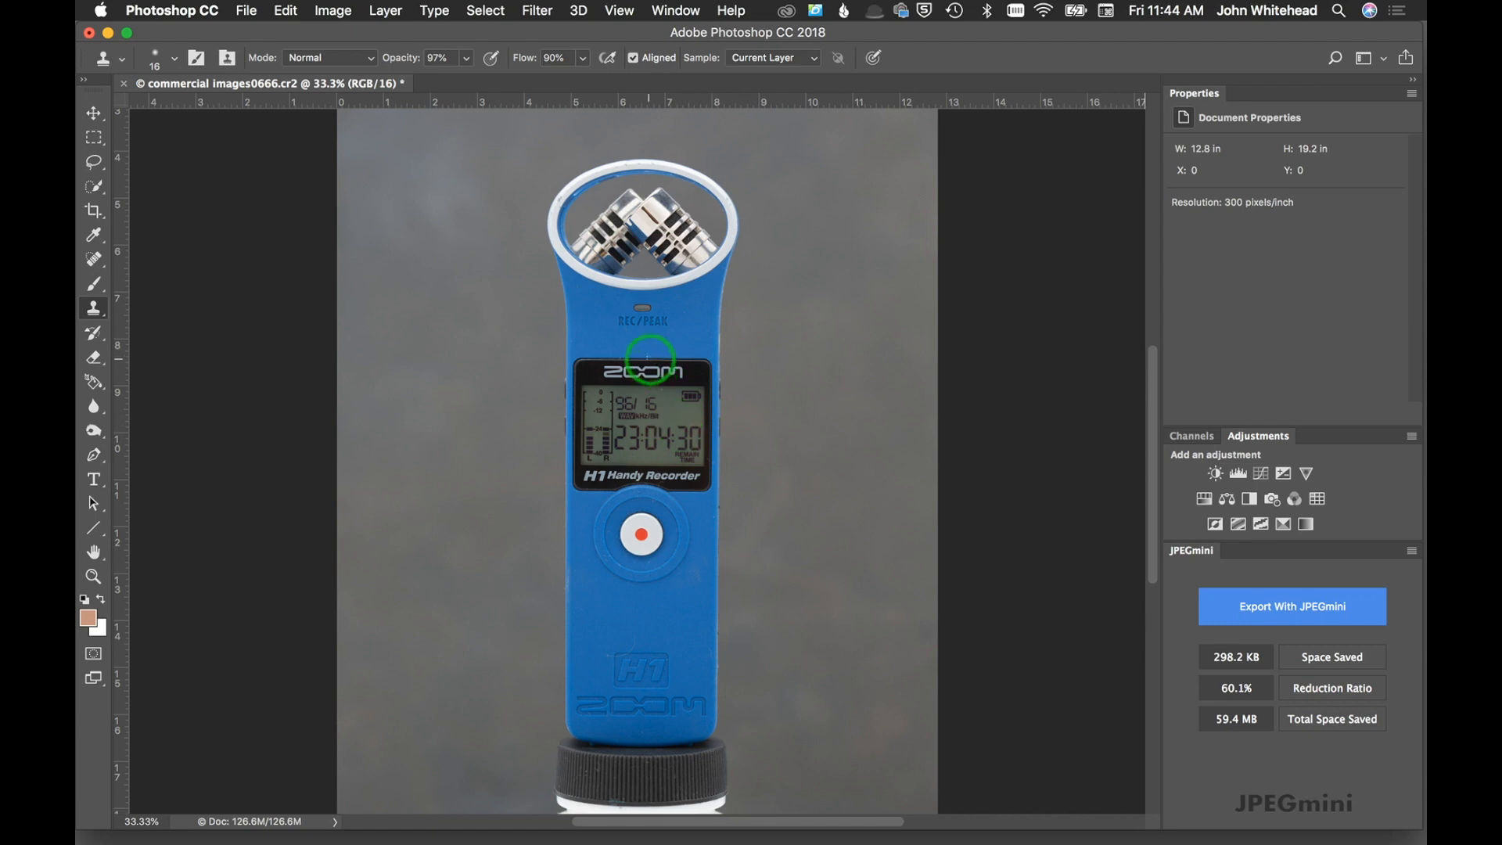
pyautogui.moveTo(625, 357)
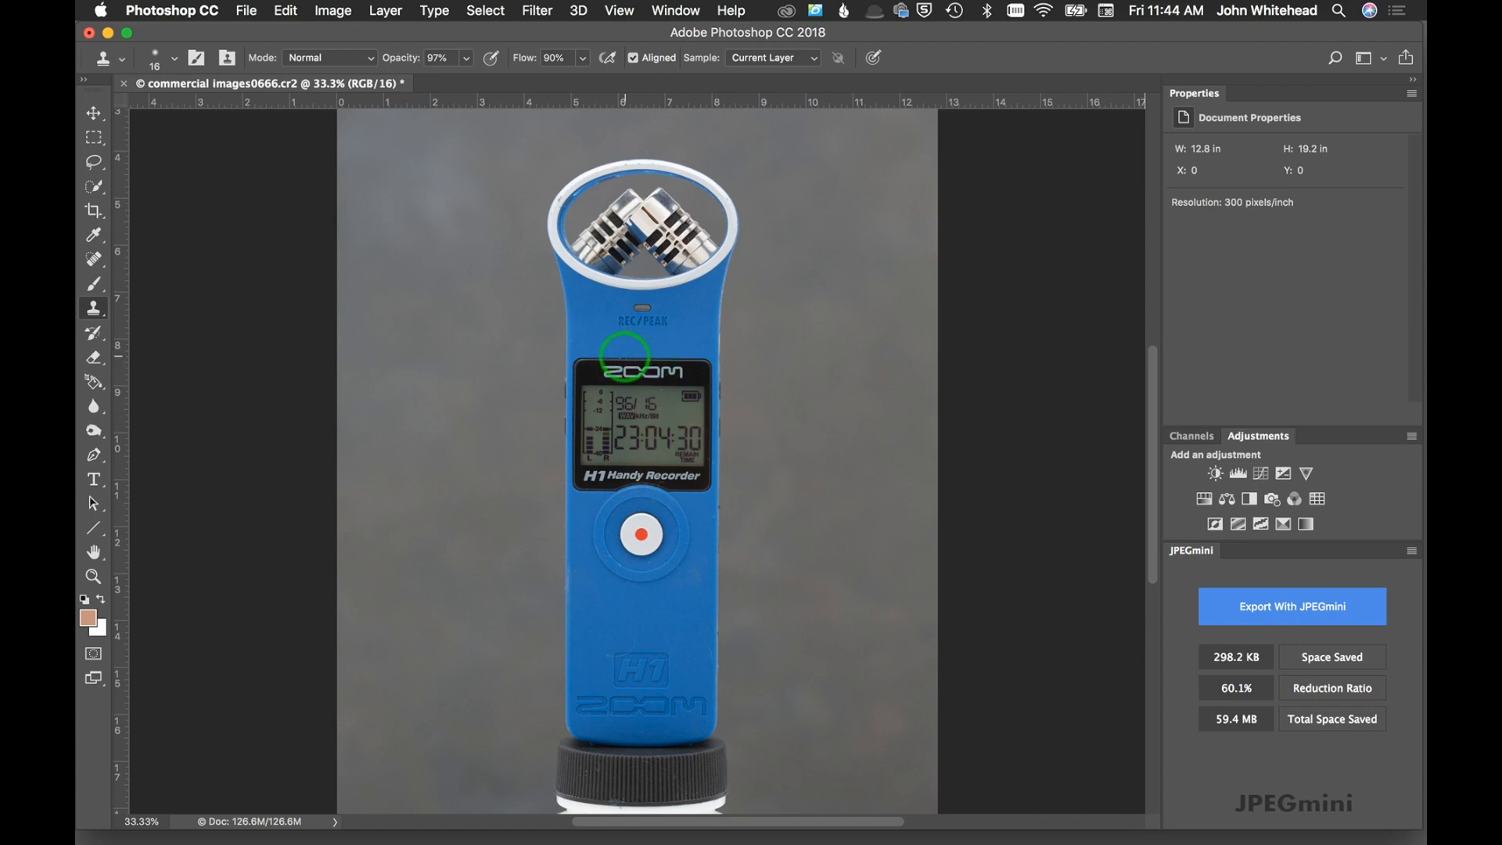